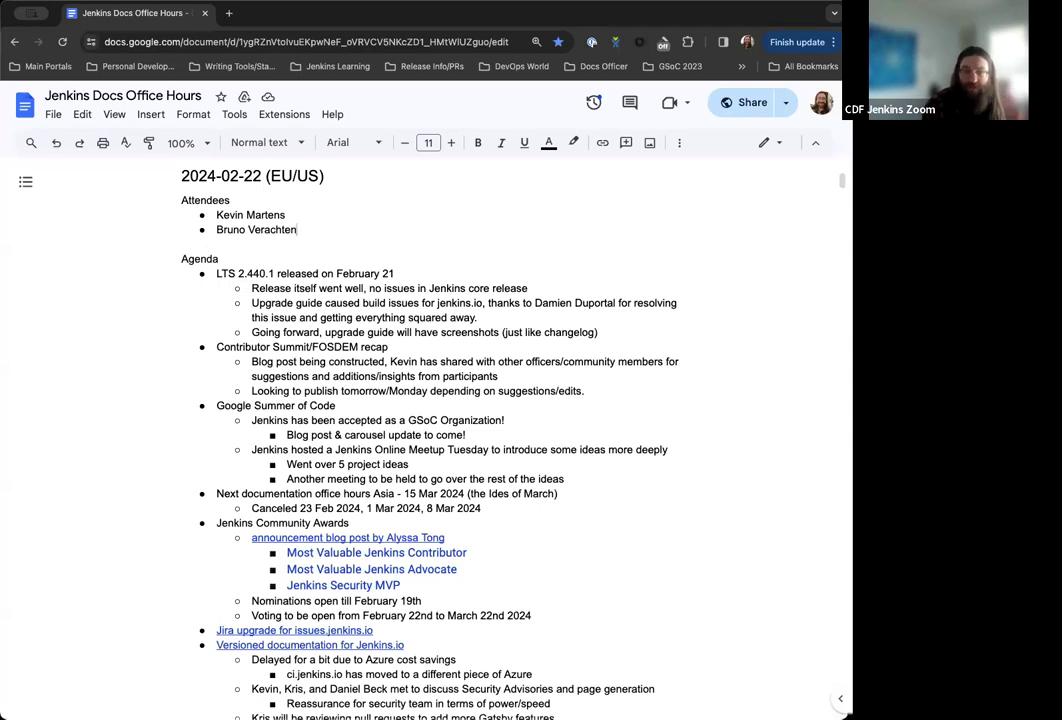
# Scroll down through the agenda to reach the GSoC notes section
pyautogui.scroll(-3)
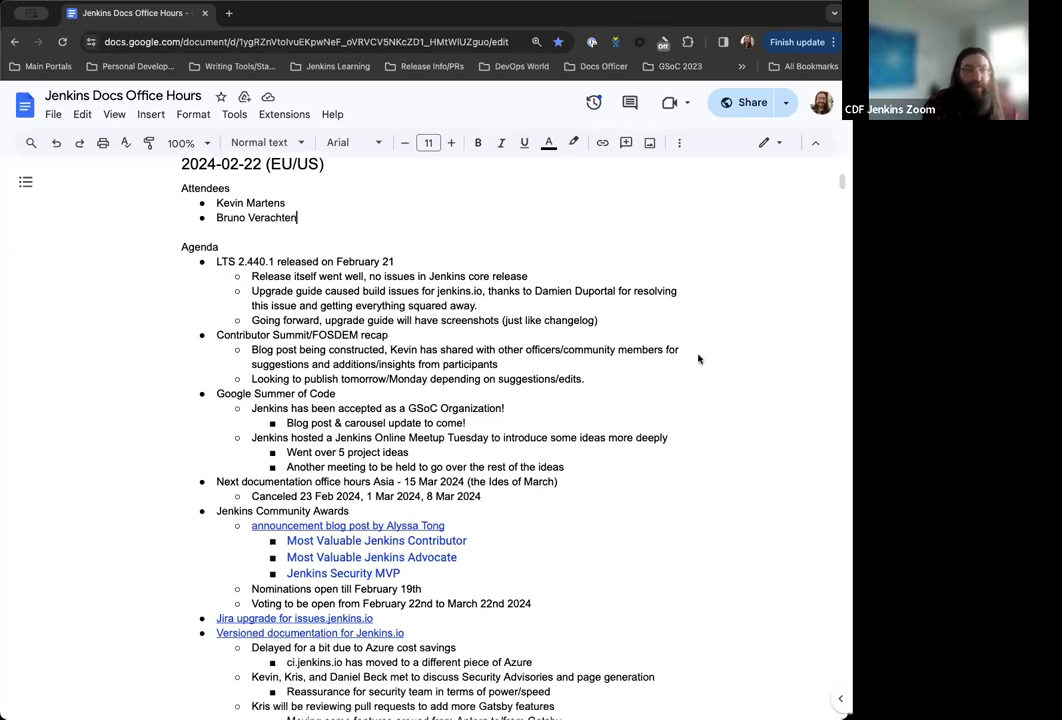
pyautogui.scroll(-3)
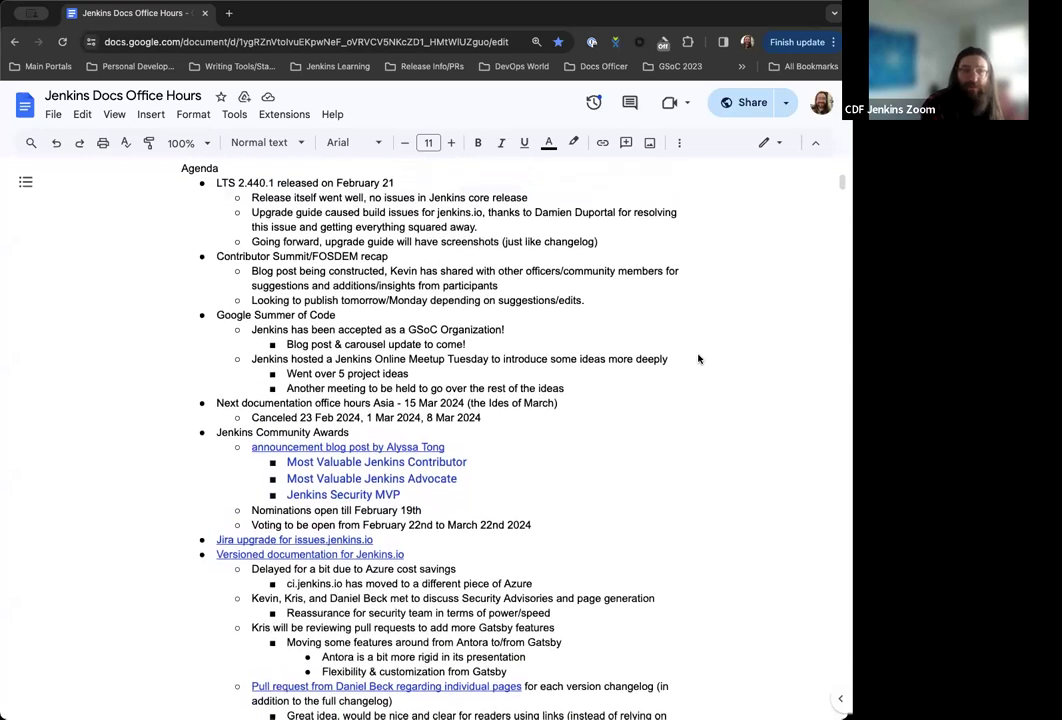
pyautogui.scroll(-3)
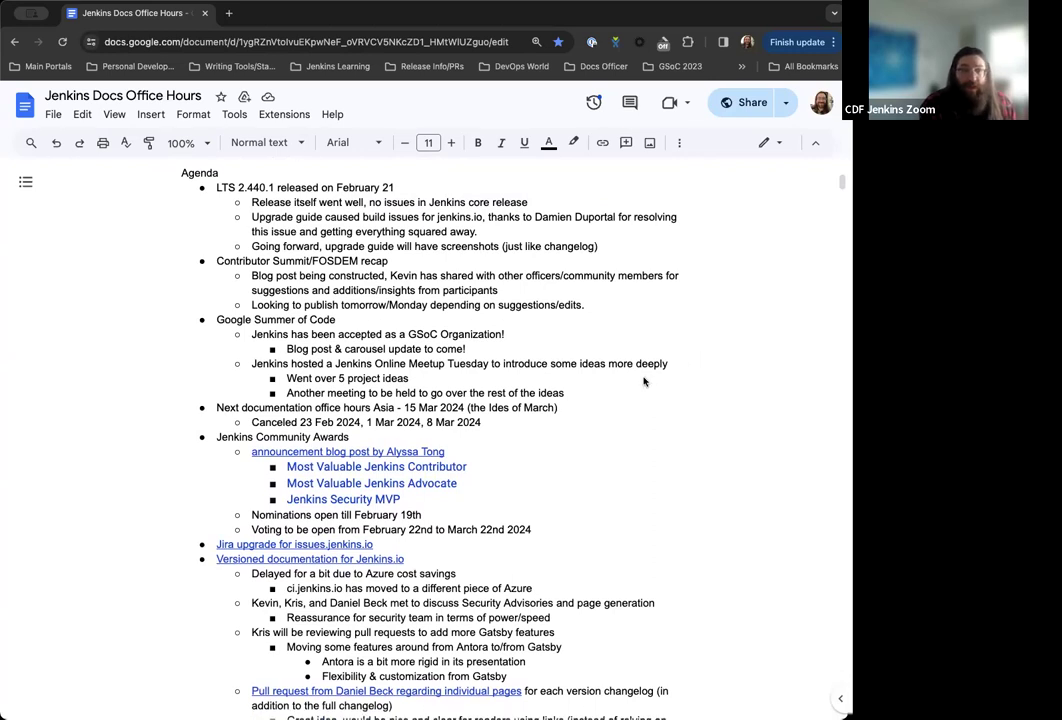
pyautogui.scroll(-3)
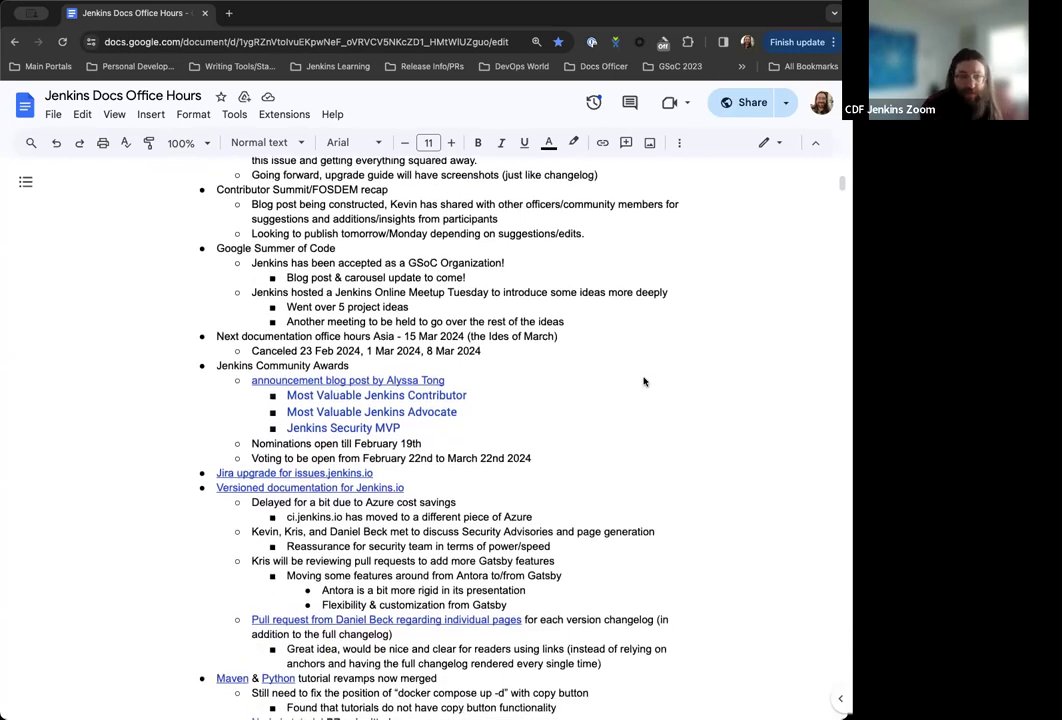
pyautogui.scroll(-3)
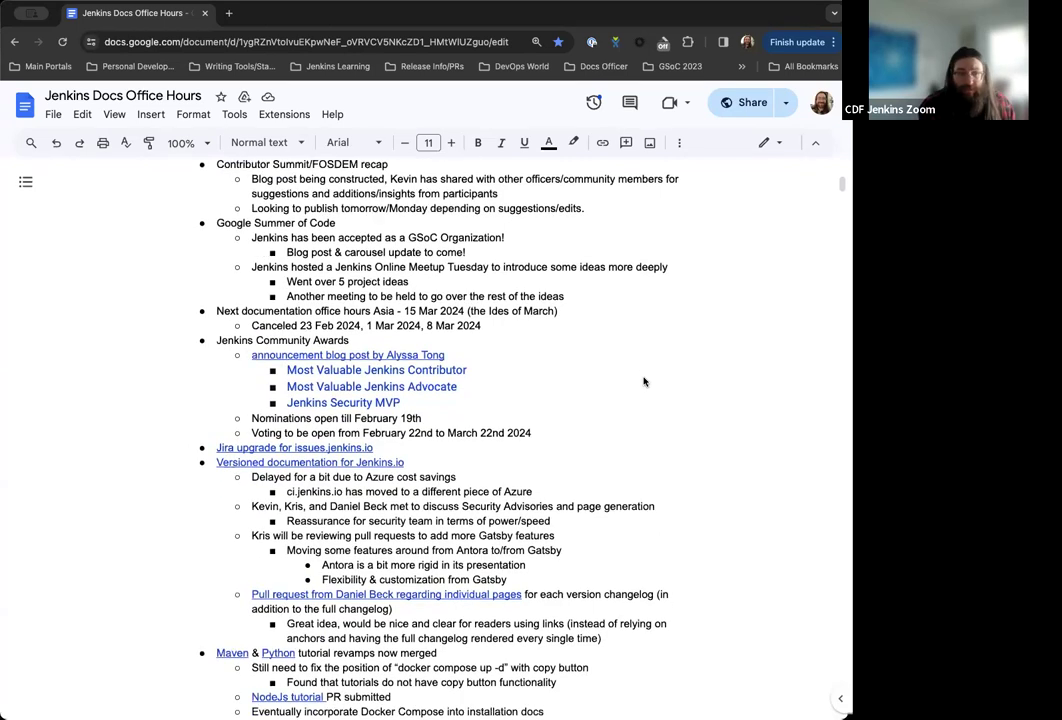
pyautogui.scroll(-3)
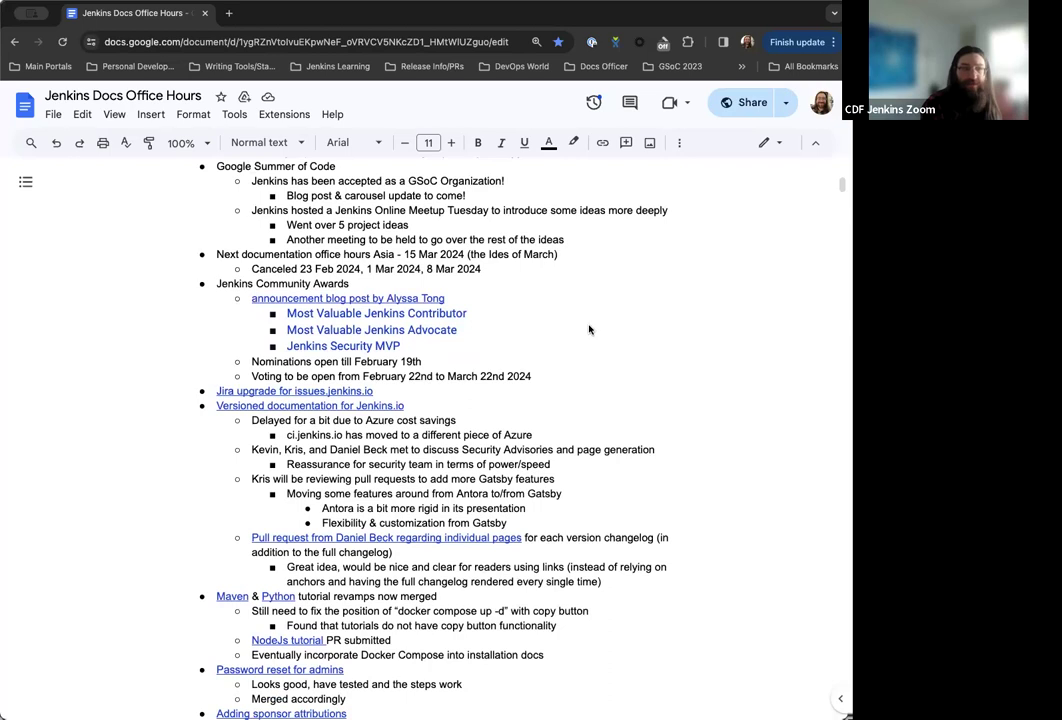
pyautogui.scroll(-3)
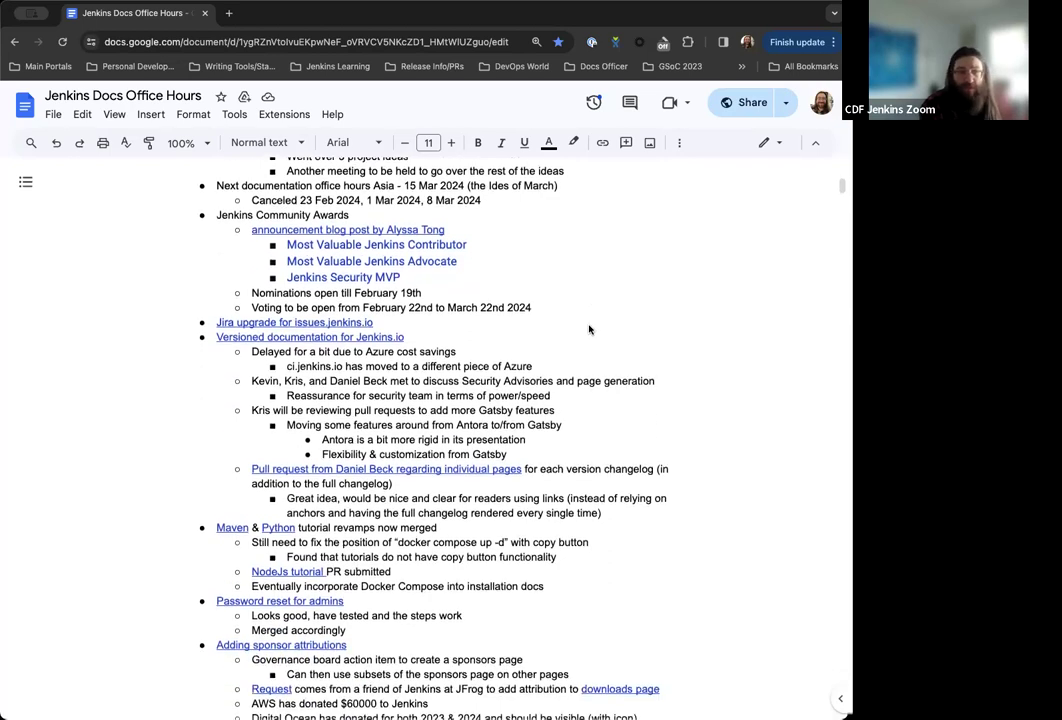
pyautogui.scroll(-3)
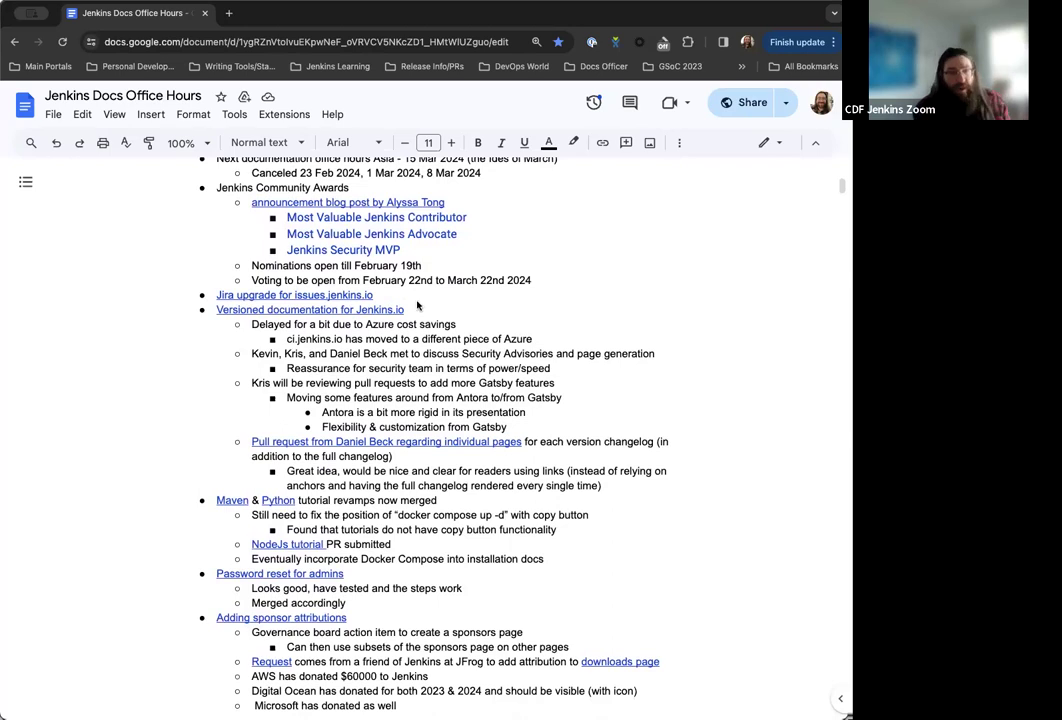
pyautogui.scroll(-3)
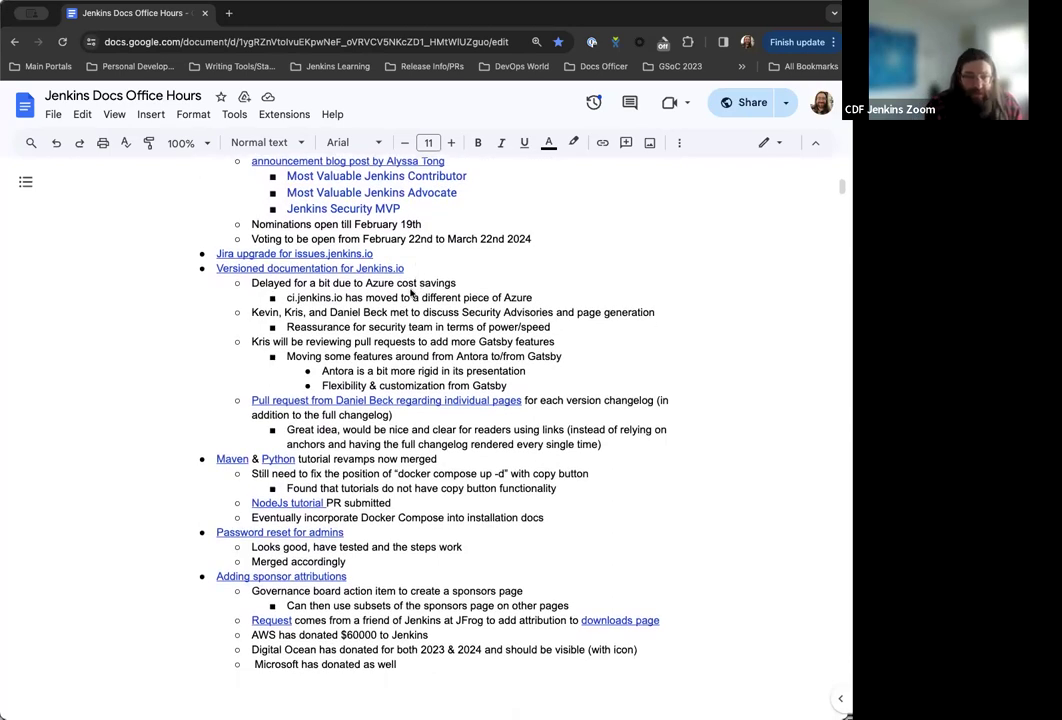
pyautogui.scroll(-3)
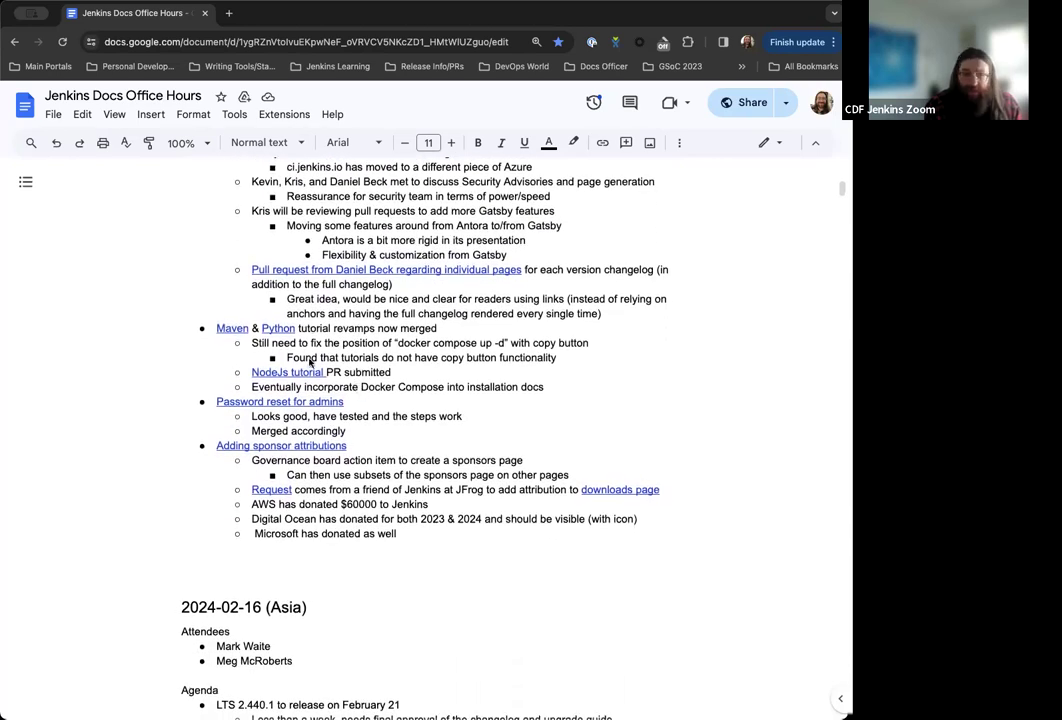
pyautogui.scroll(-3)
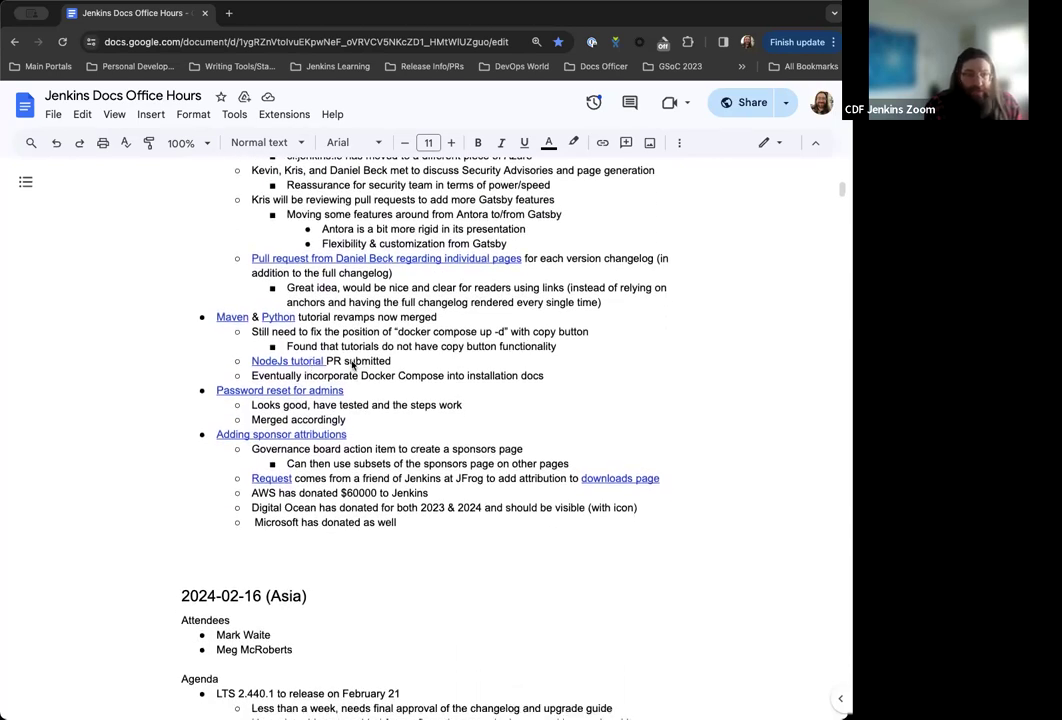
pyautogui.scroll(-3)
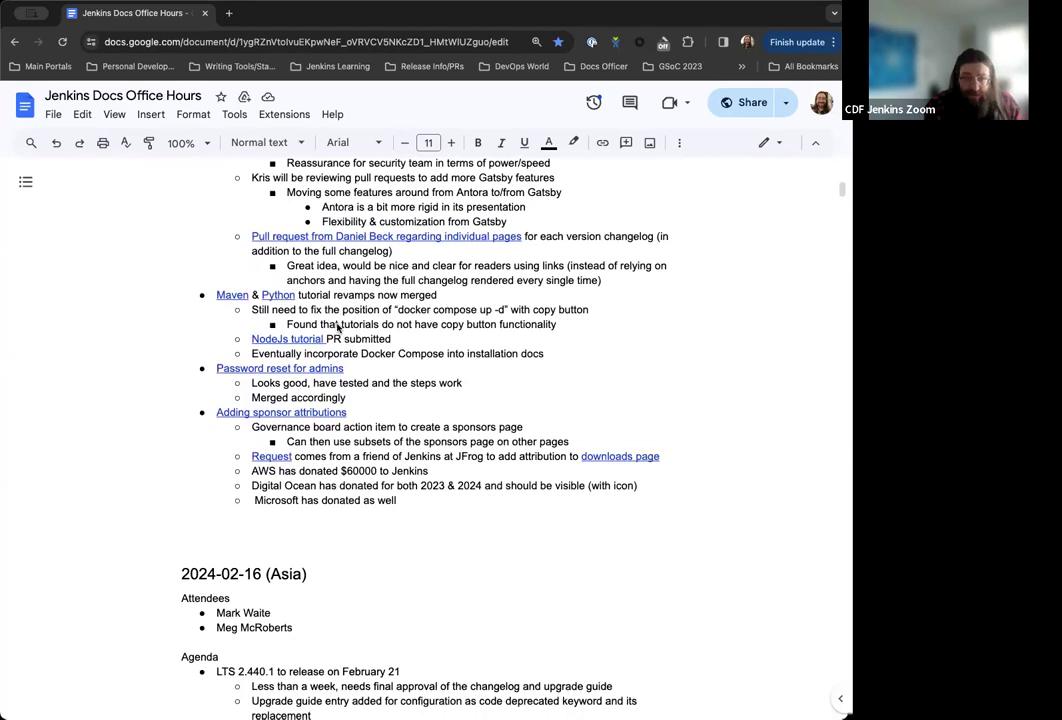
pyautogui.scroll(-3)
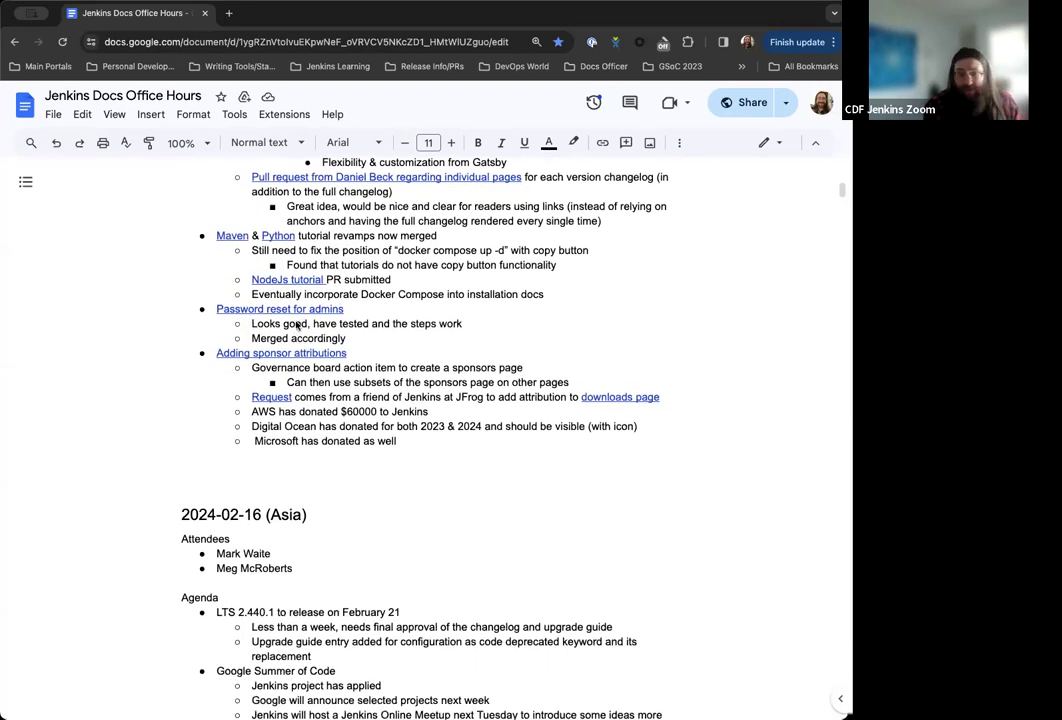
pyautogui.scroll(-3)
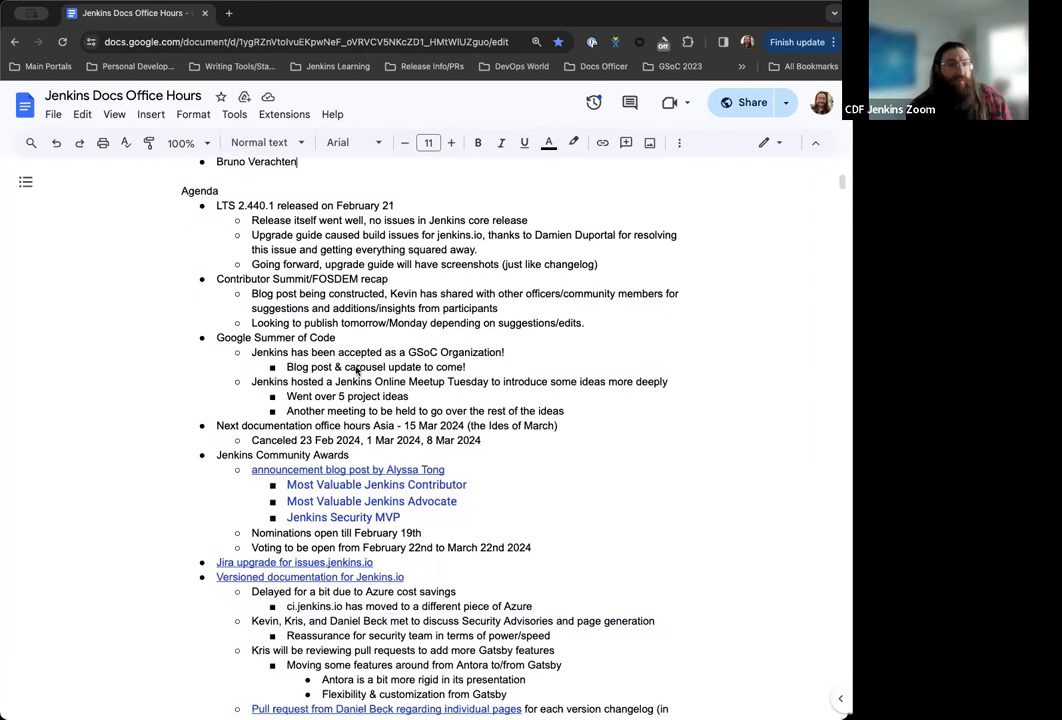
pyautogui.scroll(-3)
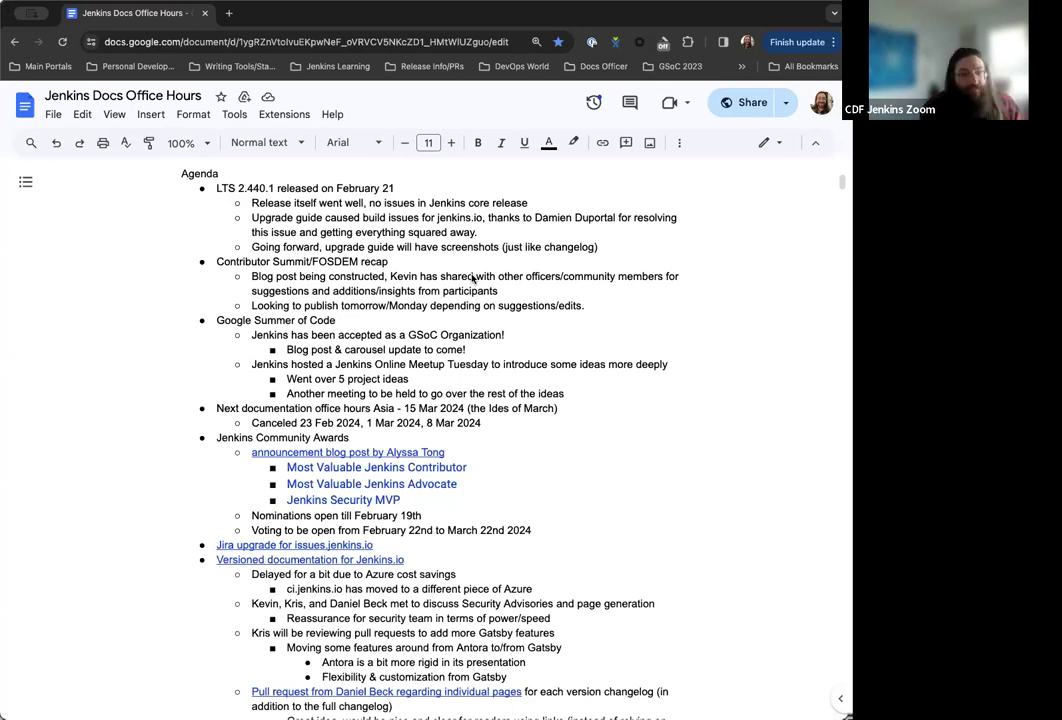
pyautogui.scroll(-3)
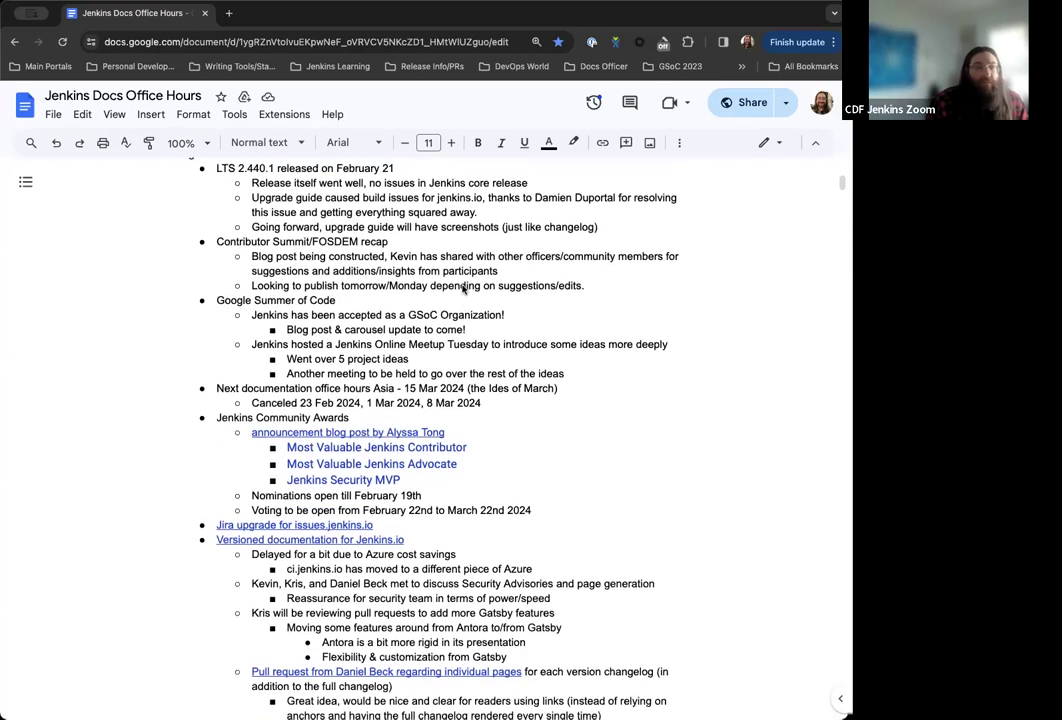
pyautogui.scroll(-3)
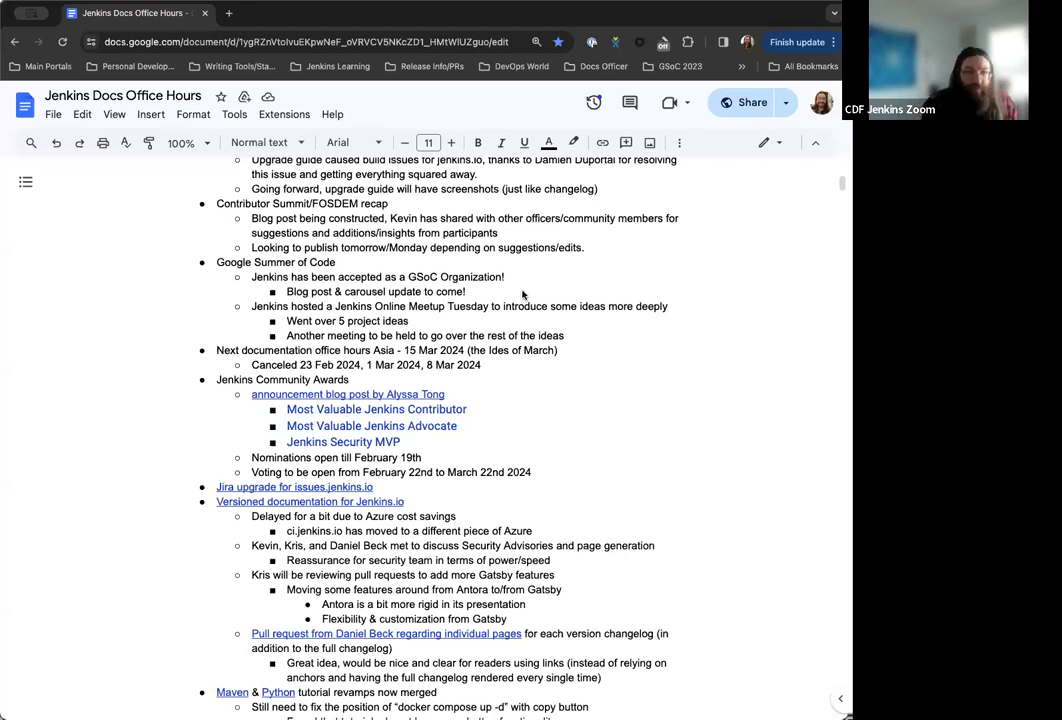
pyautogui.scroll(-3)
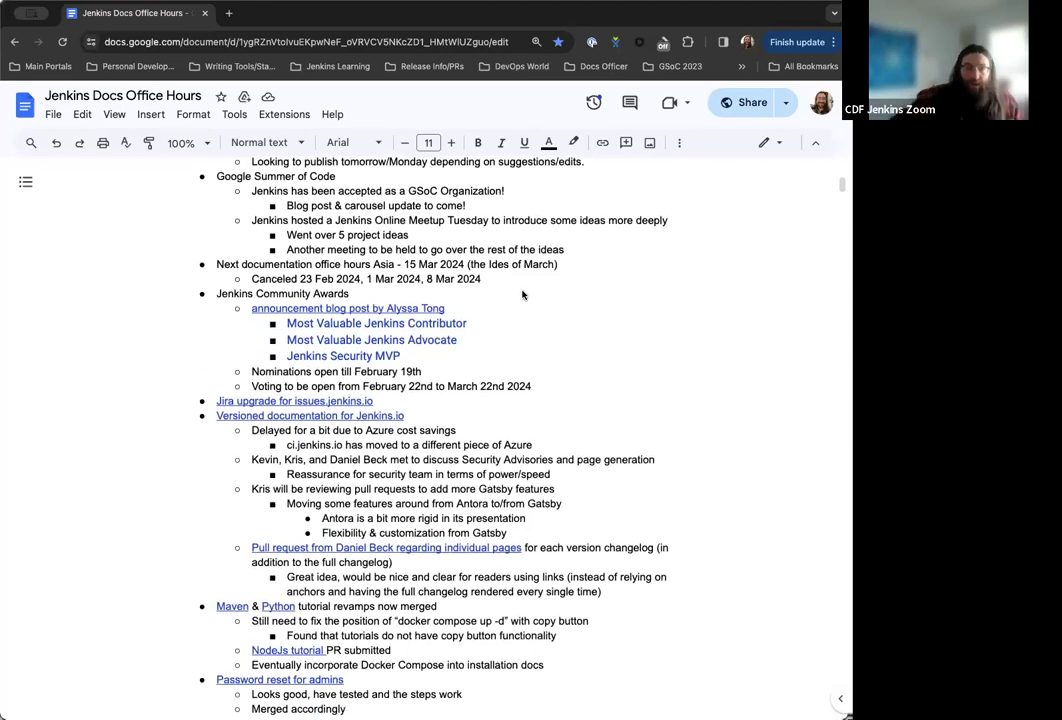
pyautogui.scroll(-3)
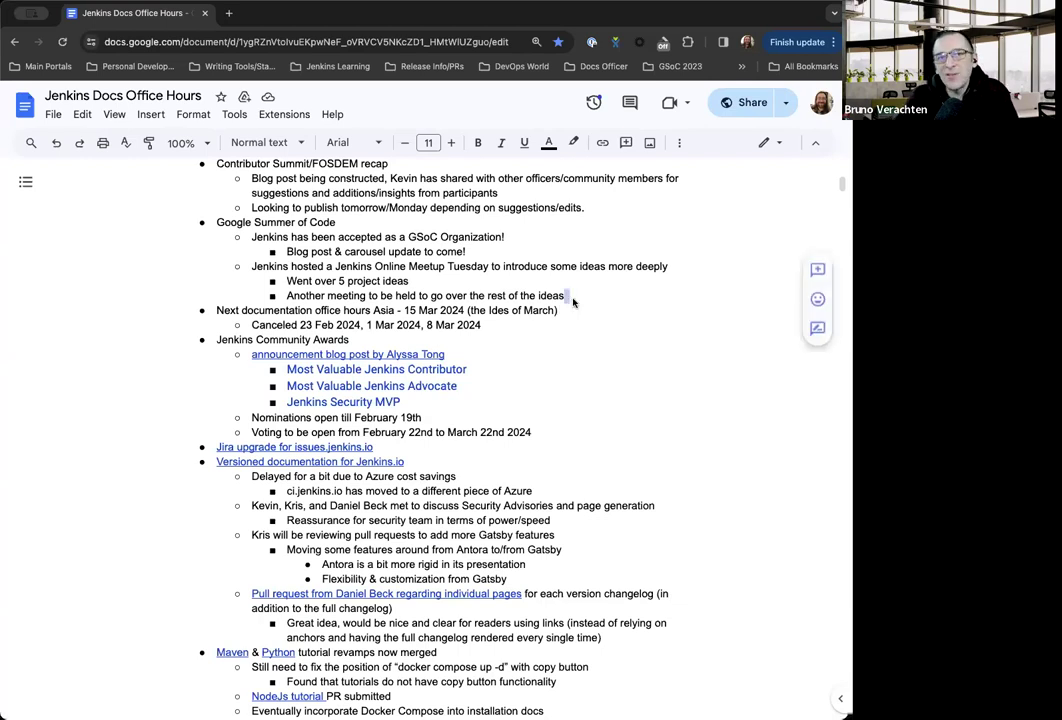
# Add a GSoC bullet 'Lots of other activity & community.jenkins.io' with '11 (!) project ideas'
pyautogui.write('Lots of gitter activ')
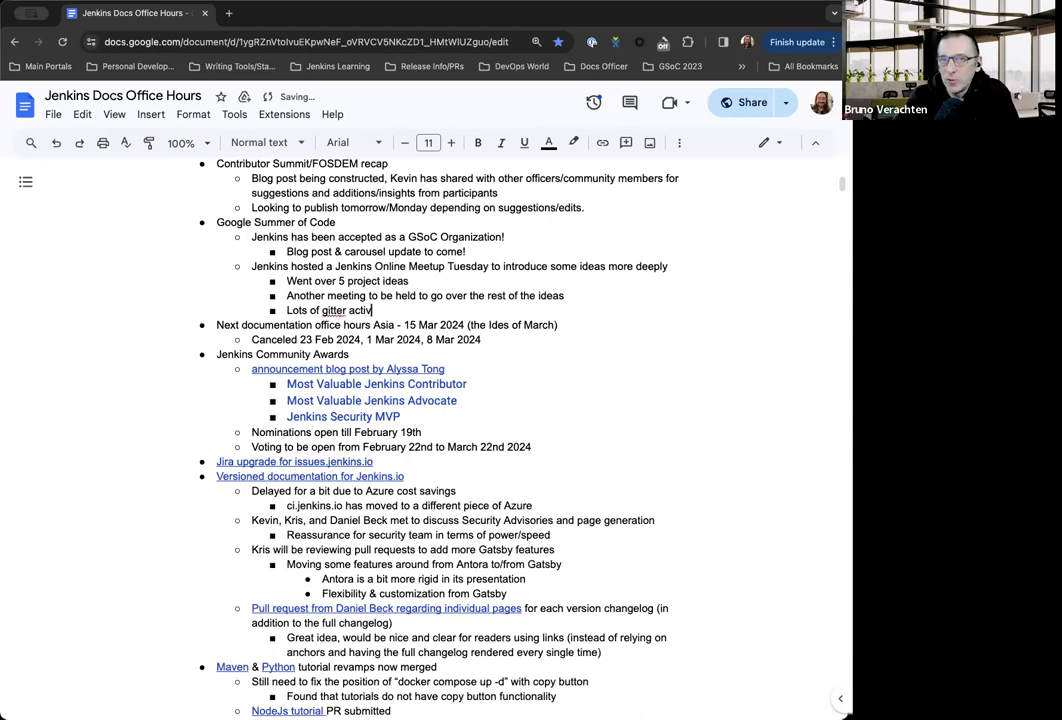
pyautogui.write('ity')
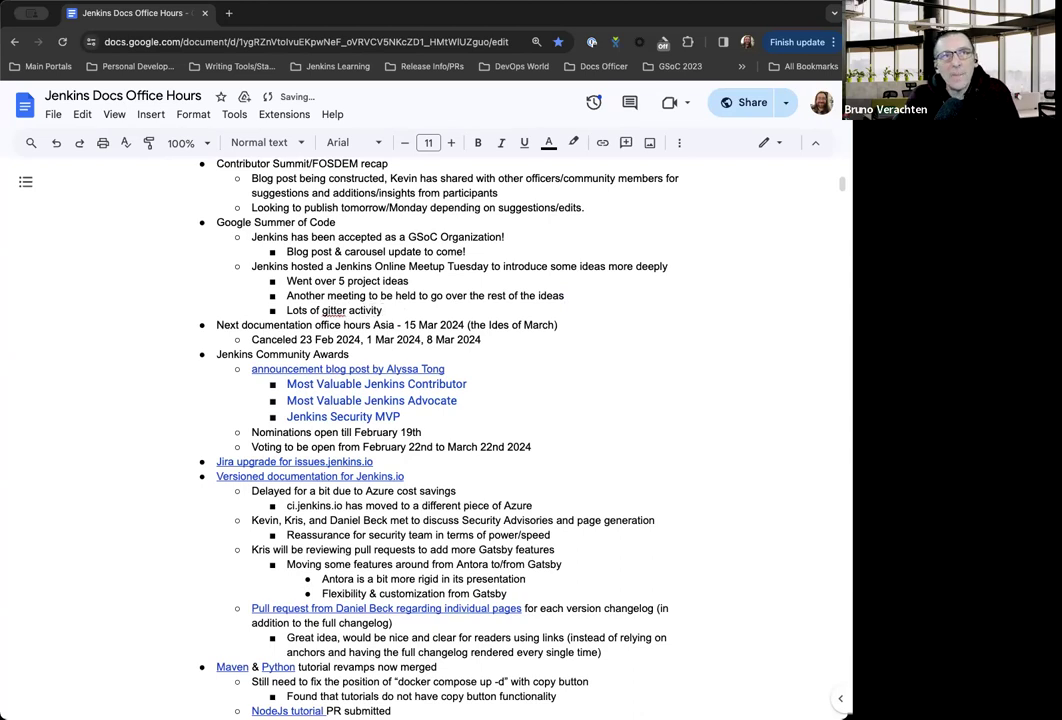
pyautogui.write('& community')
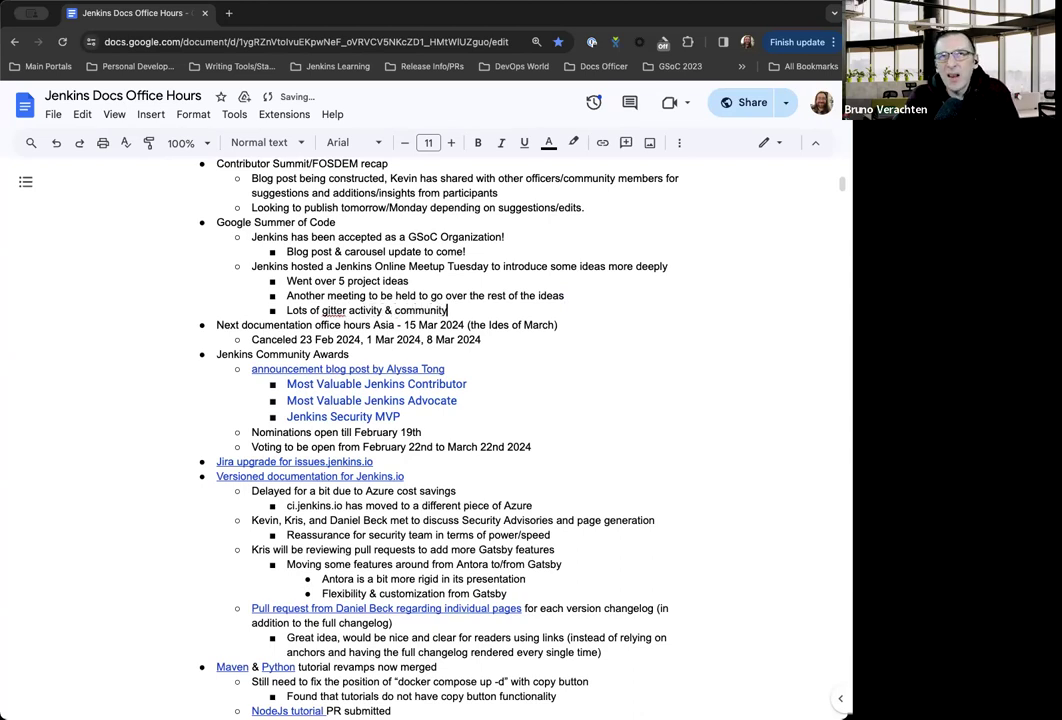
pyautogui.write('jenkins.io')
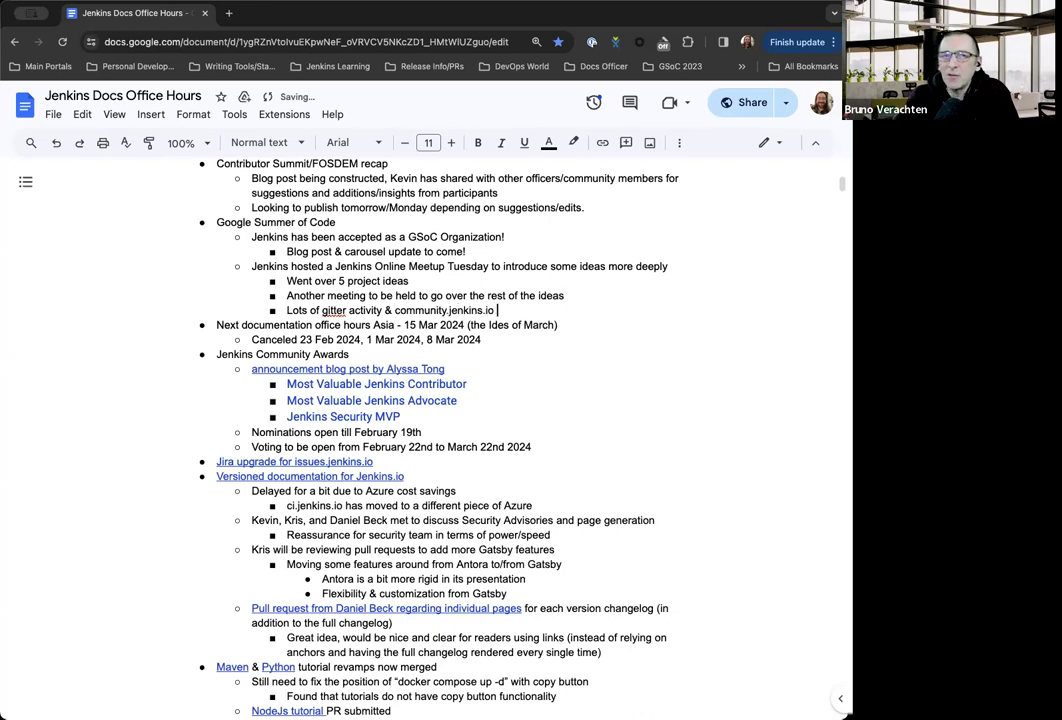
pyautogui.write('11')
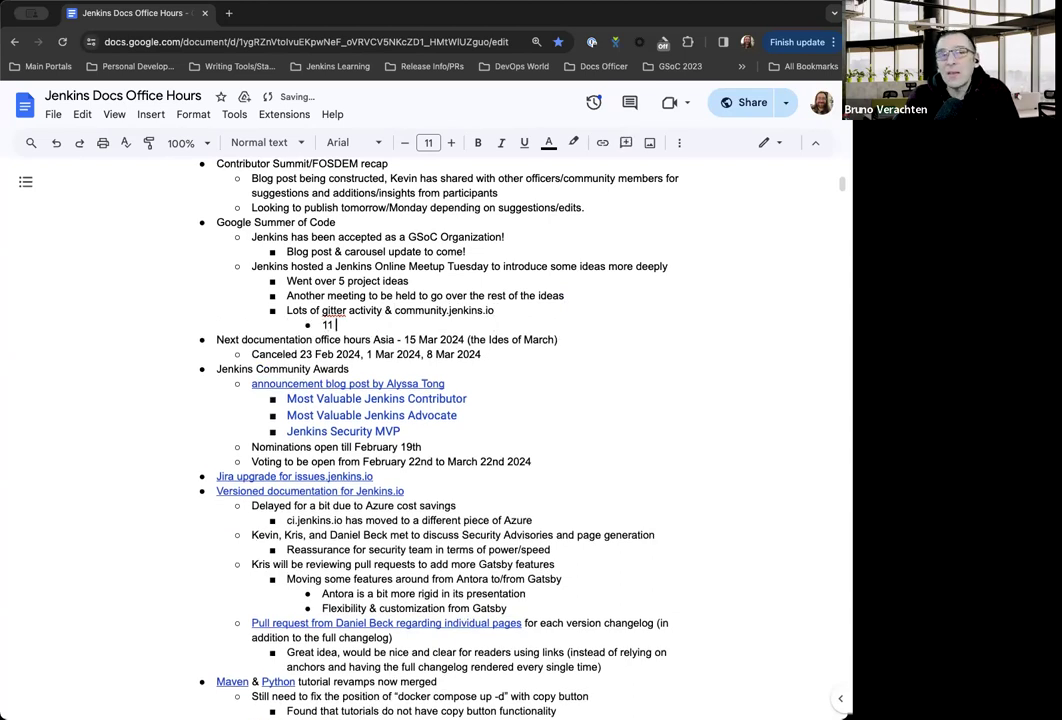
pyautogui.write('projects')
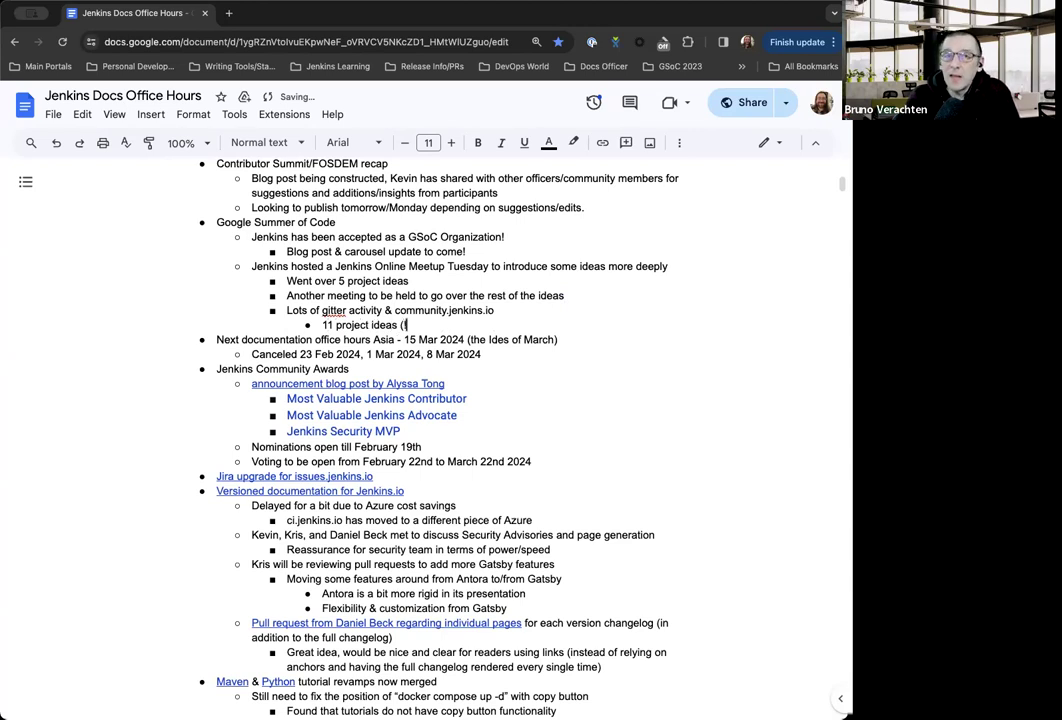
pyautogui.press('Backspace')
pyautogui.write(' (!)')
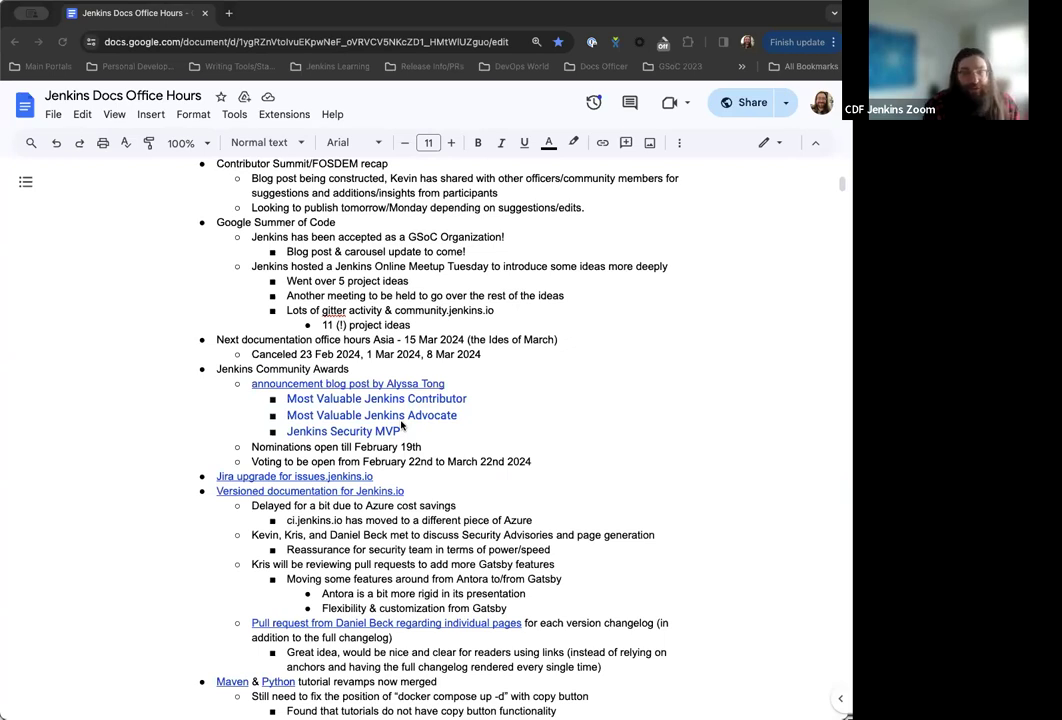
pyautogui.moveTo(540, 392)
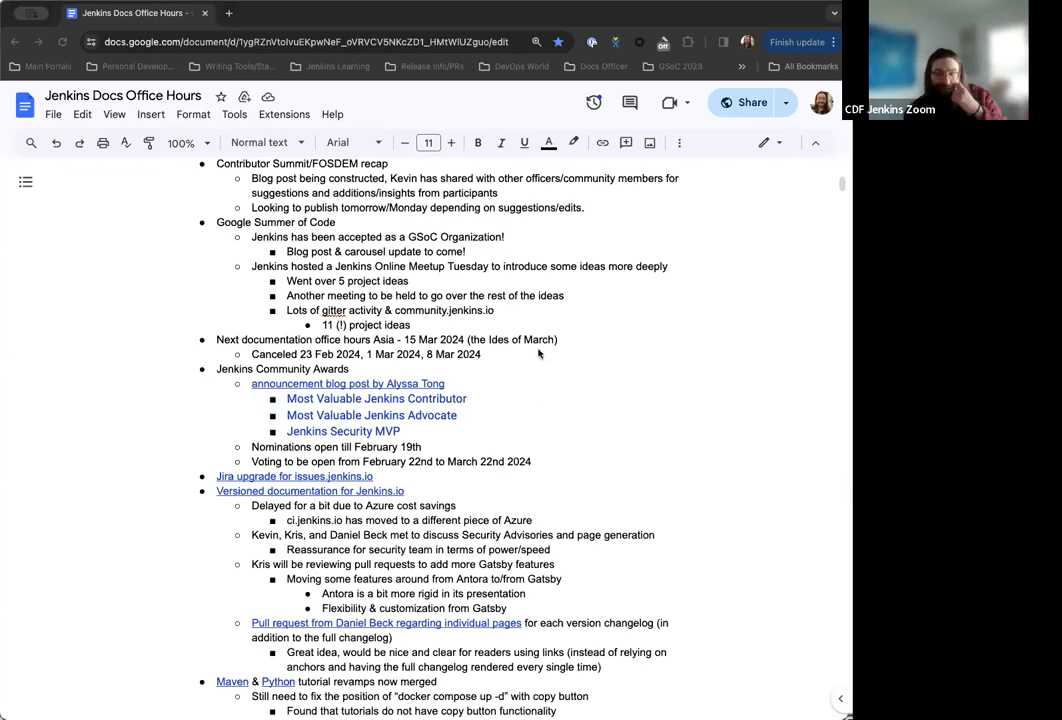
pyautogui.scroll(-3)
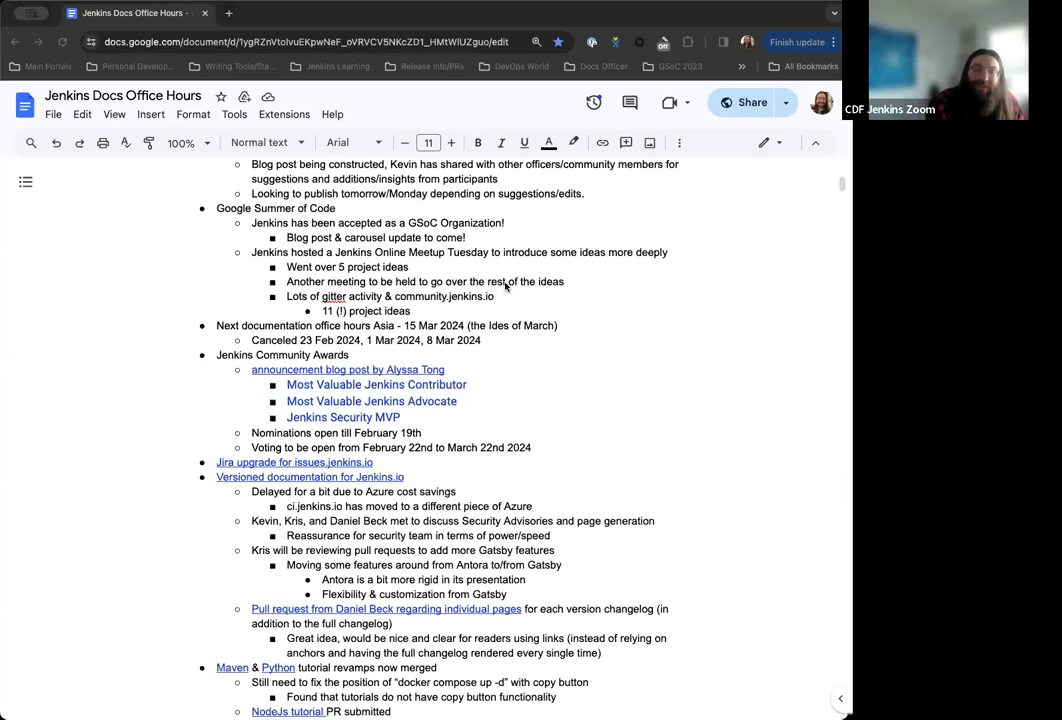
pyautogui.scroll(-3)
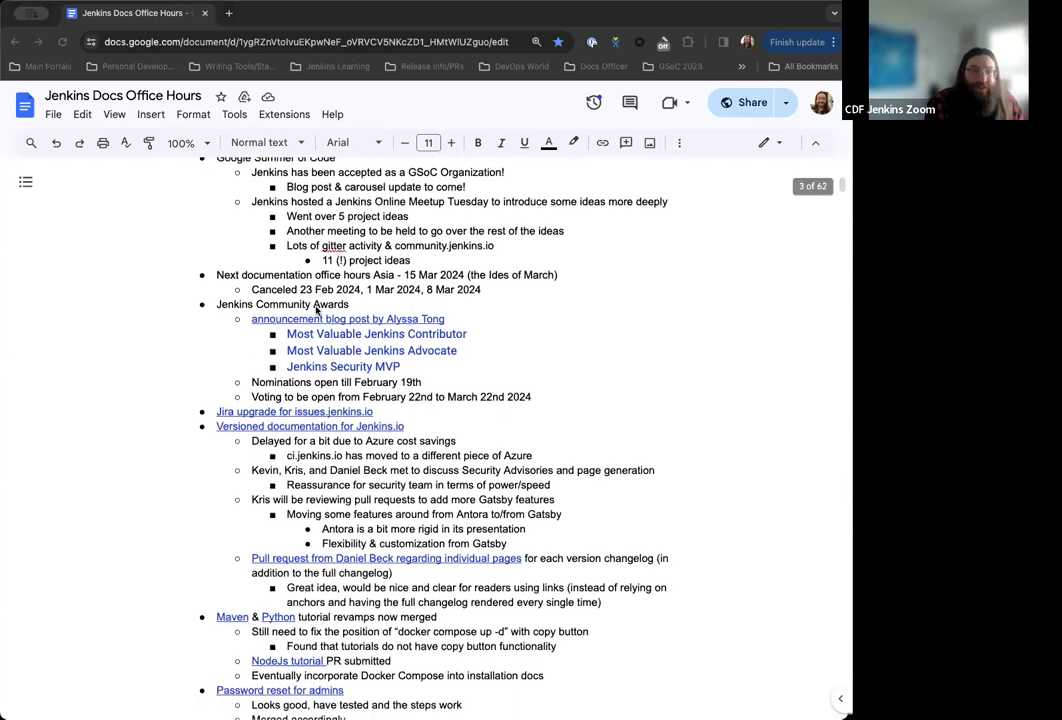
pyautogui.scroll(-3)
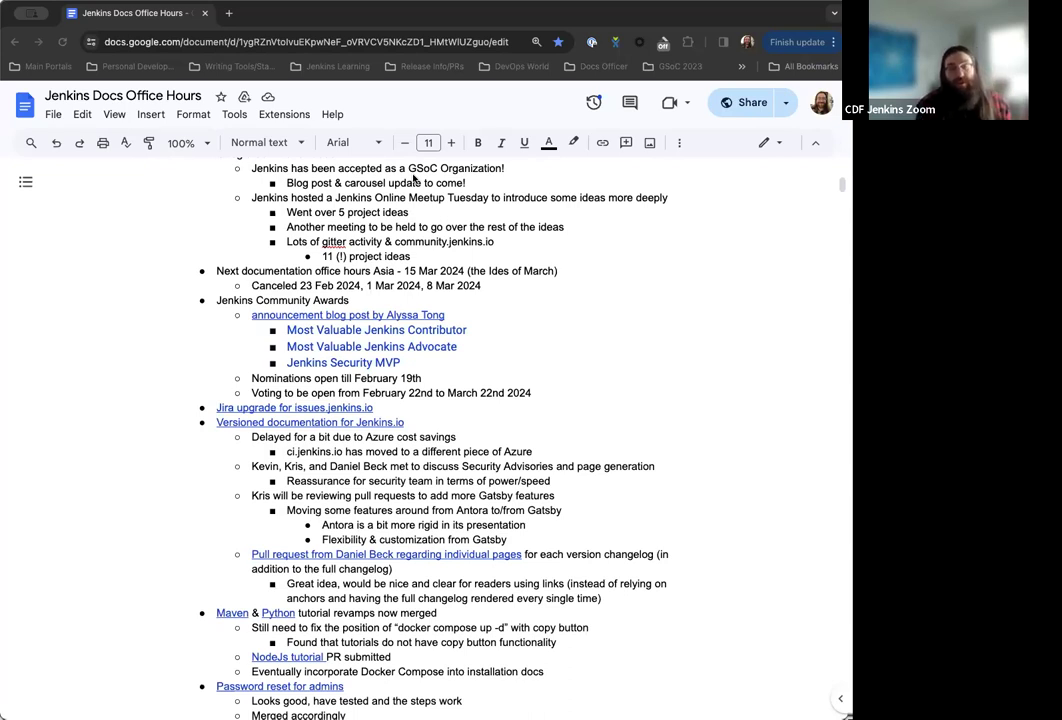
pyautogui.moveTo(496, 310)
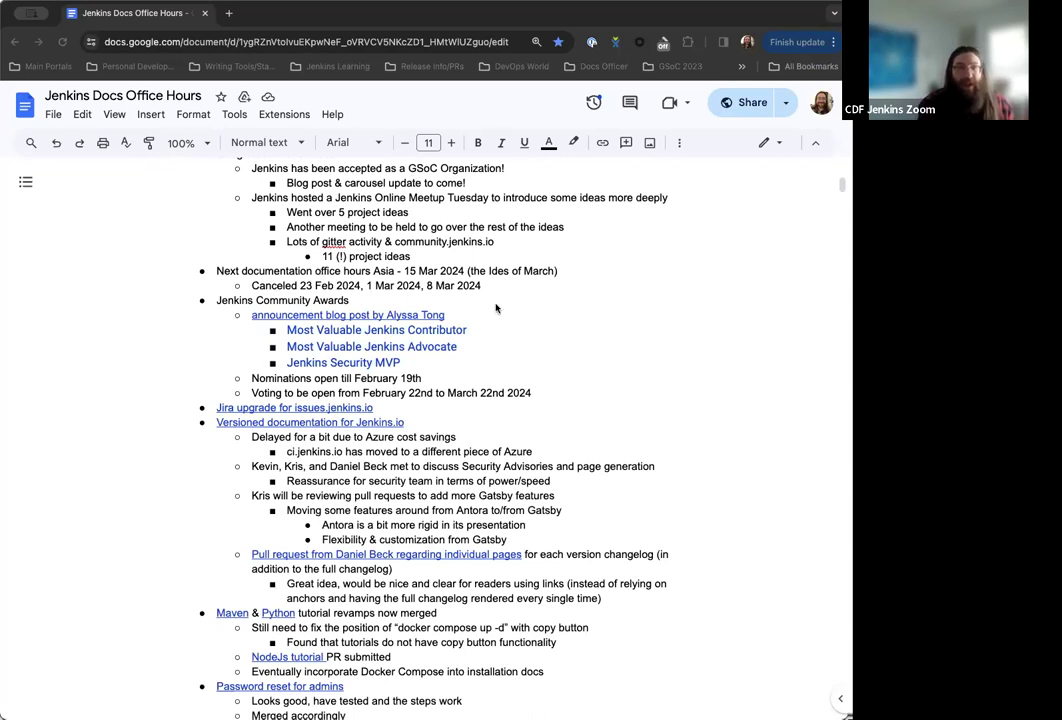
pyautogui.moveTo(568, 326)
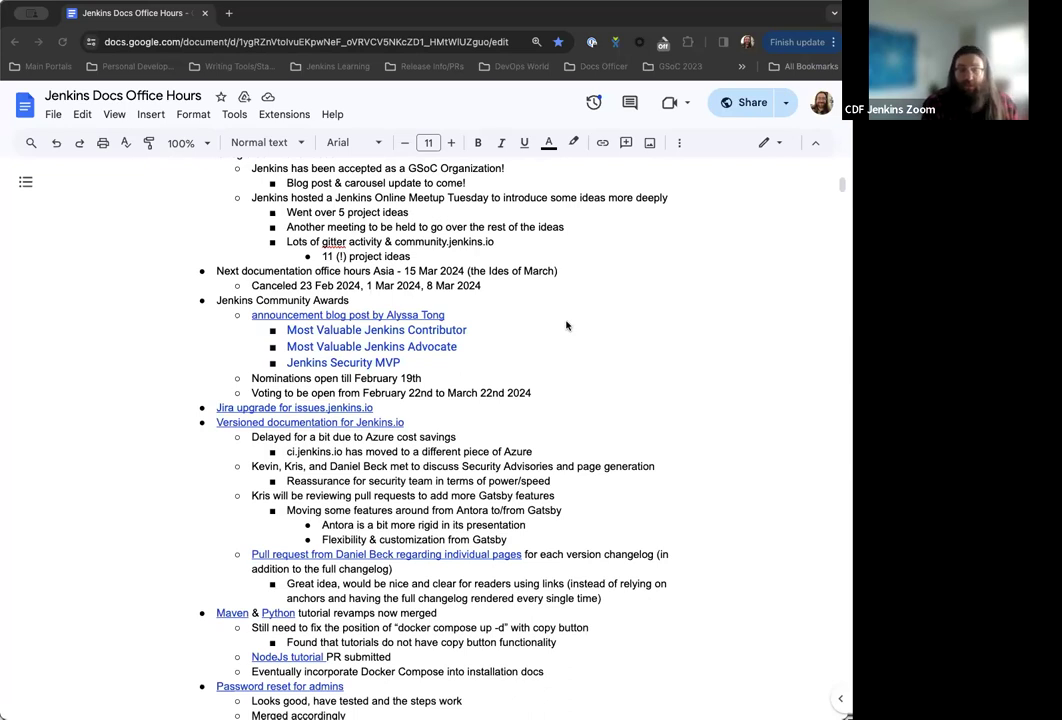
pyautogui.scroll(-3)
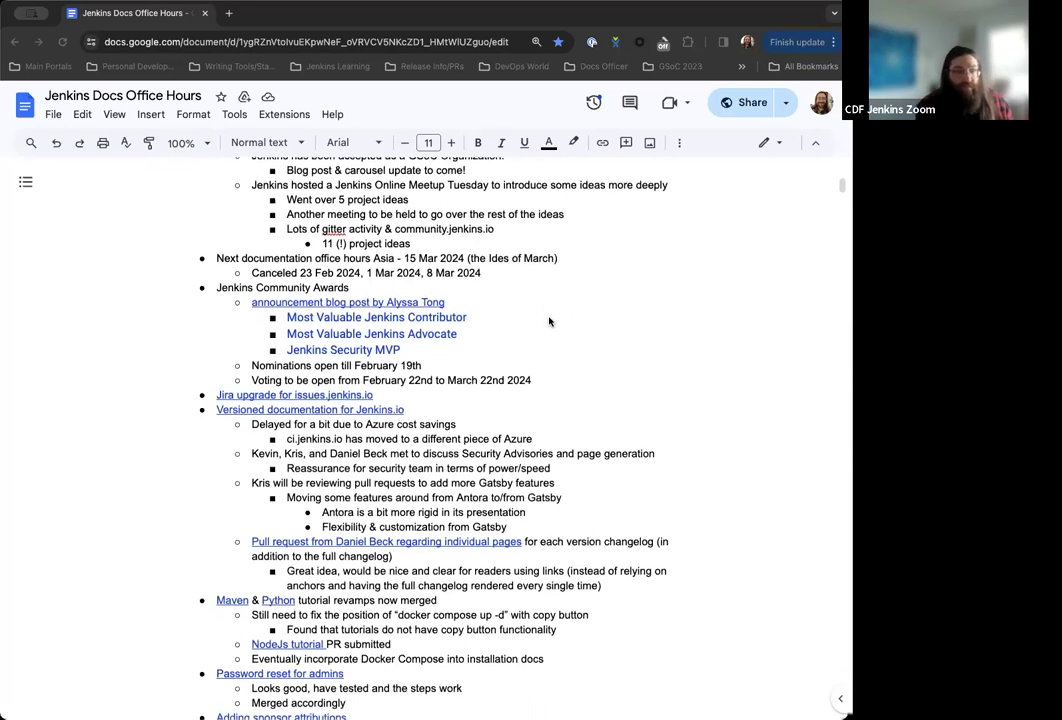
pyautogui.scroll(-3)
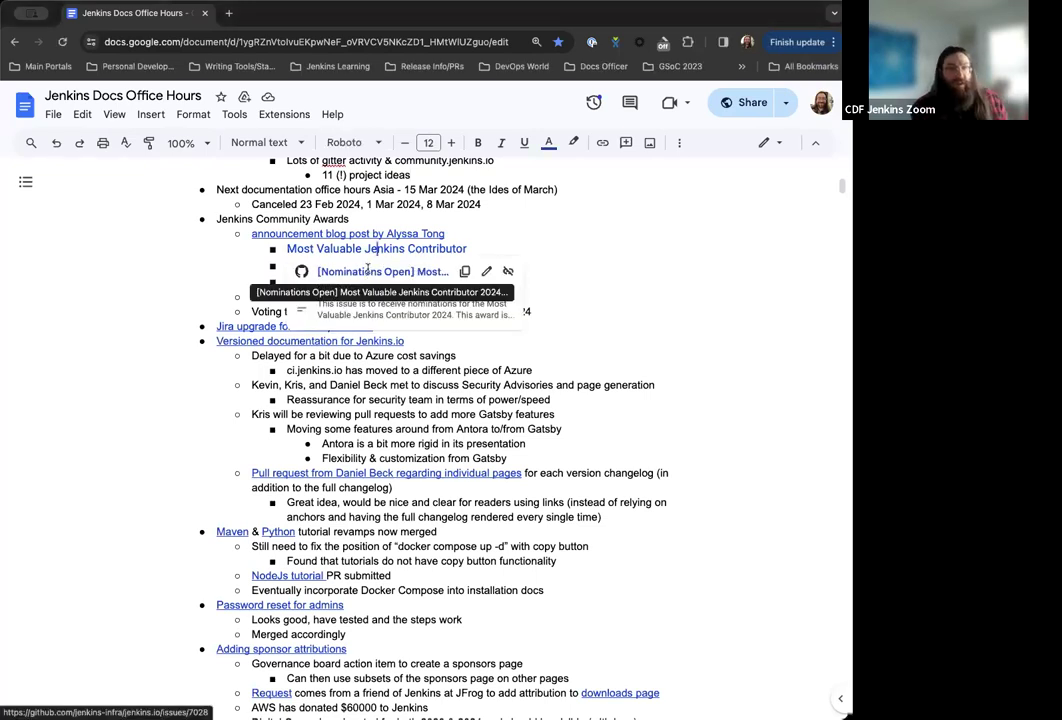
# Open the Most Valuable Jenkins Contributor and another award nomination issue from the agenda links
pyautogui.click(382, 272)
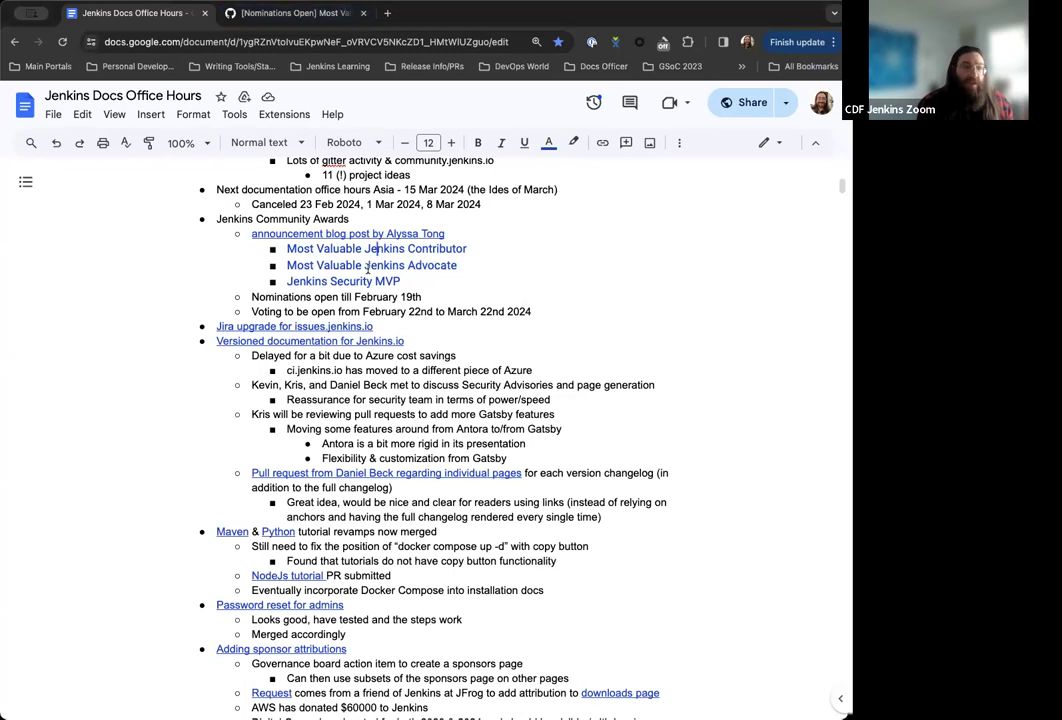
pyautogui.click(372, 264)
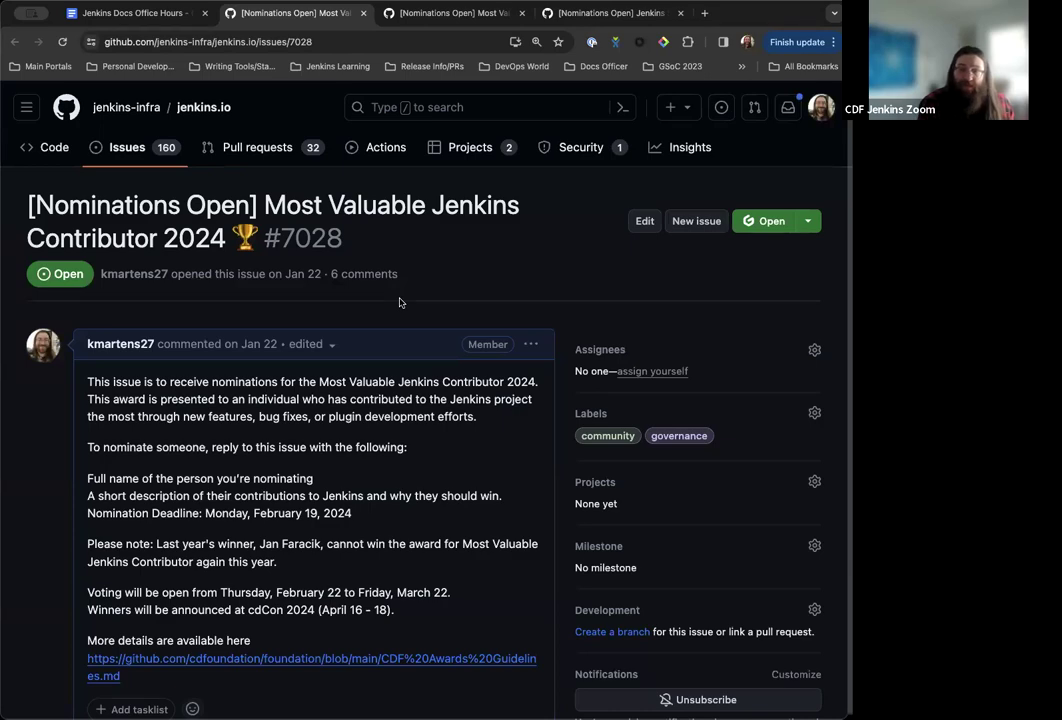
pyautogui.scroll(-3)
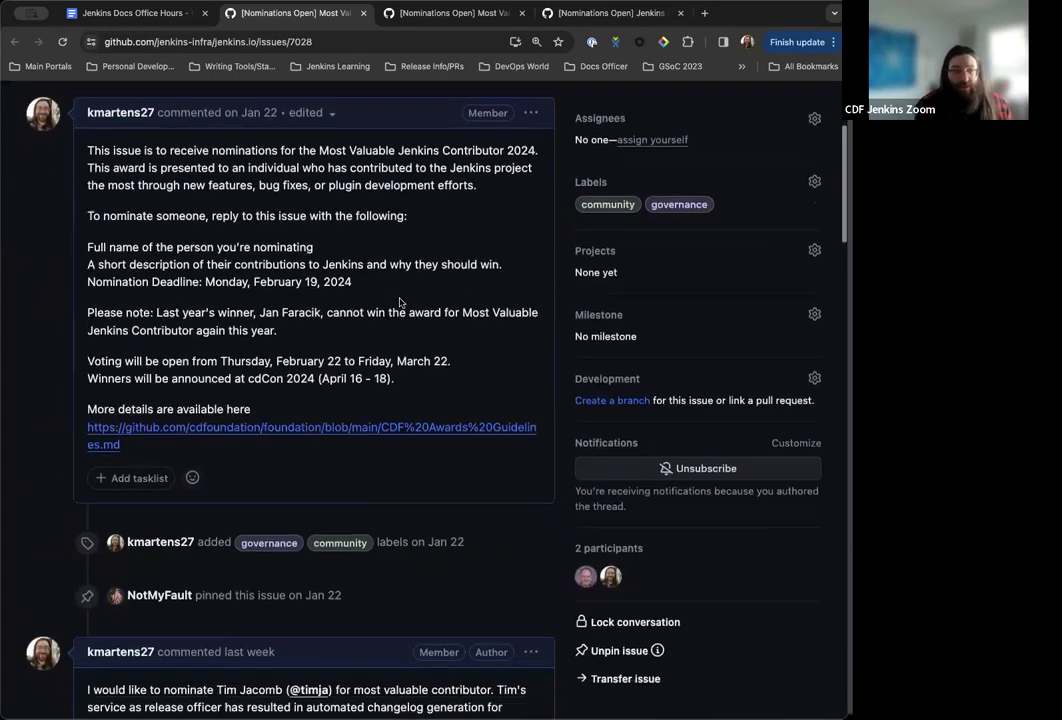
pyautogui.scroll(-3)
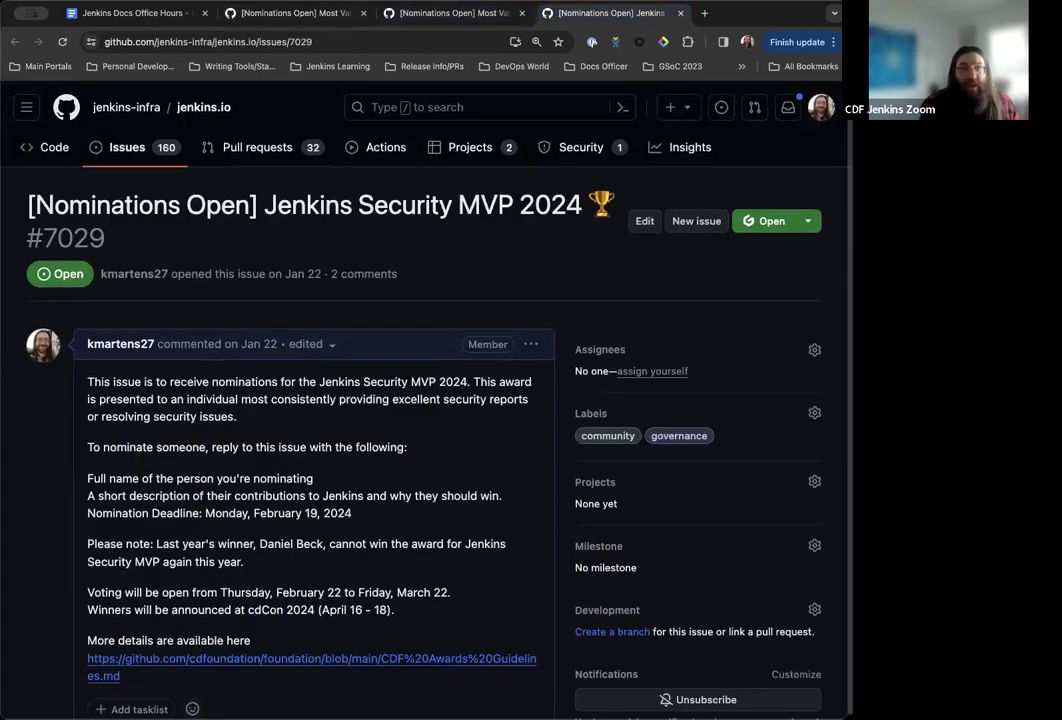
# Switch between the agenda and the Most Valuable Jenkins Contributor 2024 nomination issue
pyautogui.click(130, 12)
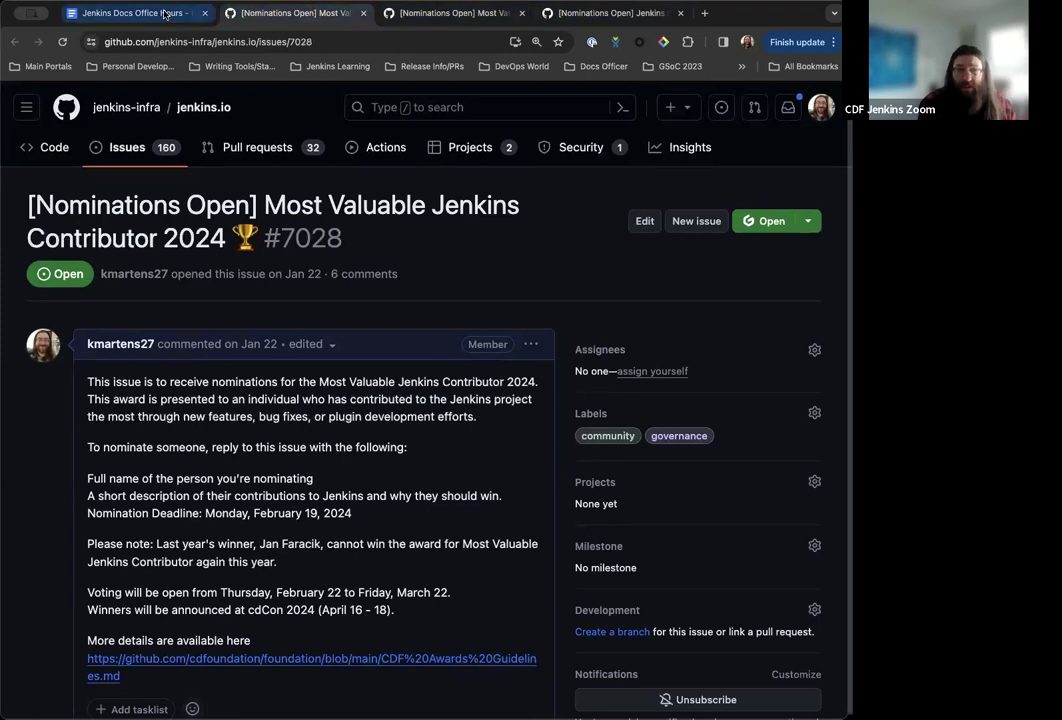
pyautogui.click(130, 12)
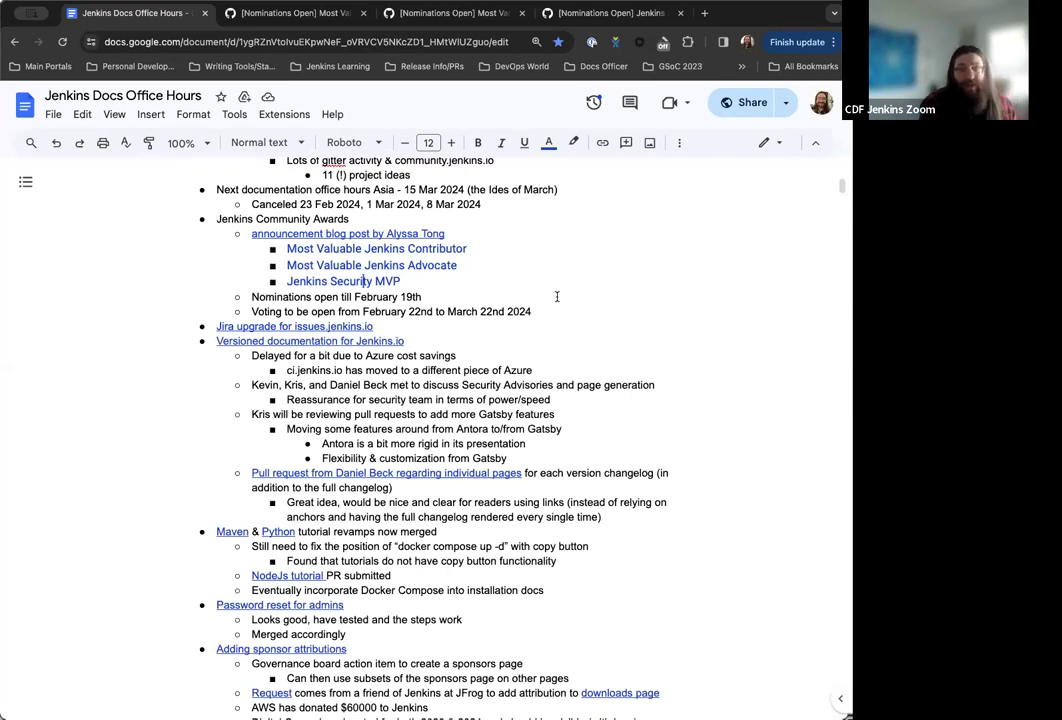
pyautogui.moveTo(418, 106)
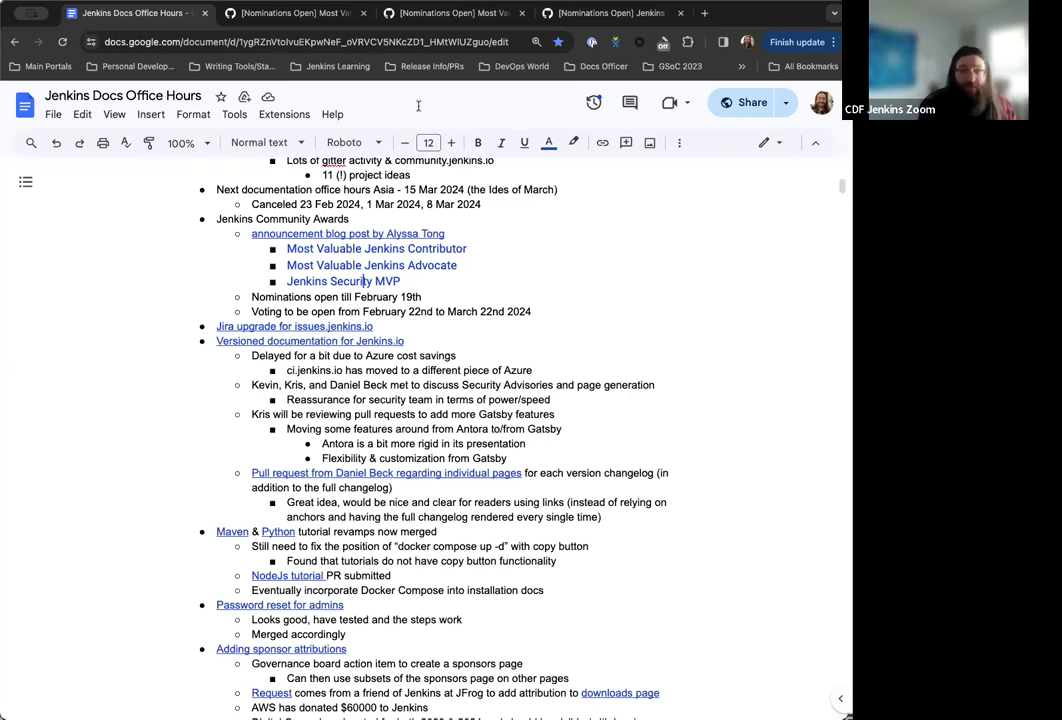
pyautogui.click(136, 12)
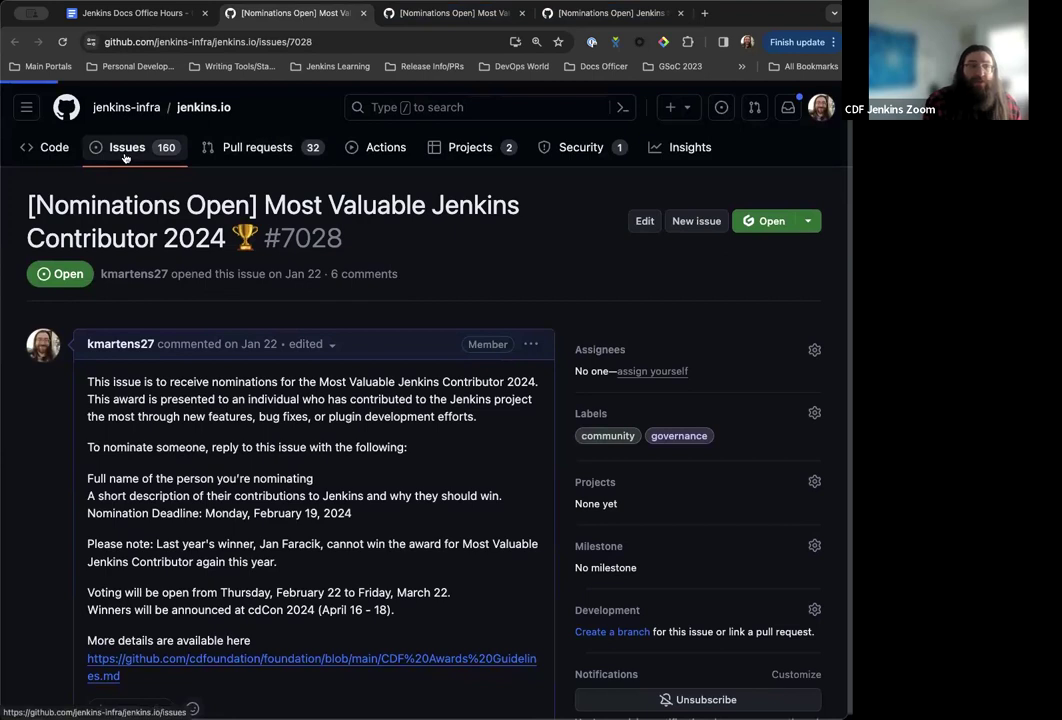
# From the repository's open issues, open the Most Valuable Jenkins Advocate 2024 nomination
pyautogui.click(126, 148)
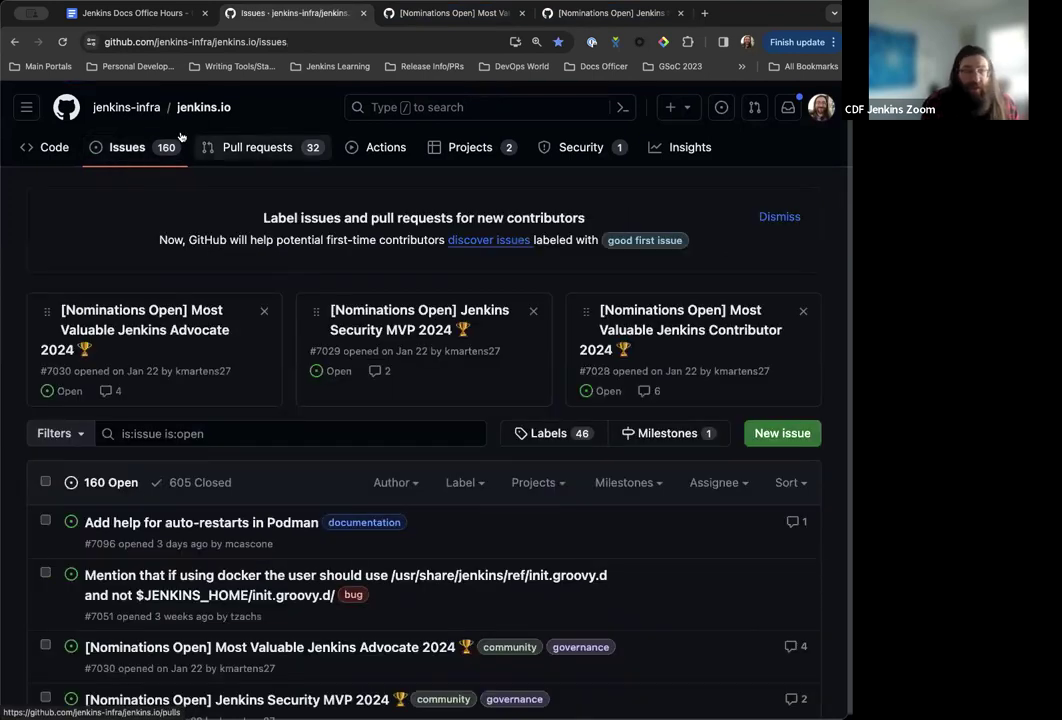
pyautogui.scroll(-3)
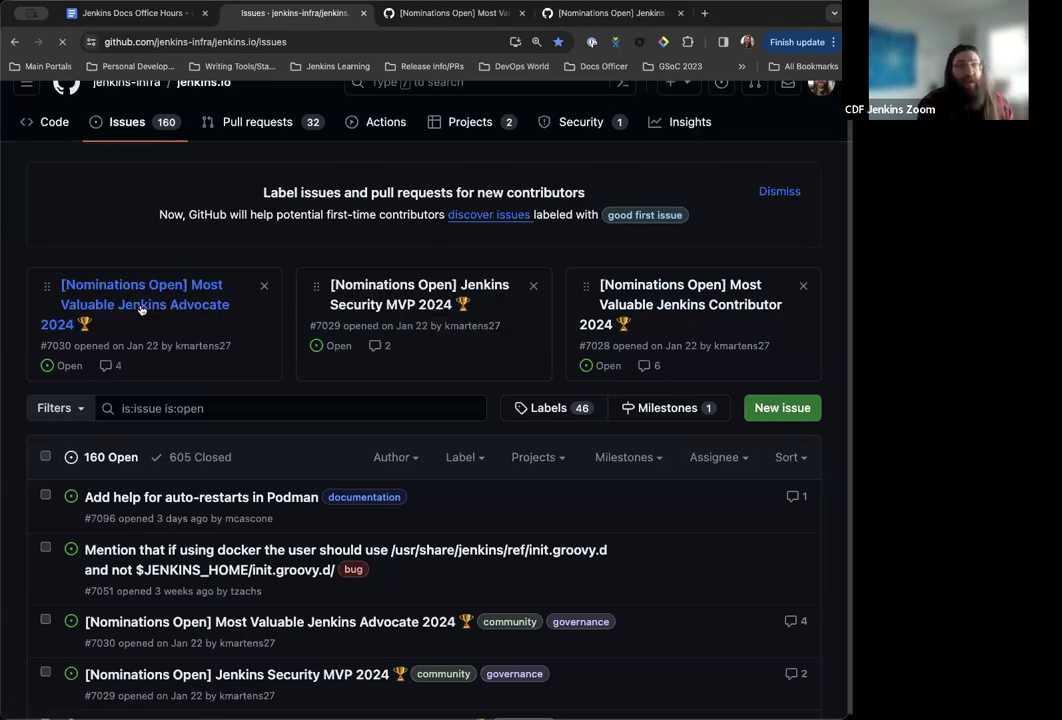
pyautogui.click(144, 304)
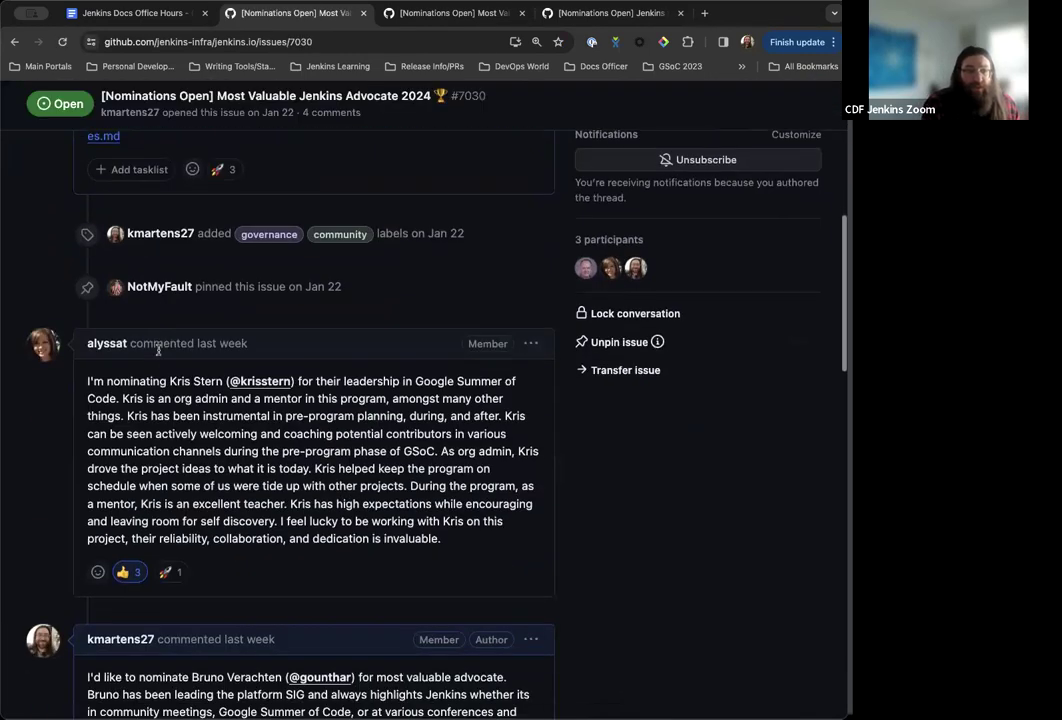
# Read through the Most Valuable Jenkins Advocate 2024 nominations
pyautogui.scroll(-3)
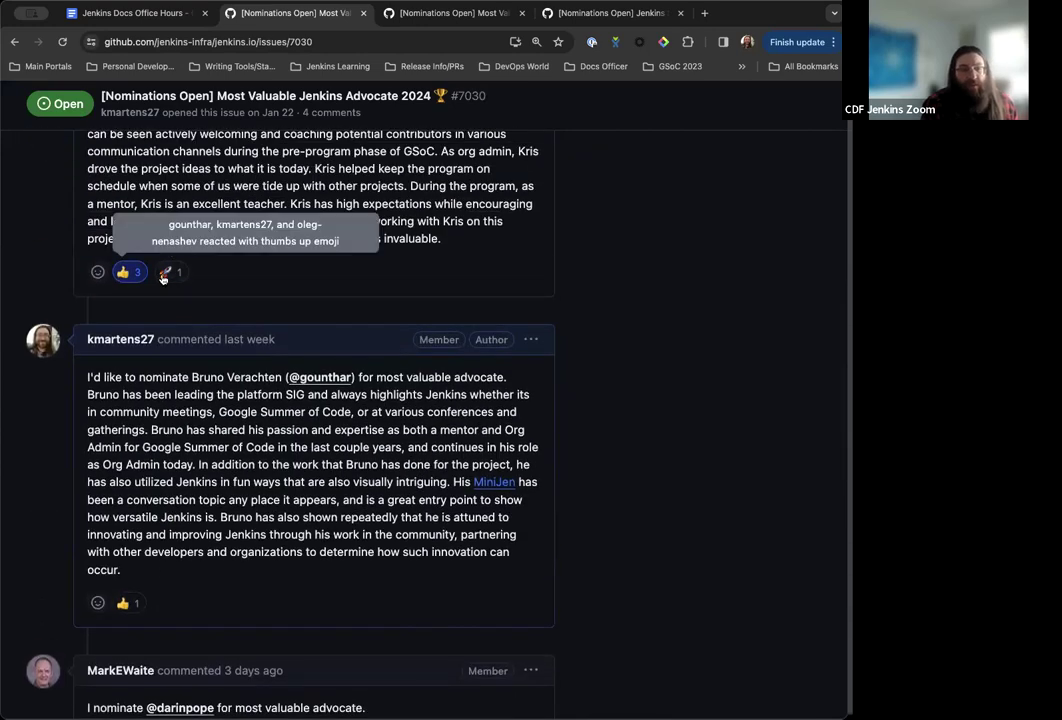
pyautogui.scroll(-3)
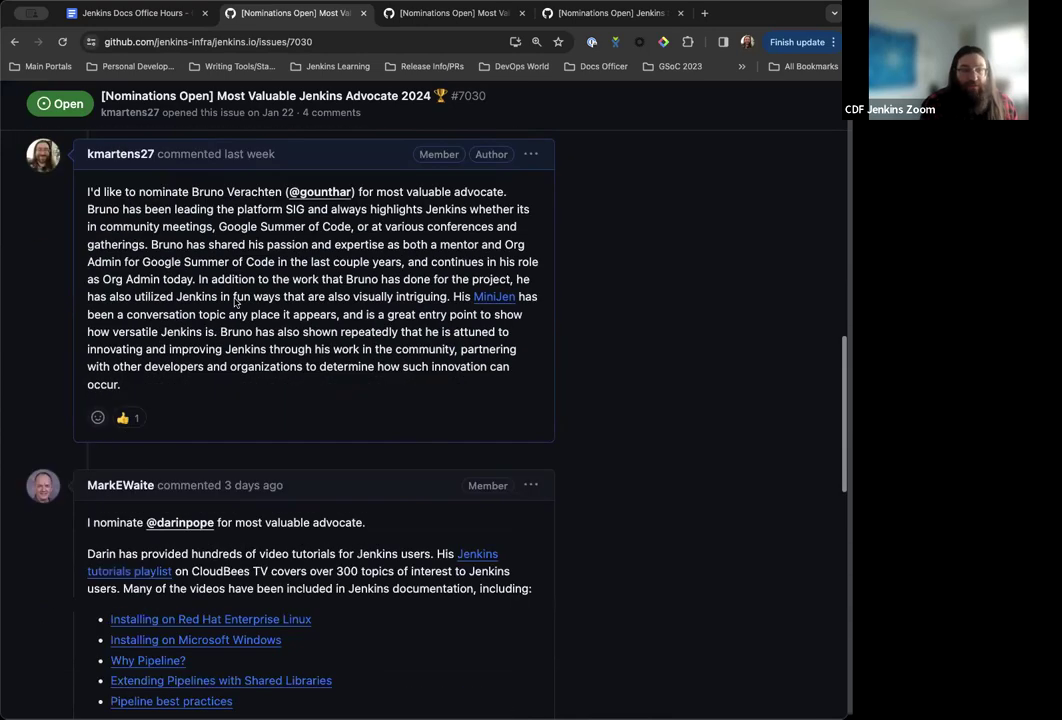
pyautogui.scroll(-3)
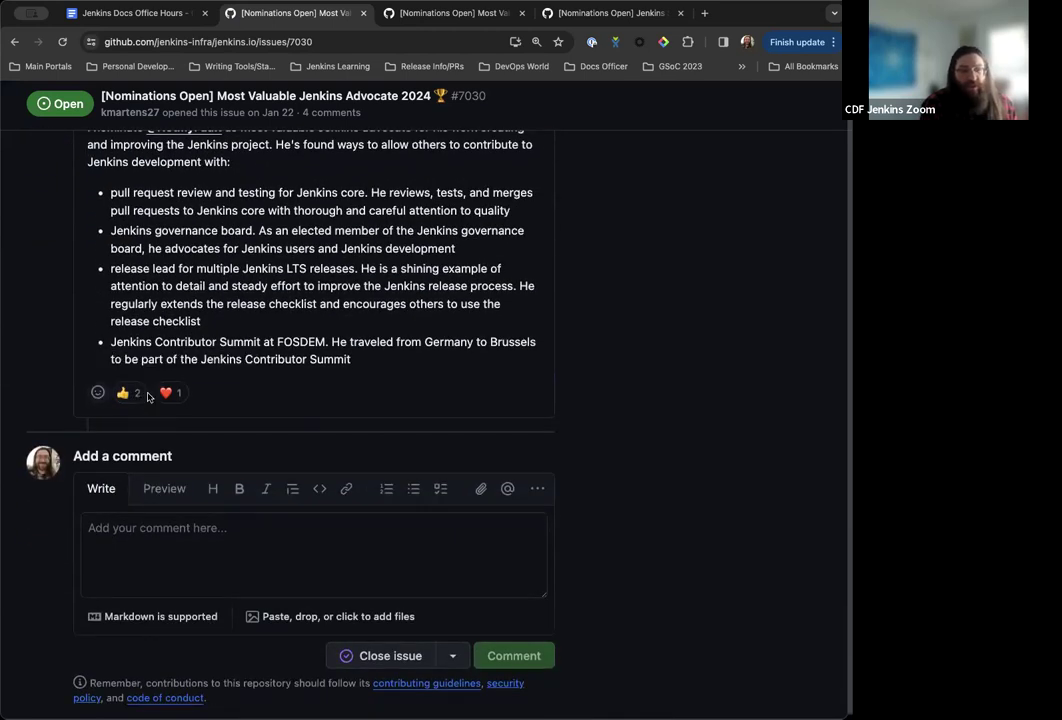
pyautogui.moveTo(122, 392)
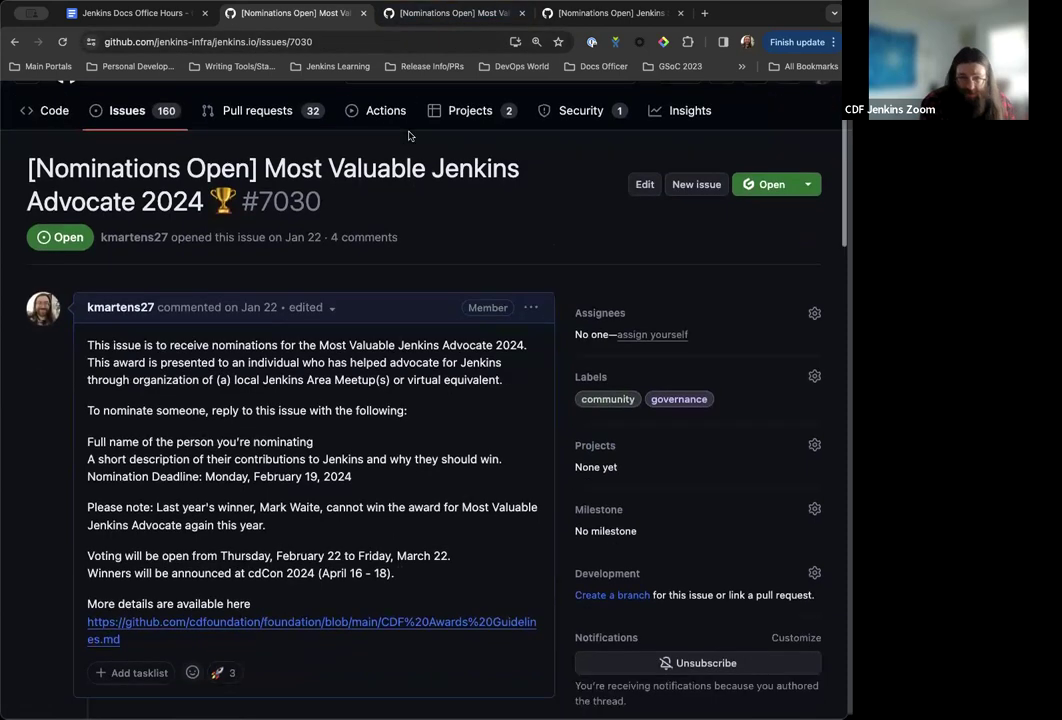
pyautogui.scroll(-3)
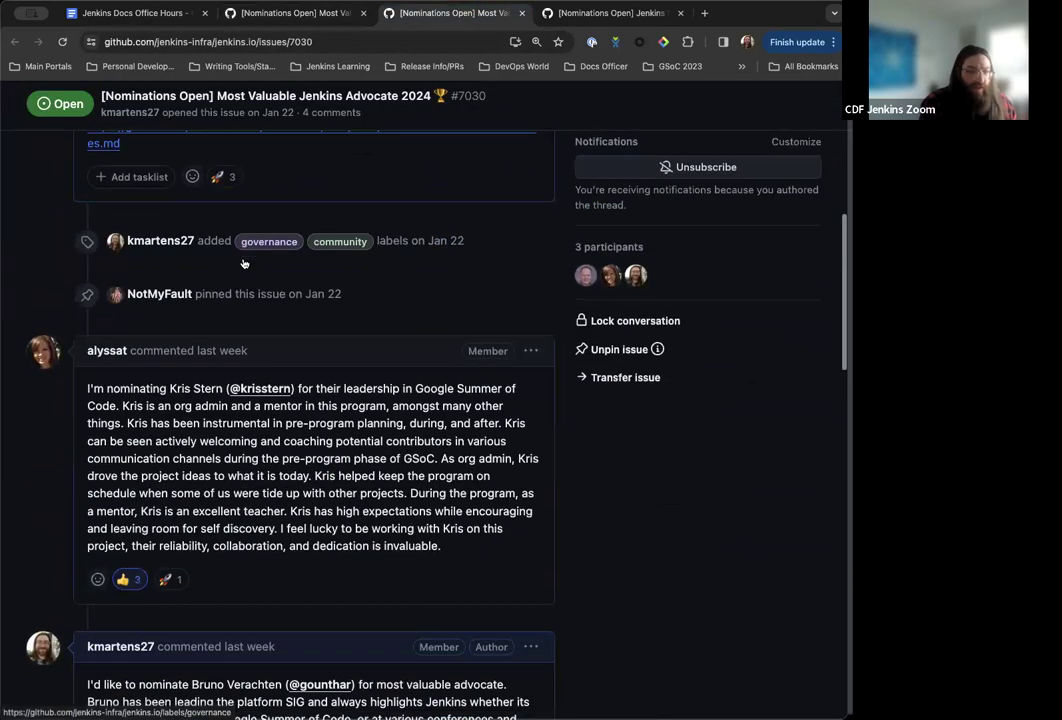
pyautogui.scroll(-3)
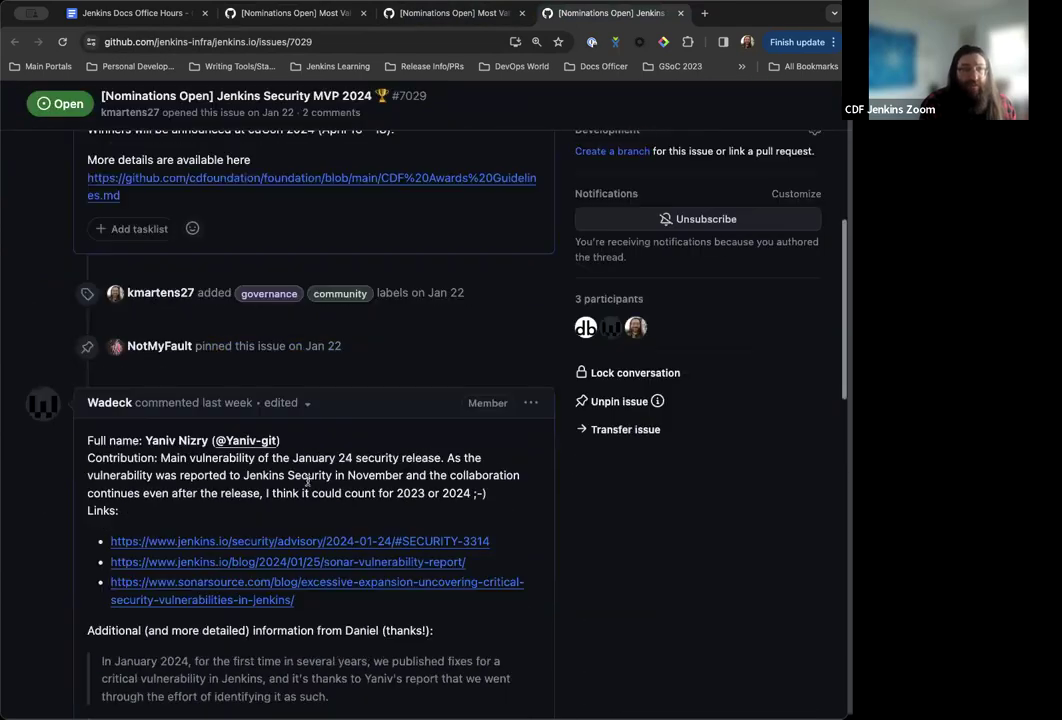
# Open the CDF Continuous Enthusiast Award 2024 nominations issue and browse its comments
pyautogui.click(136, 12)
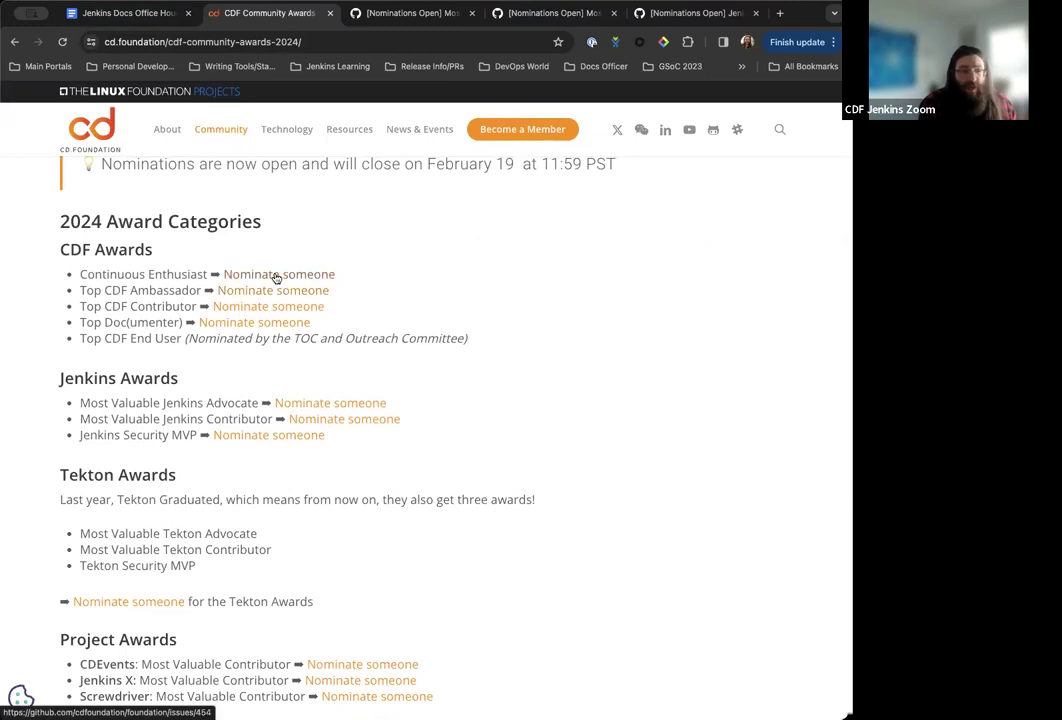
pyautogui.click(280, 274)
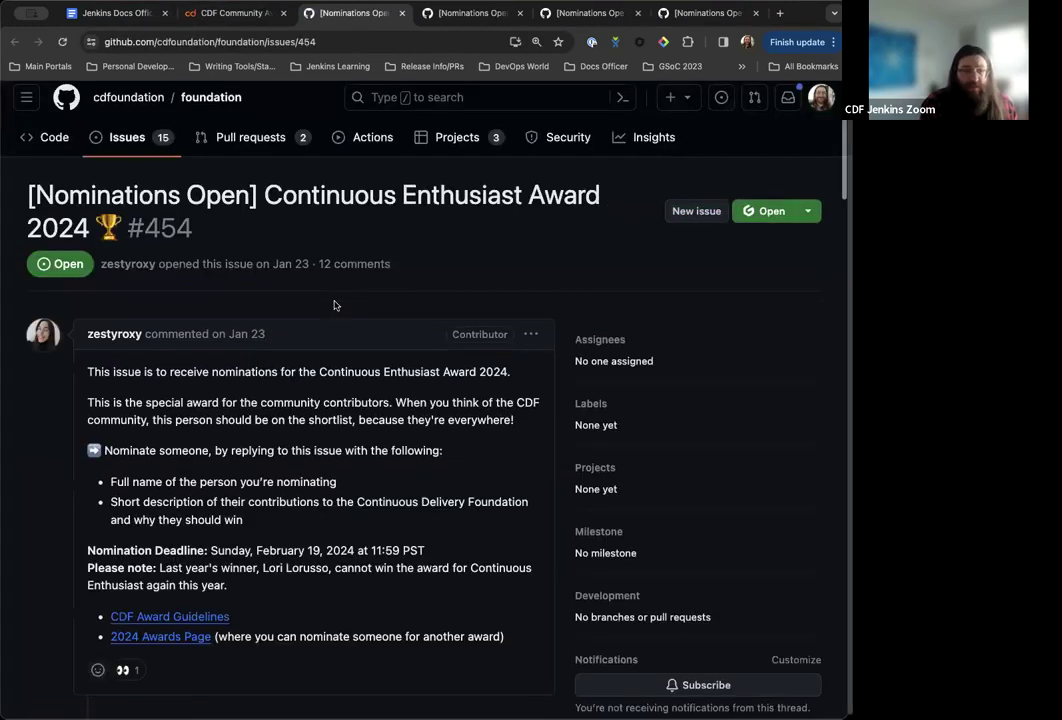
pyautogui.scroll(-3)
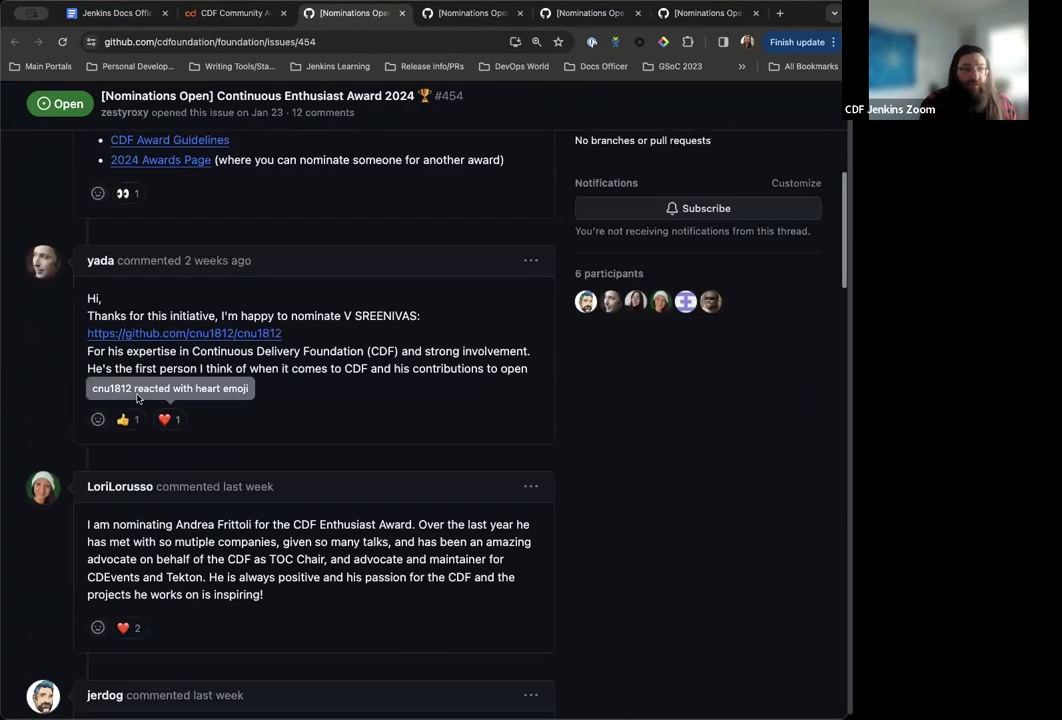
pyautogui.scroll(-3)
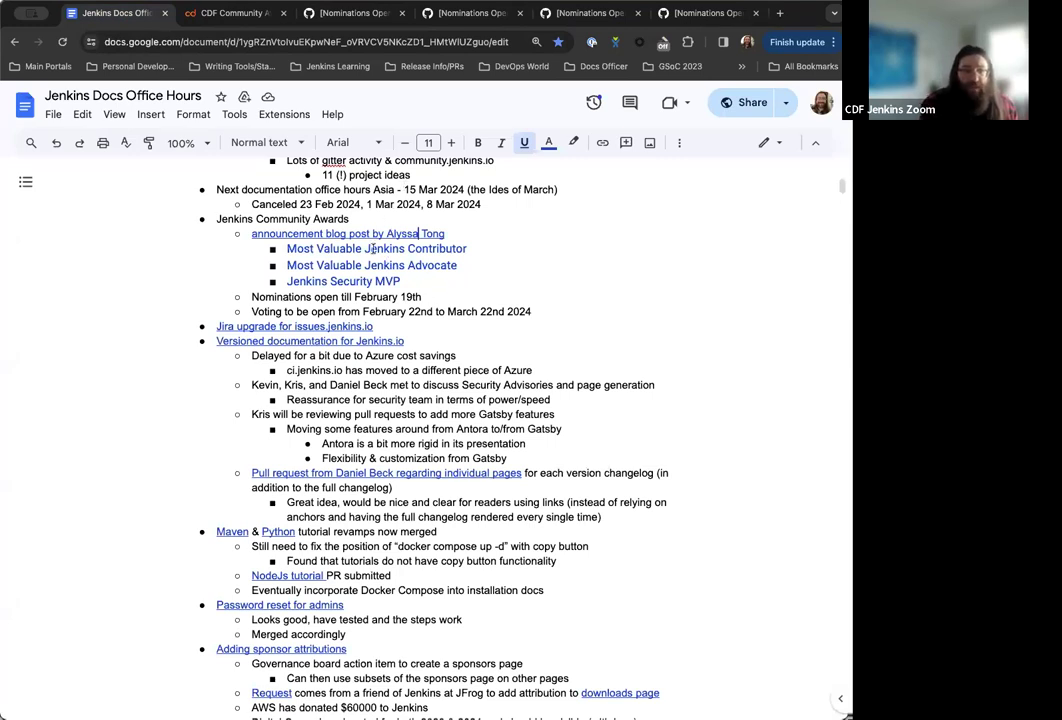
# Return to the agenda and scroll to the Jira upgrade for issues.jenkins.io item
pyautogui.click(232, 12)
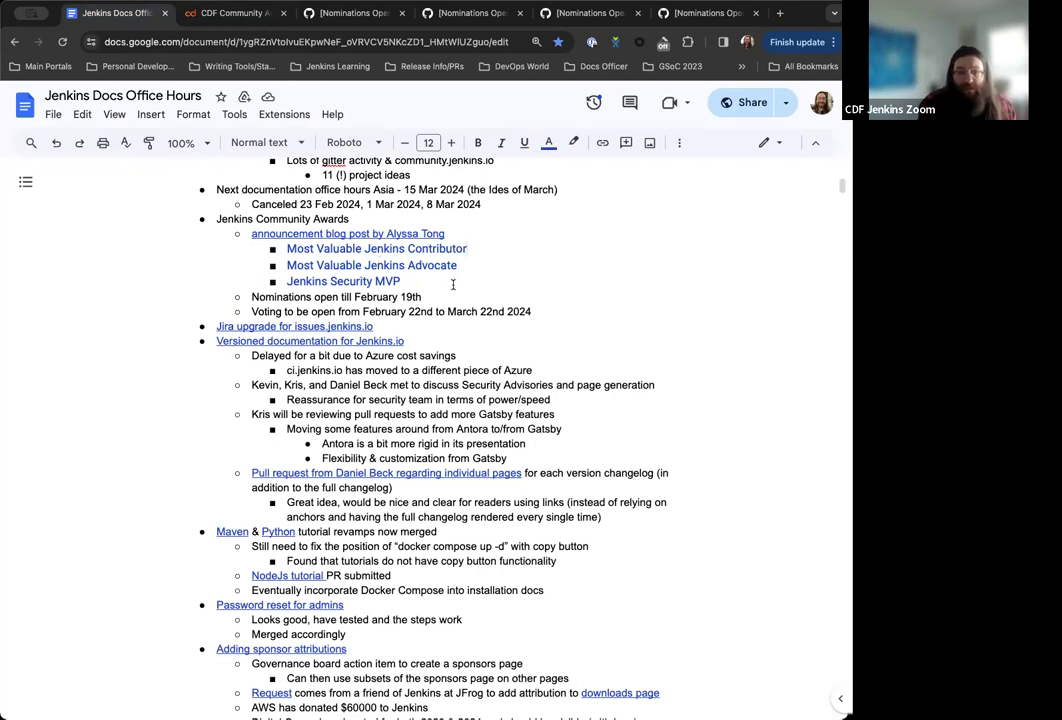
pyautogui.scroll(-3)
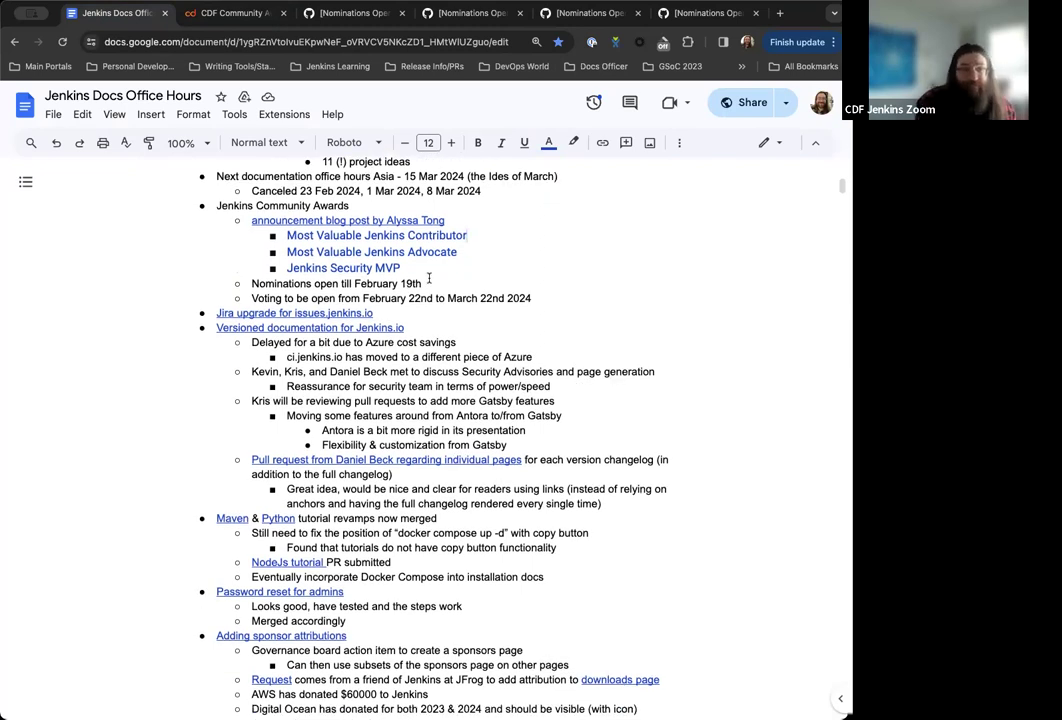
pyautogui.scroll(-3)
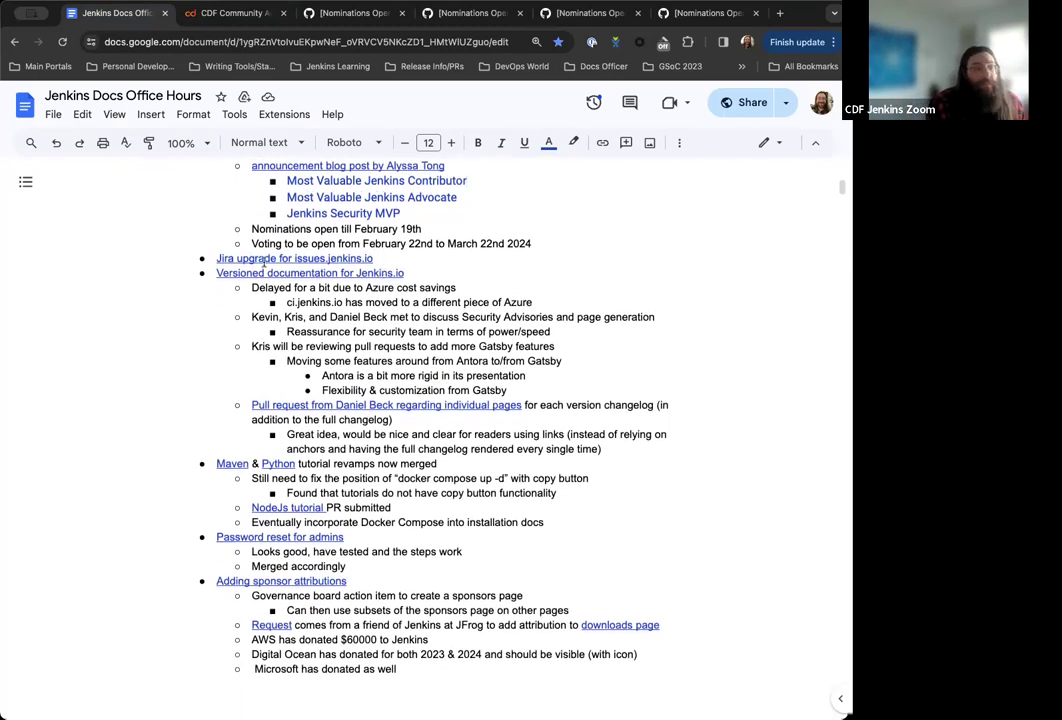
pyautogui.scroll(-3)
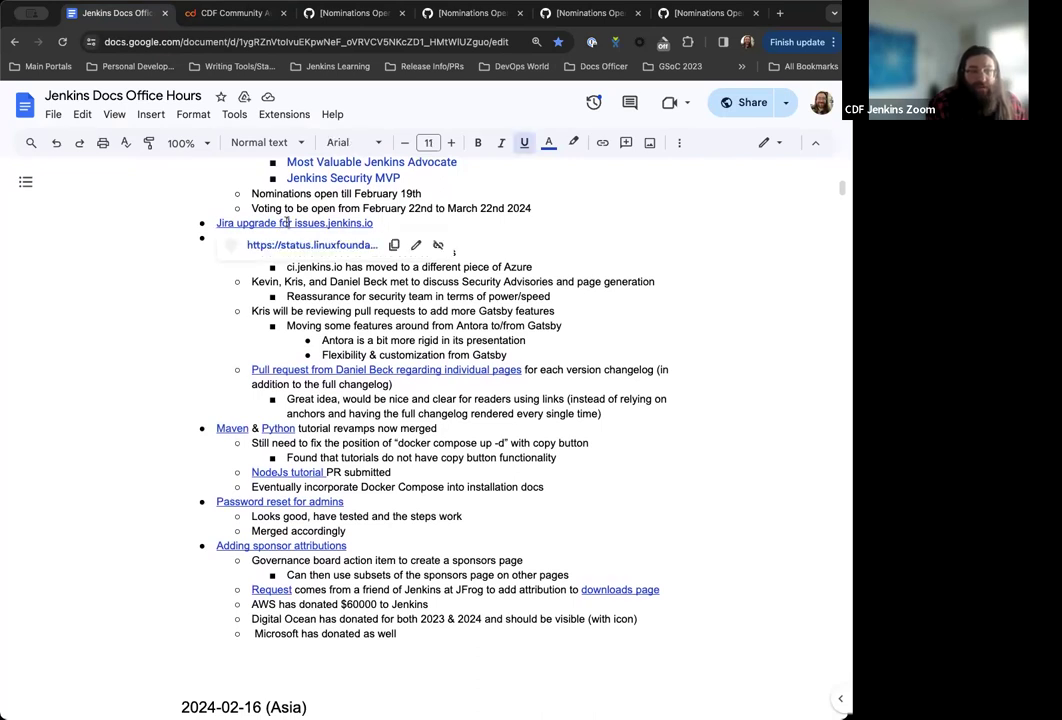
pyautogui.moveTo(312, 244)
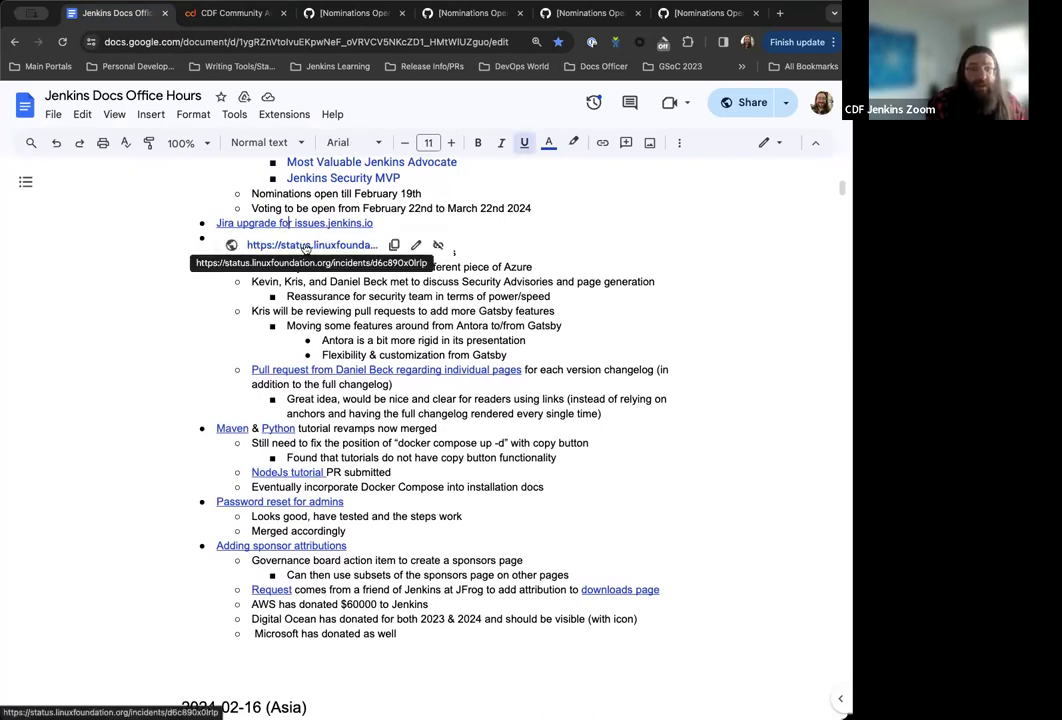
# Open the Linux Foundation status notice for the Jira upgrade of issues.jenkins.io
pyautogui.click(312, 244)
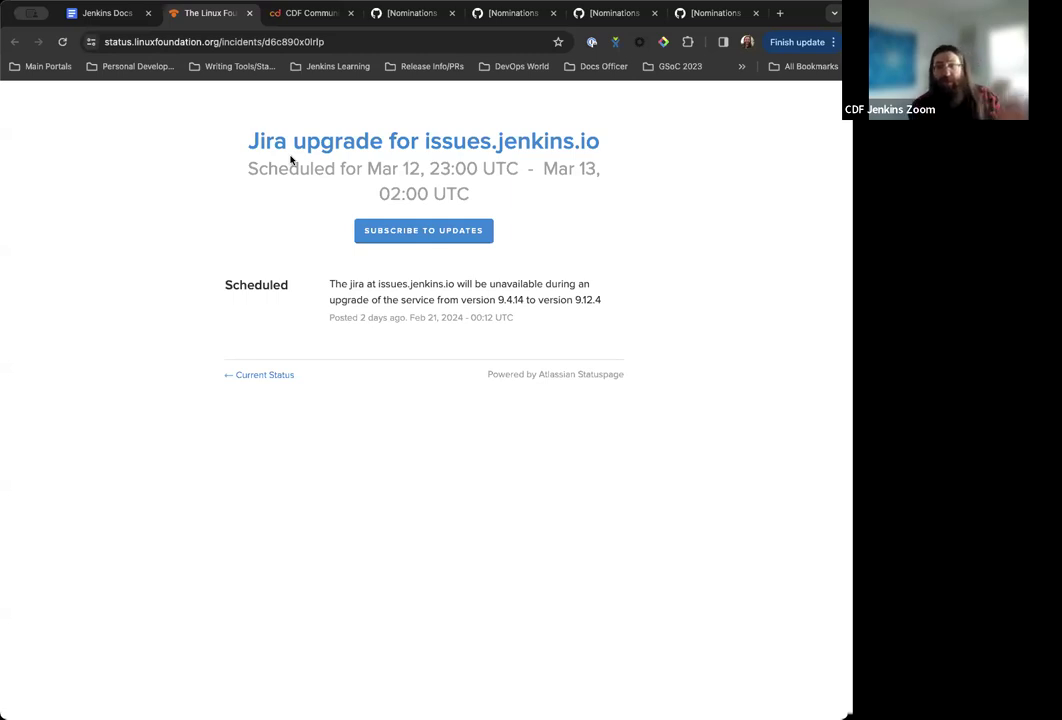
pyautogui.moveTo(394, 316)
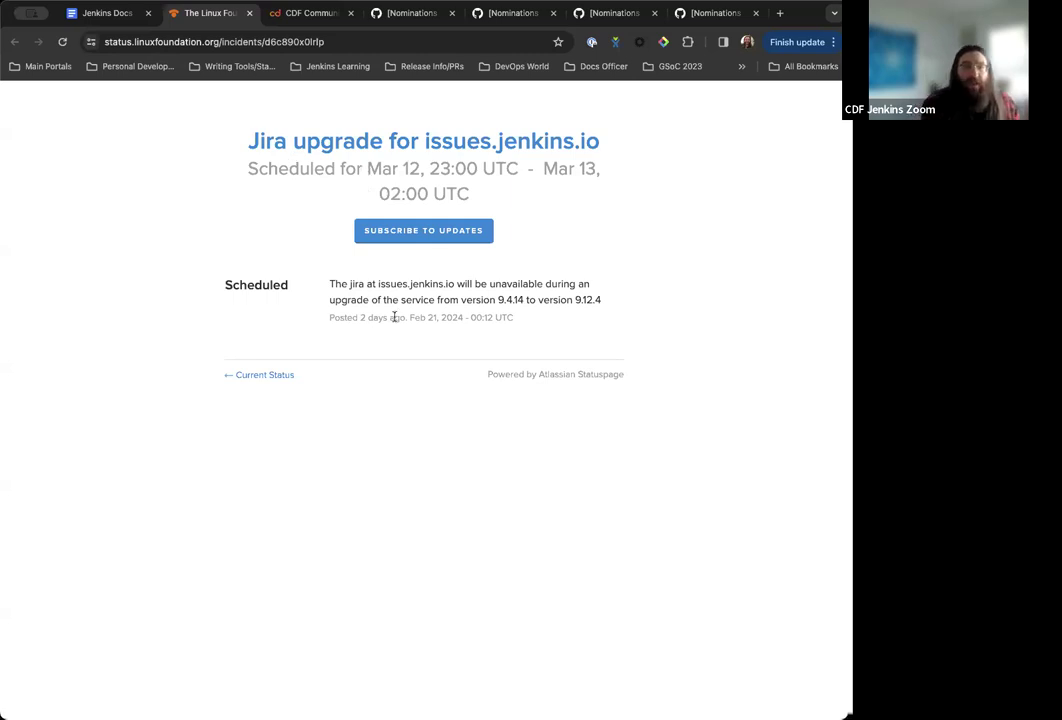
pyautogui.moveTo(420, 188)
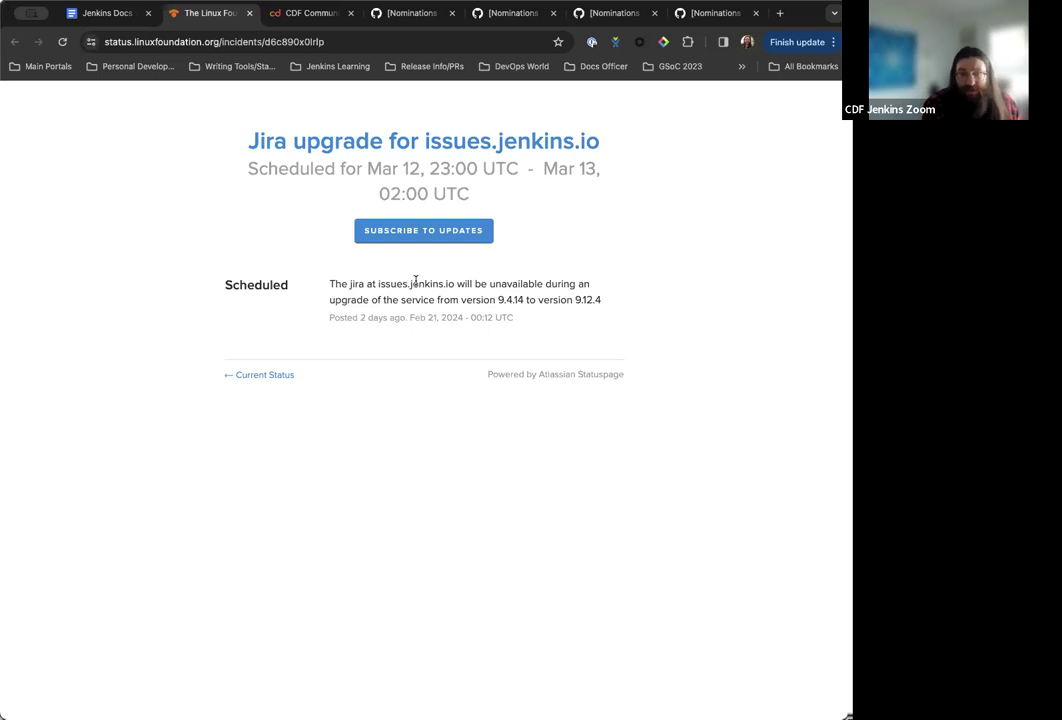
pyautogui.moveTo(492, 296)
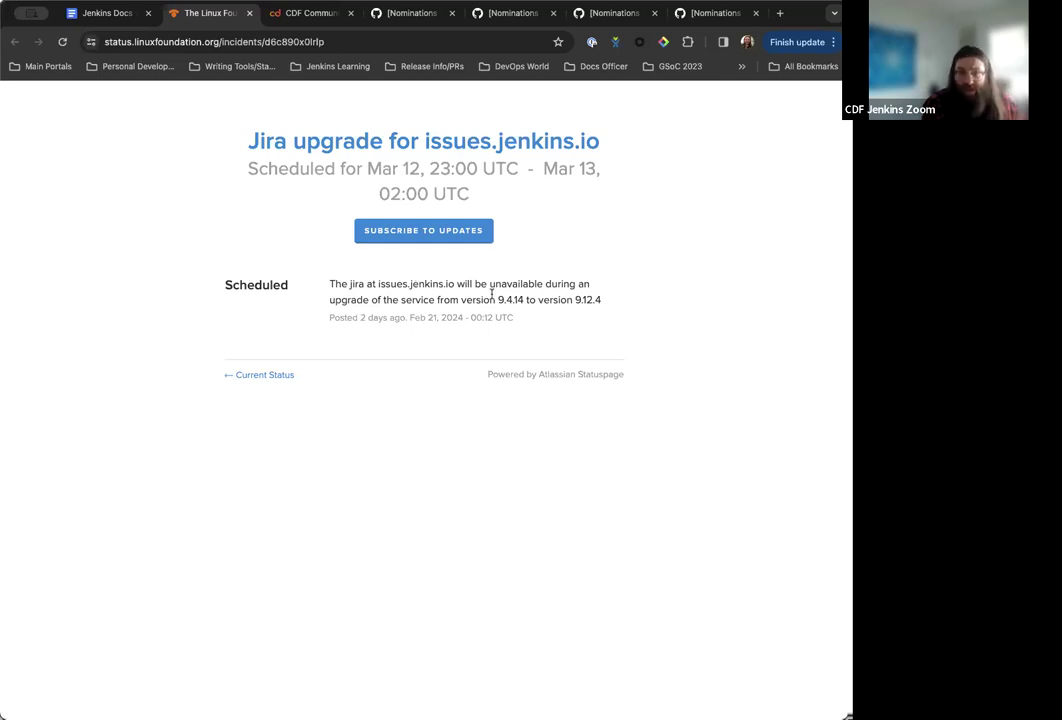
pyautogui.moveTo(420, 180)
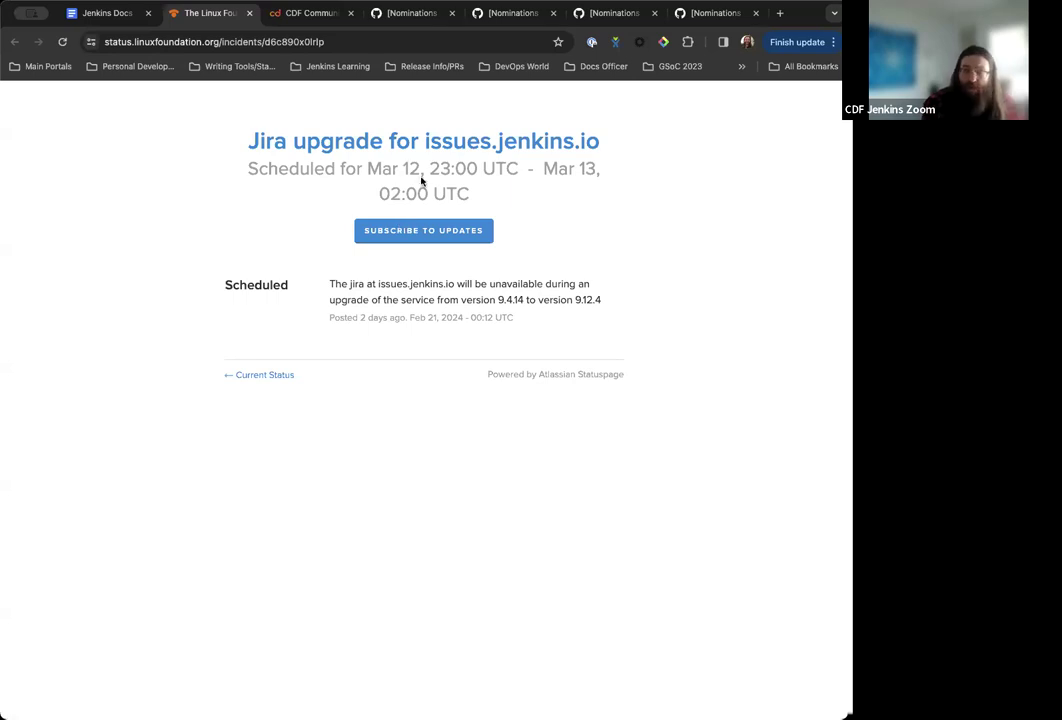
pyautogui.moveTo(376, 150)
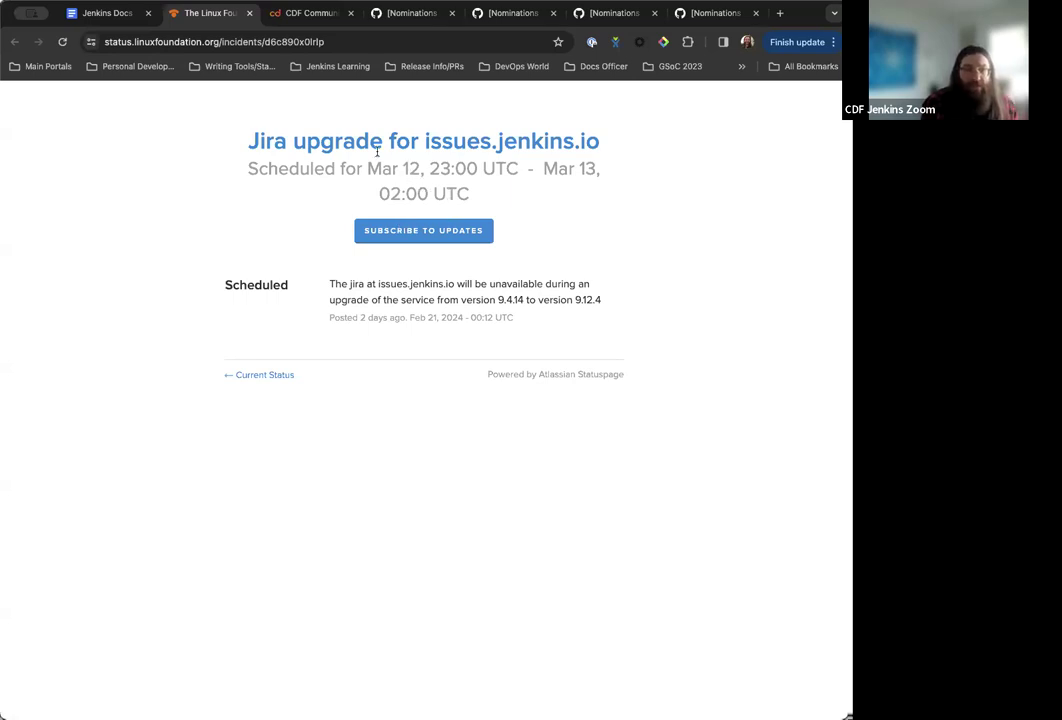
pyautogui.moveTo(292, 232)
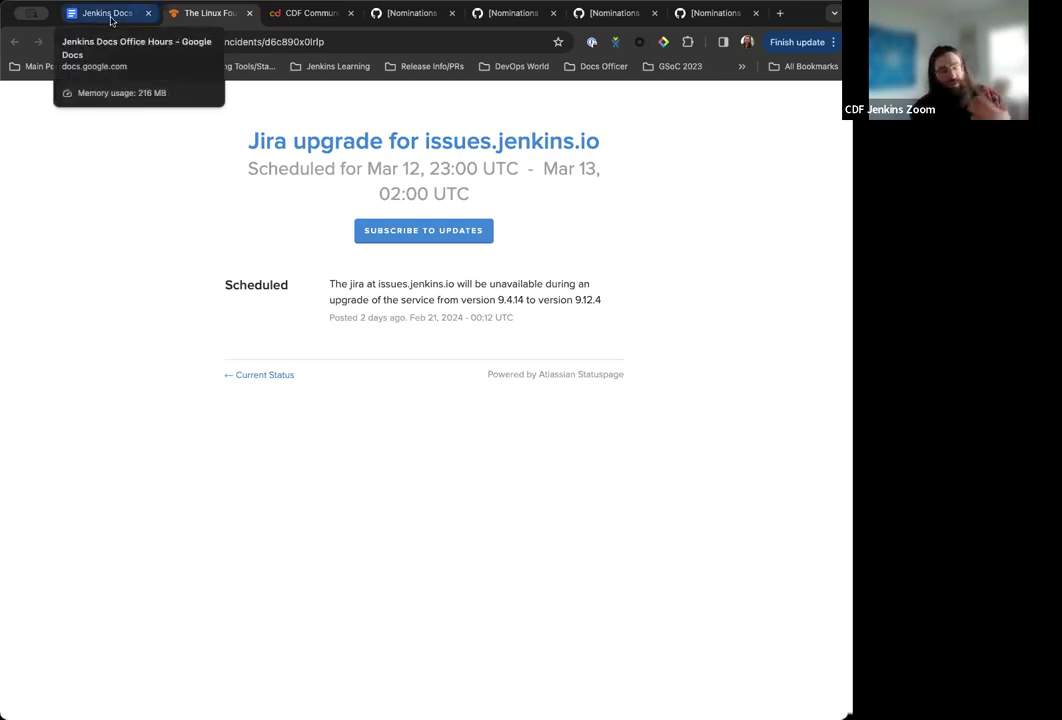
# Switch back to the Office Hours agenda and scroll to the next items
pyautogui.click(104, 12)
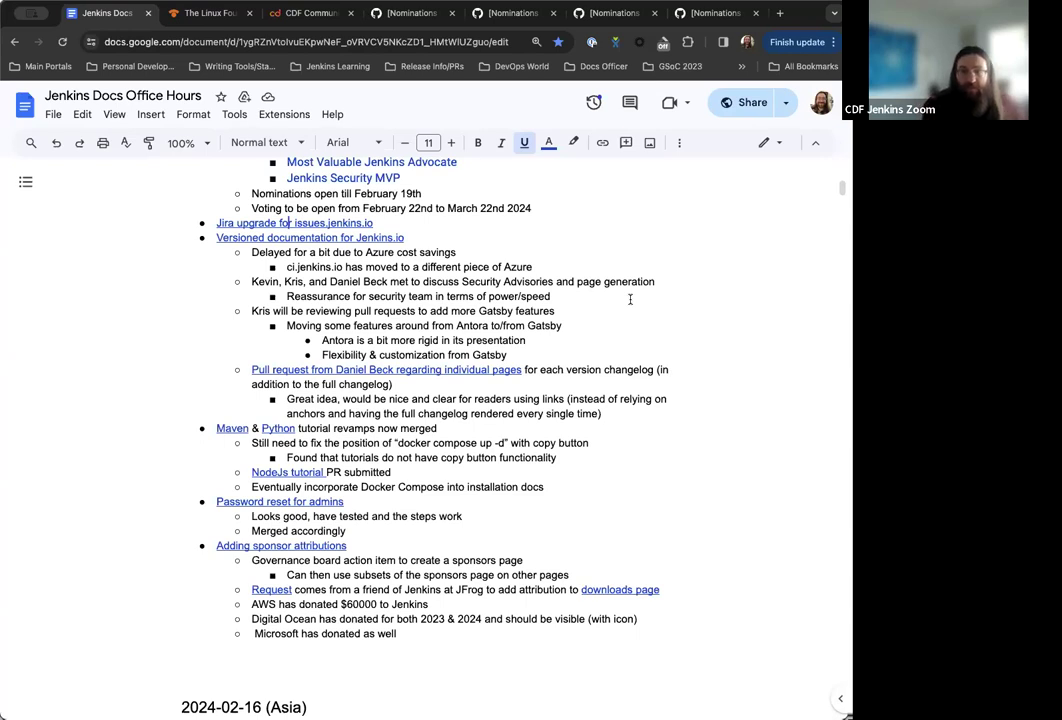
pyautogui.moveTo(280, 248)
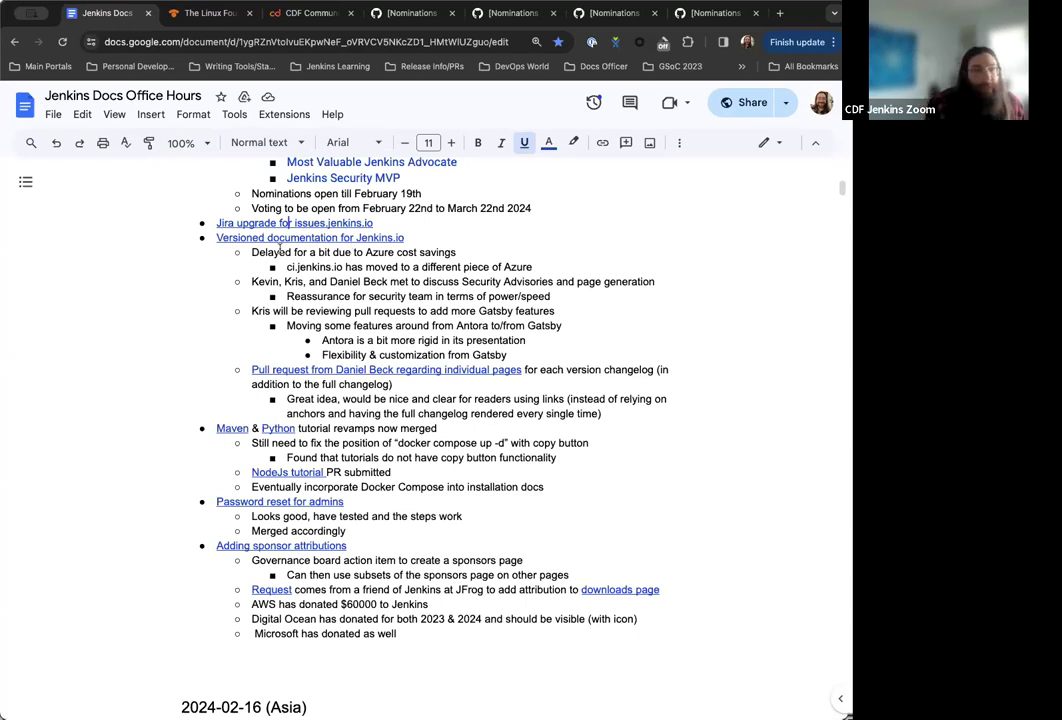
pyautogui.scroll(-3)
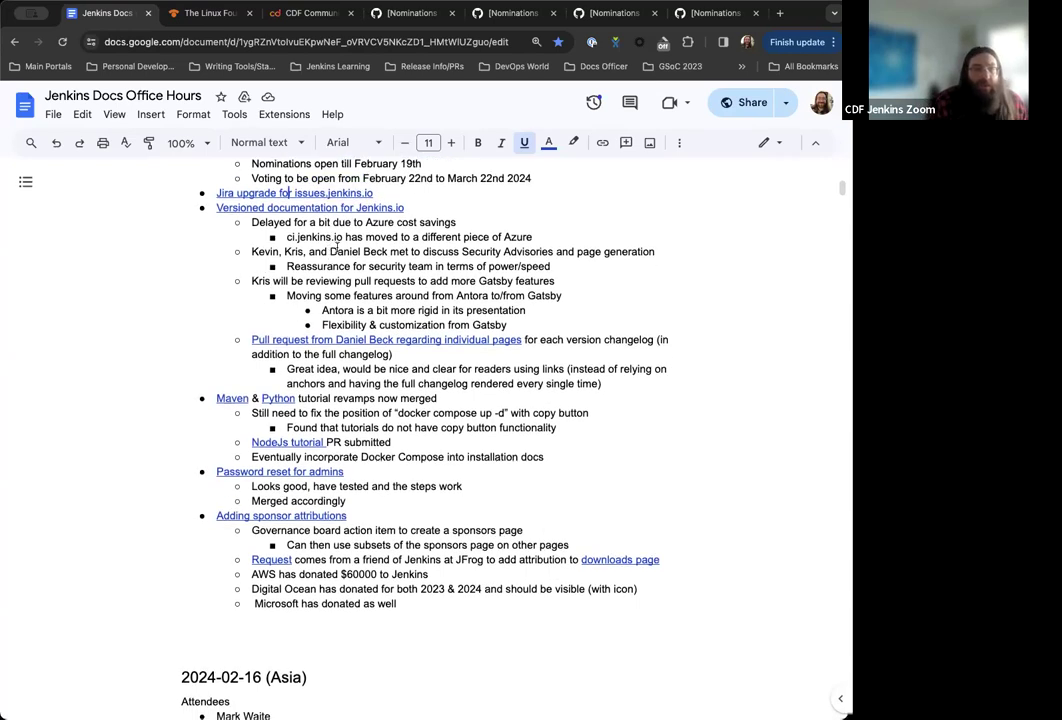
pyautogui.scroll(-3)
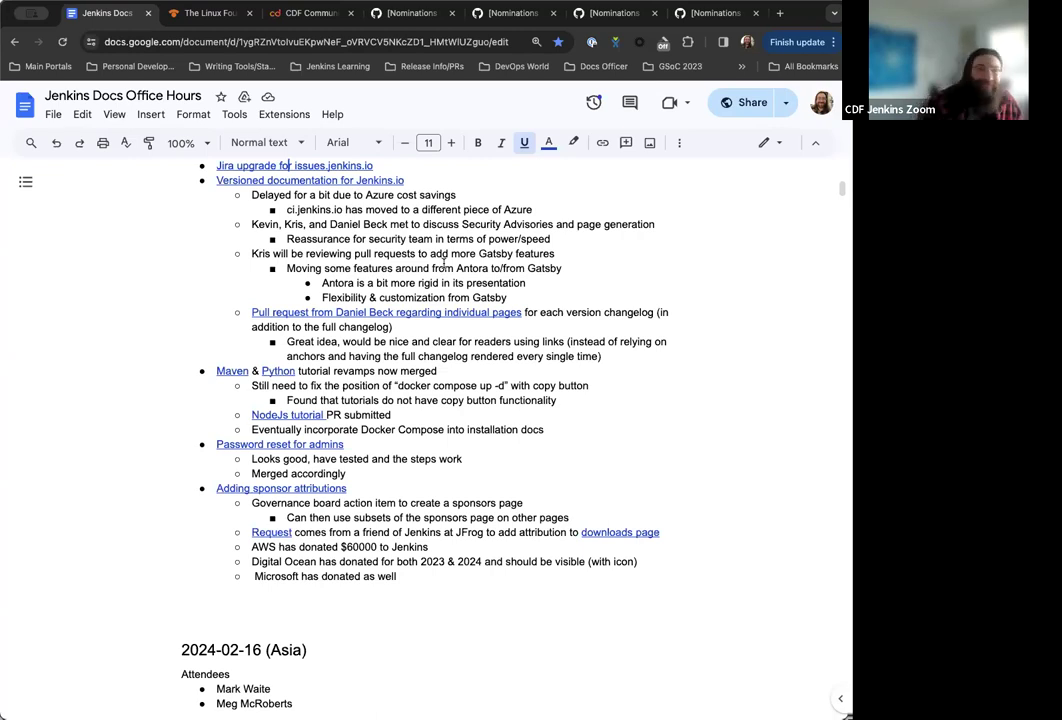
pyautogui.scroll(-3)
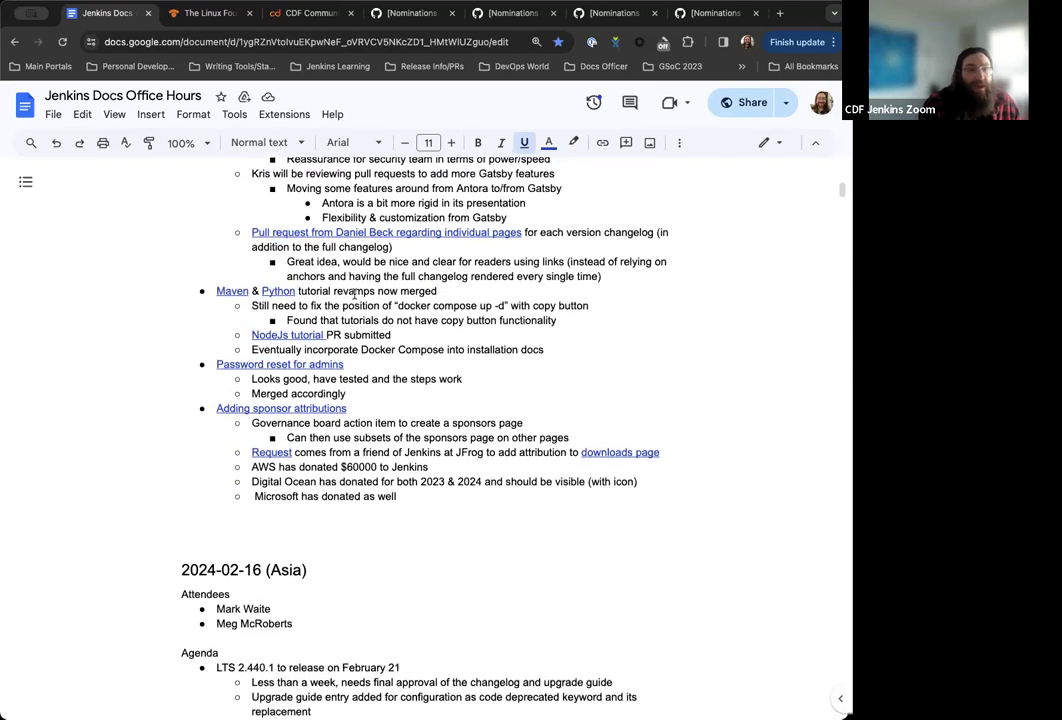
# Open GitHub pull request #7117 'Add individual pages for changelog versions' from the agenda
pyautogui.scroll(-3)
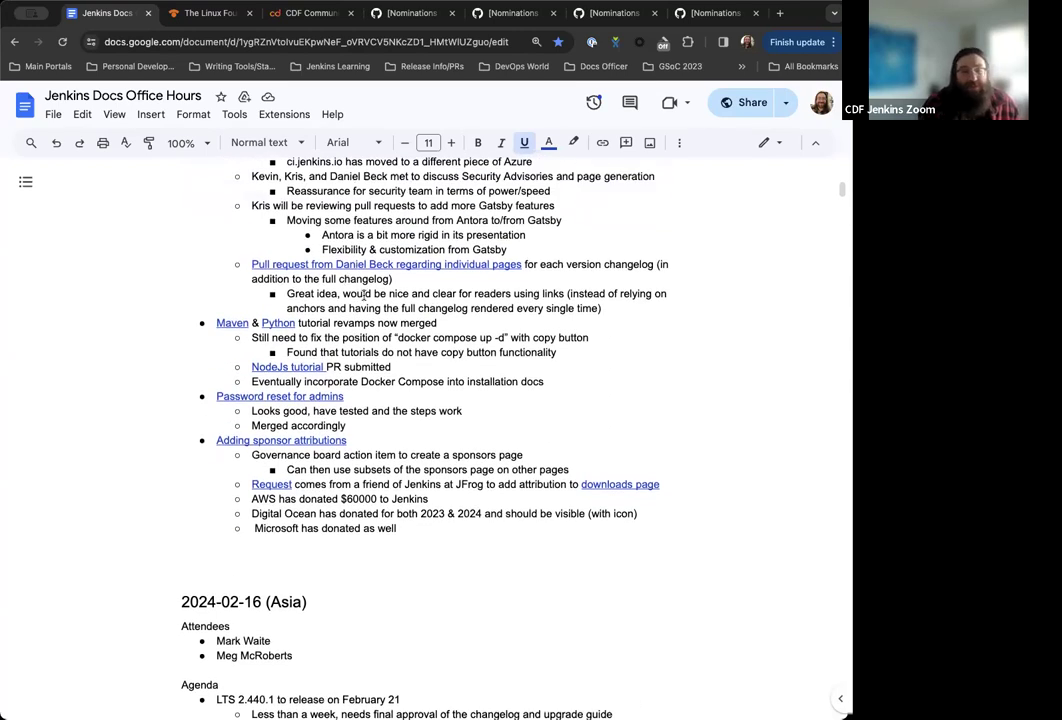
pyautogui.scroll(-3)
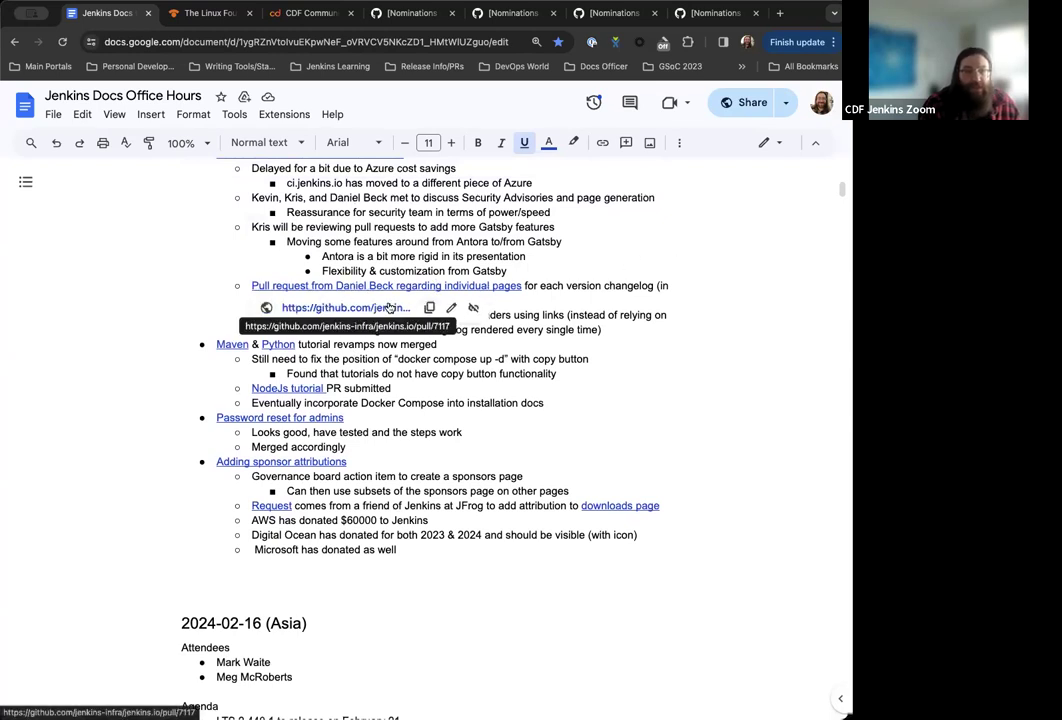
pyautogui.click(344, 308)
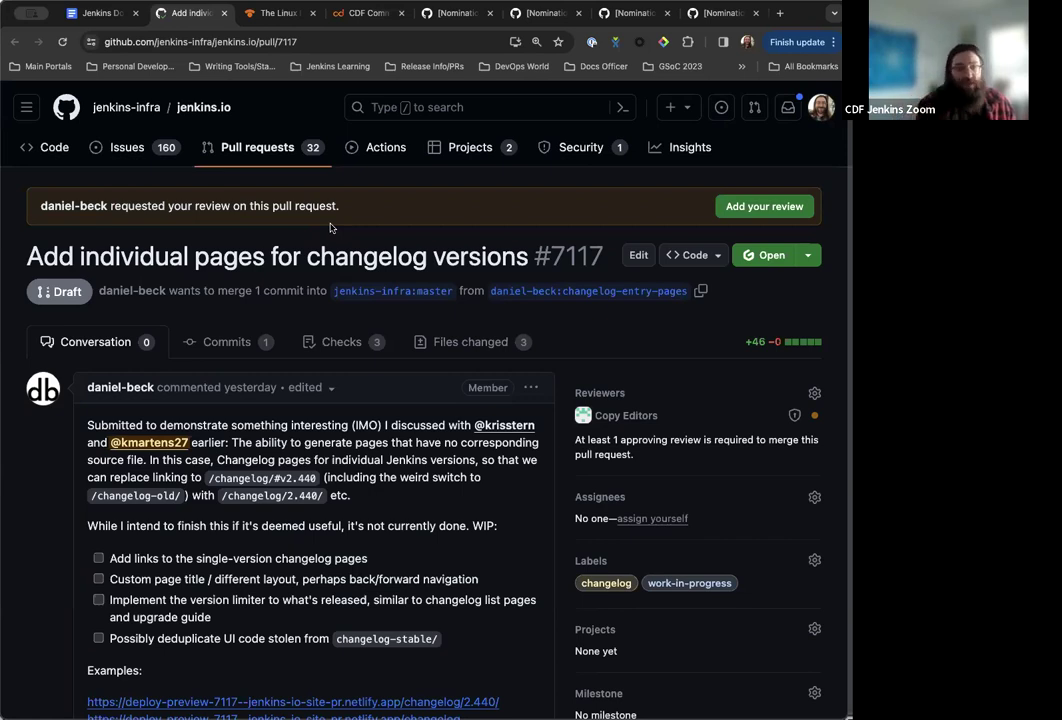
pyautogui.scroll(-3)
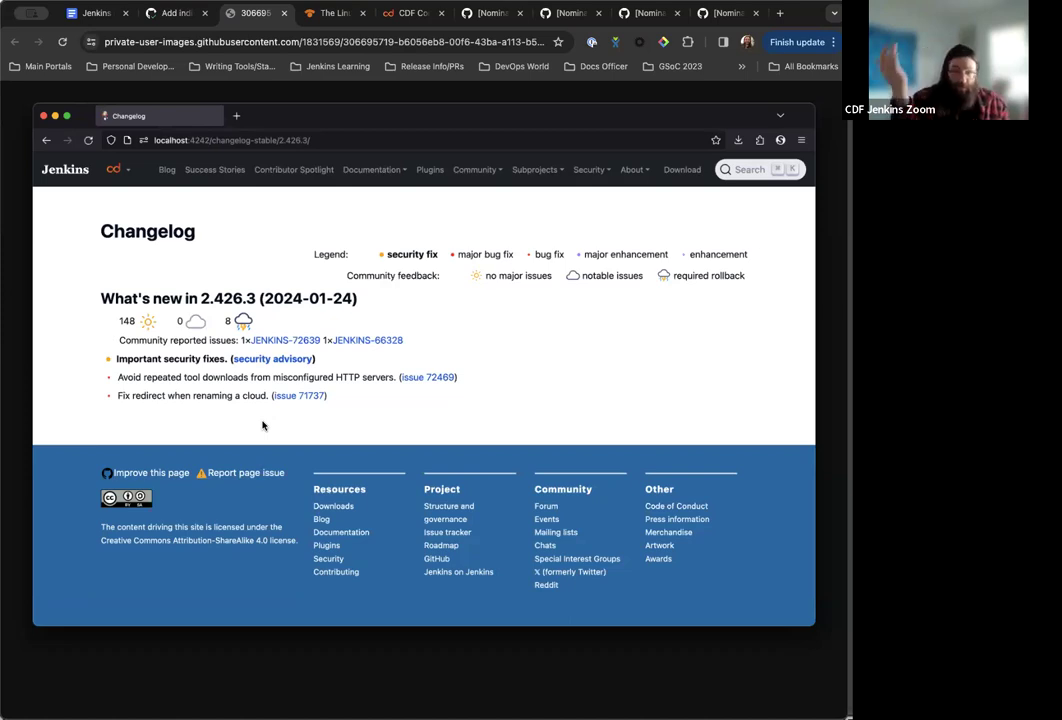
pyautogui.moveTo(216, 336)
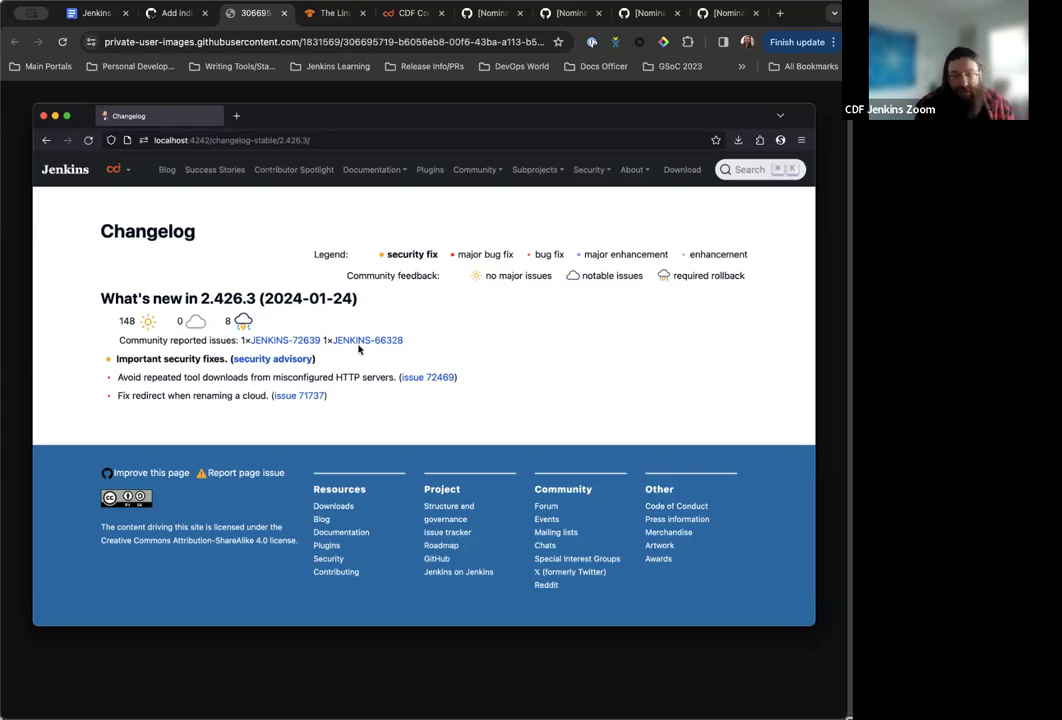
pyautogui.moveTo(456, 280)
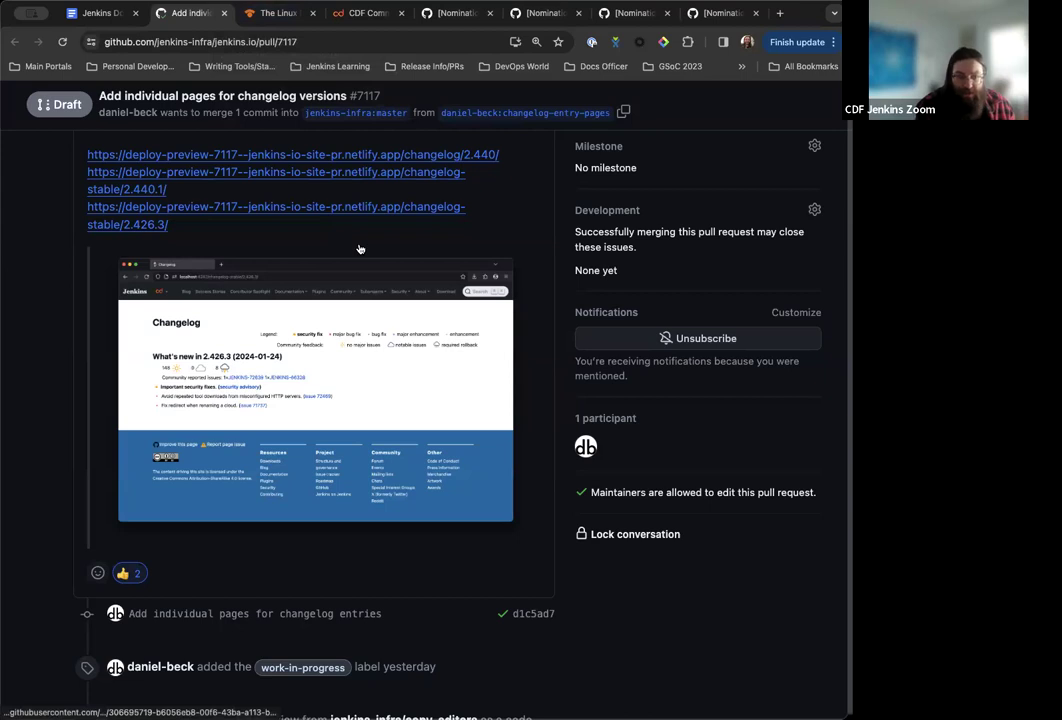
# Scroll the pull request #7117 conversation to its later timeline entries
pyautogui.scroll(-3)
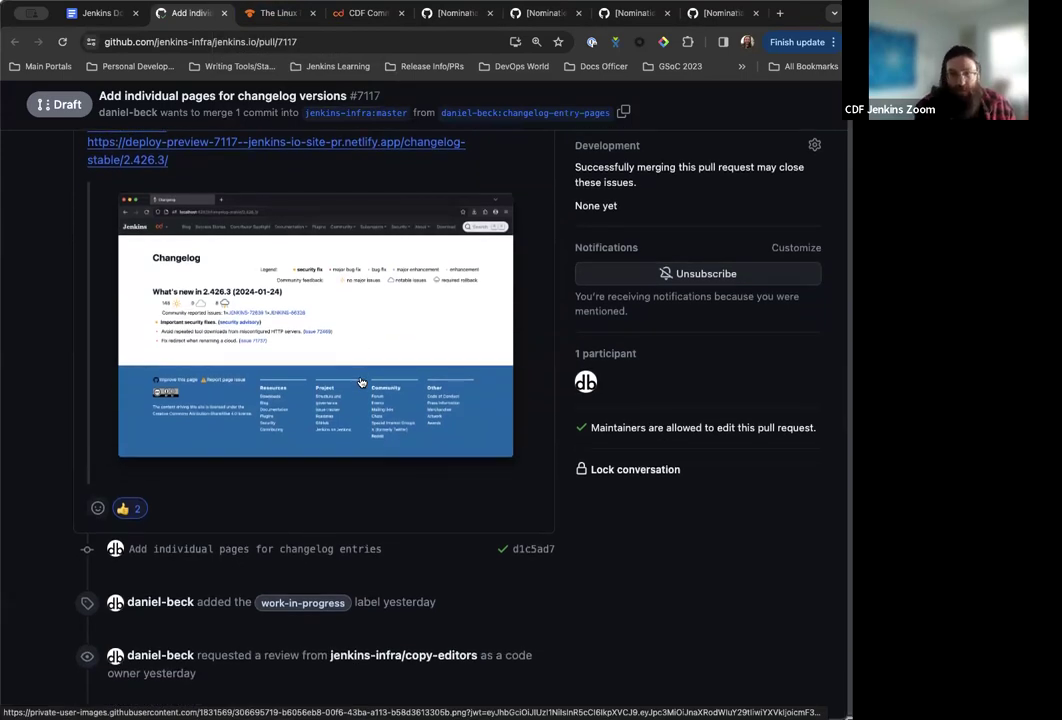
pyautogui.scroll(-3)
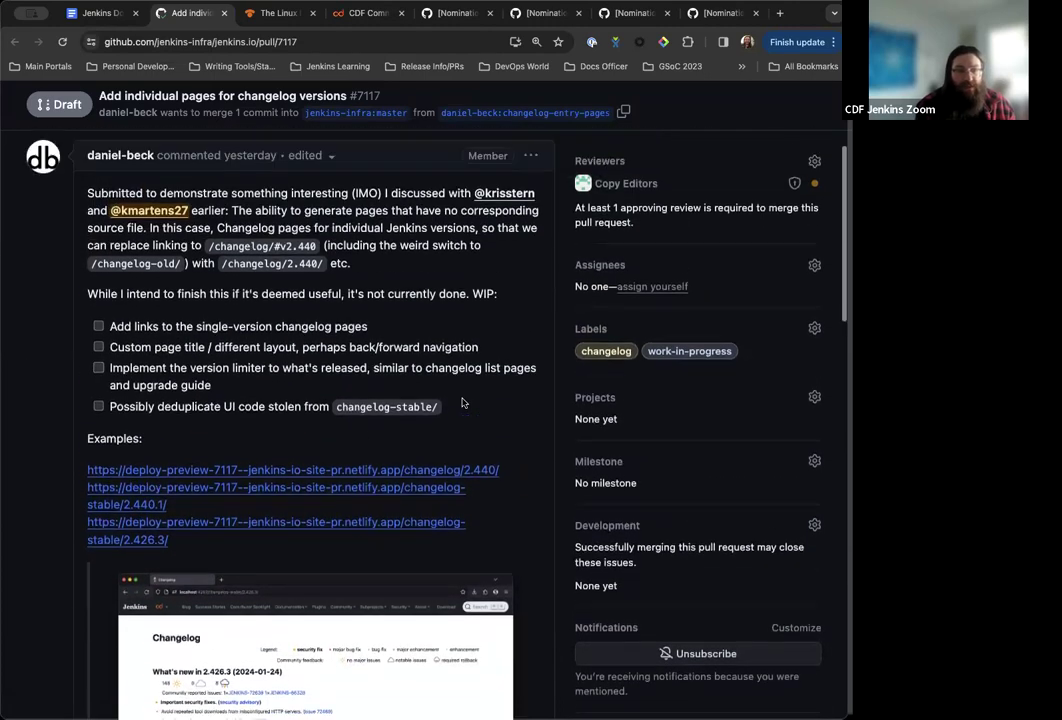
pyautogui.scroll(3)
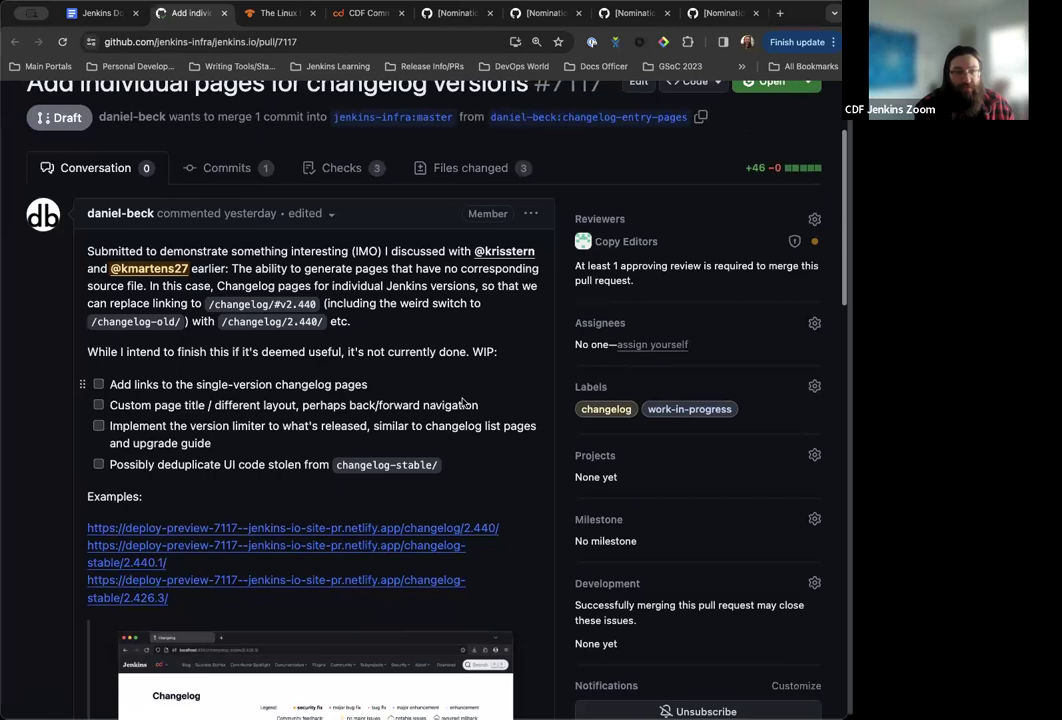
pyautogui.scroll(-3)
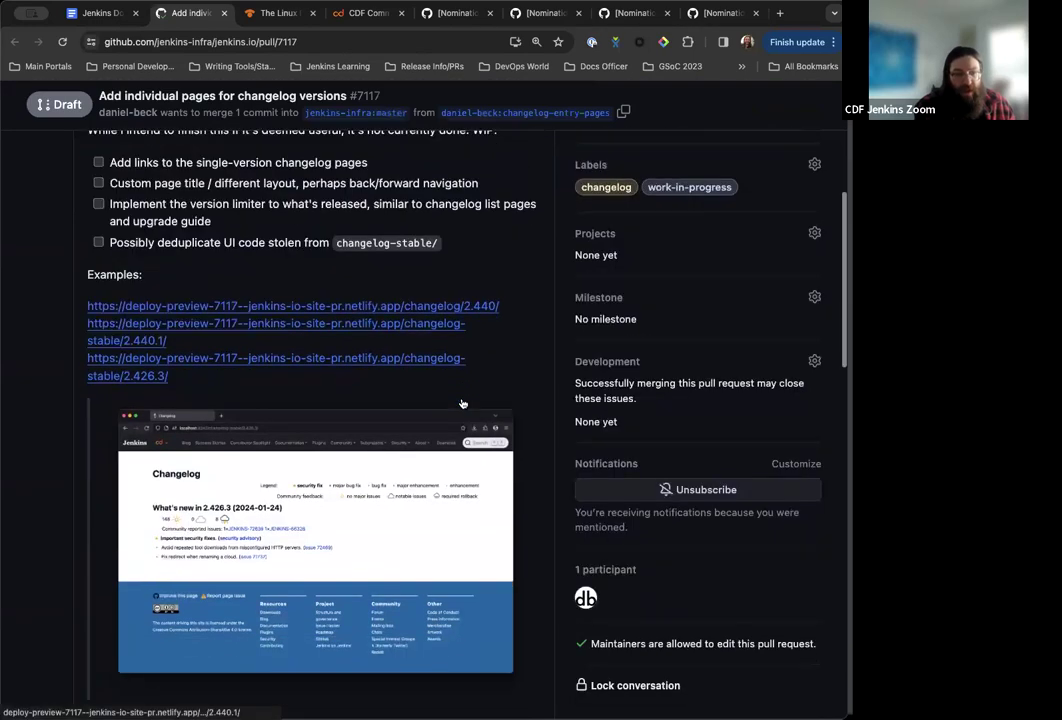
pyautogui.scroll(-3)
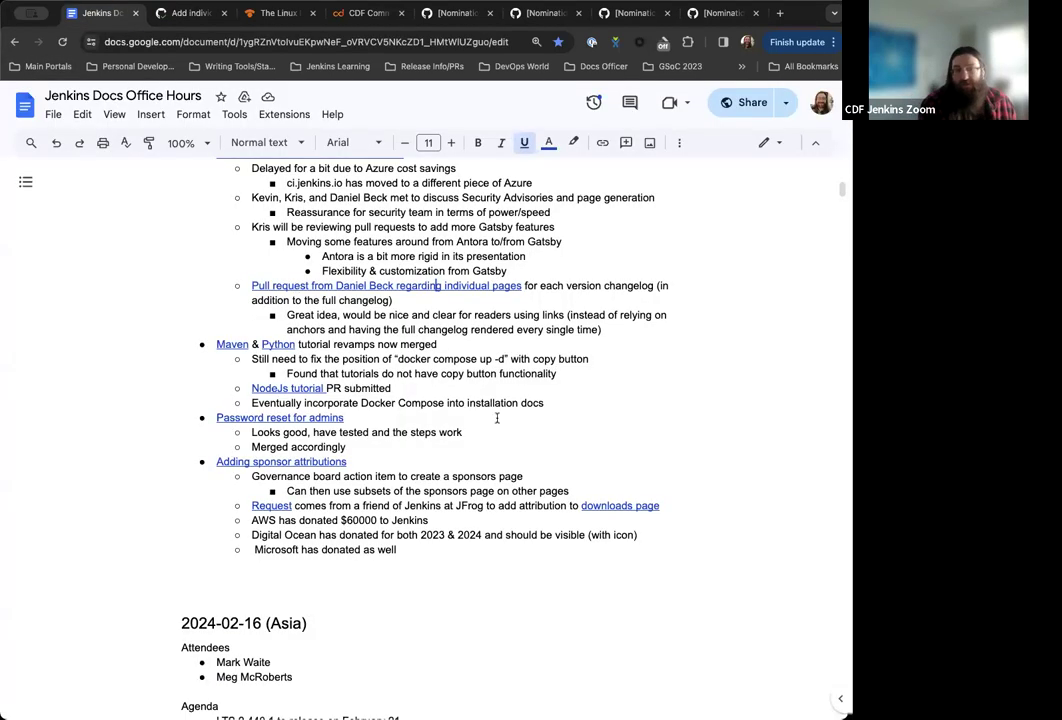
pyautogui.scroll(-3)
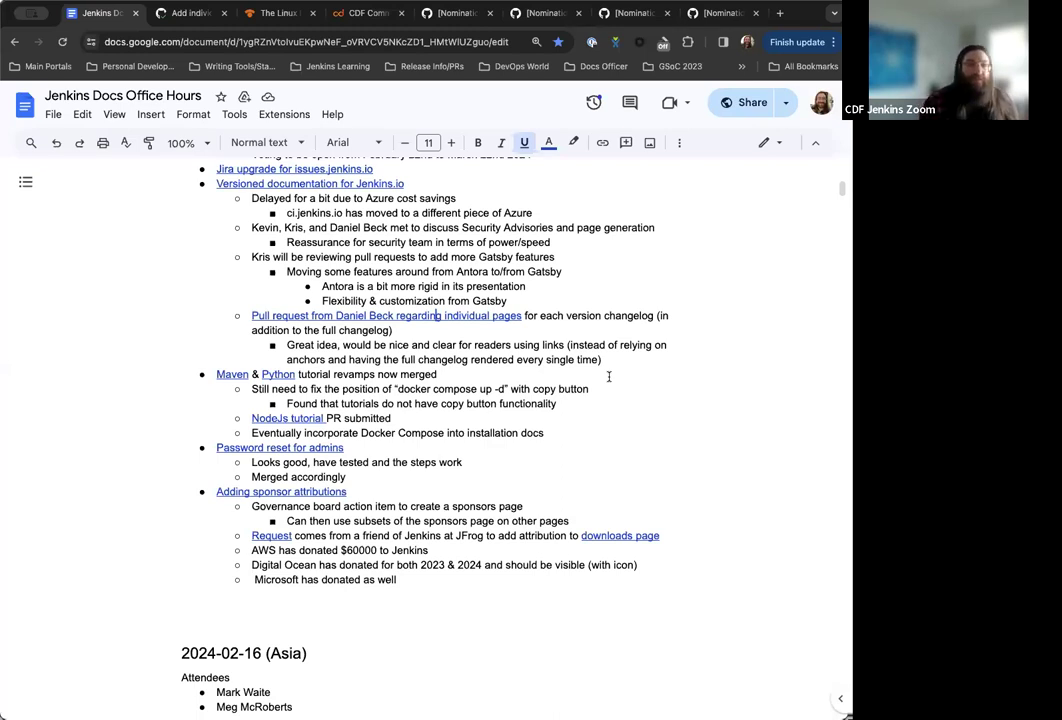
pyautogui.scroll(-3)
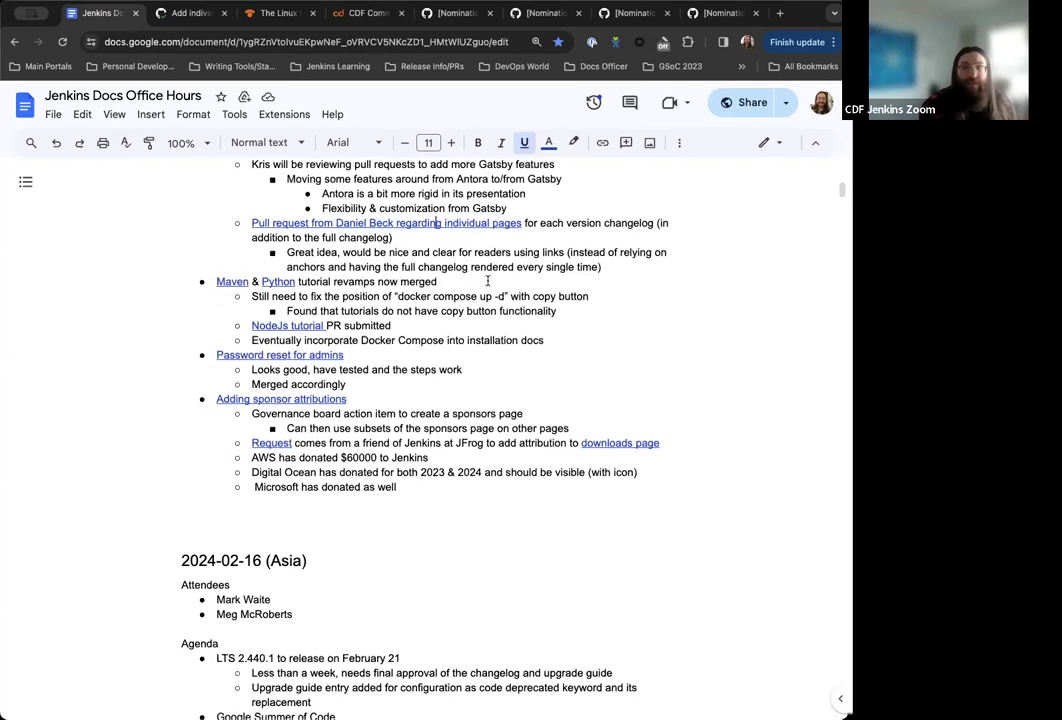
pyautogui.scroll(-3)
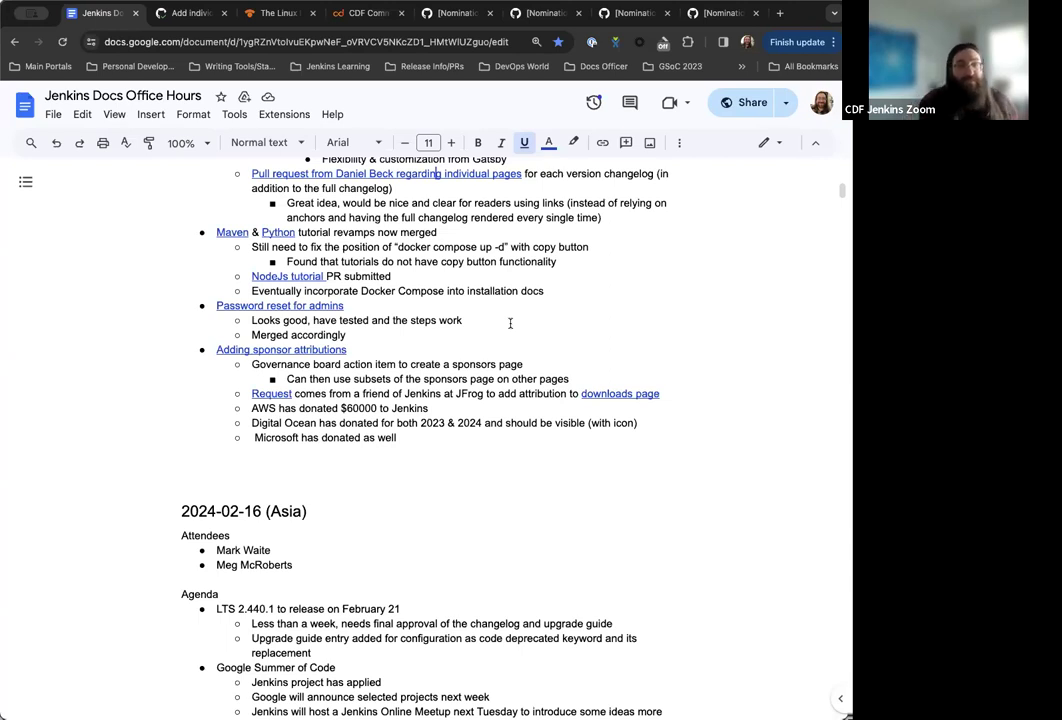
pyautogui.scroll(-3)
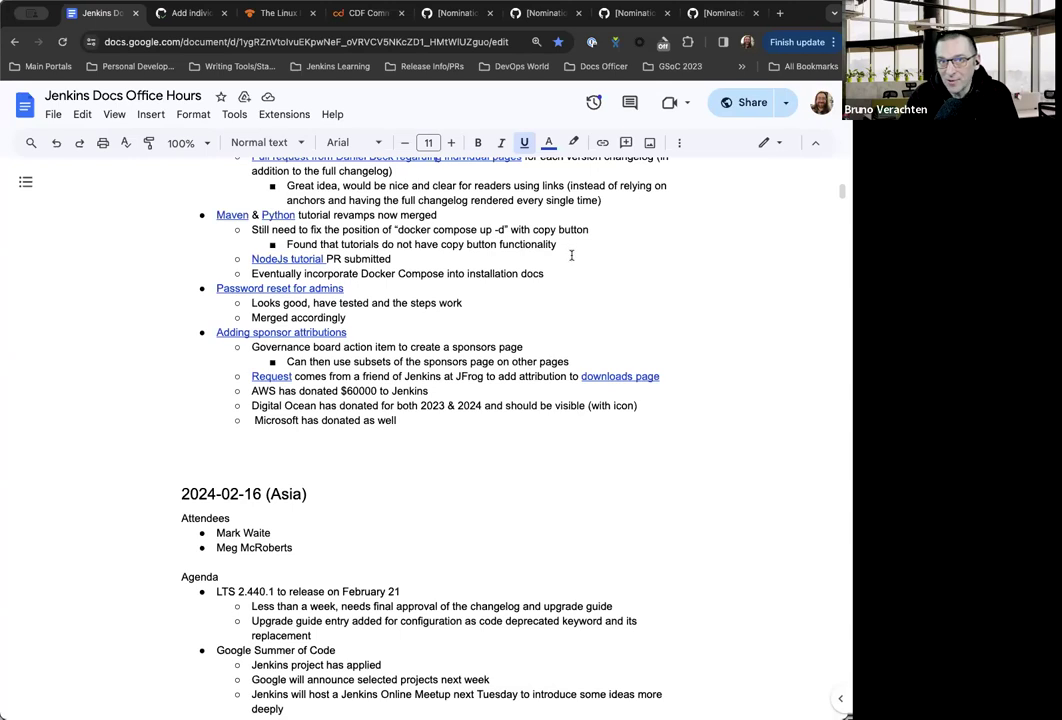
# Add sub-bullet 'Maven tutorials helped a user get started (thanks to Docker Compose!!!)'
pyautogui.write('Ma')
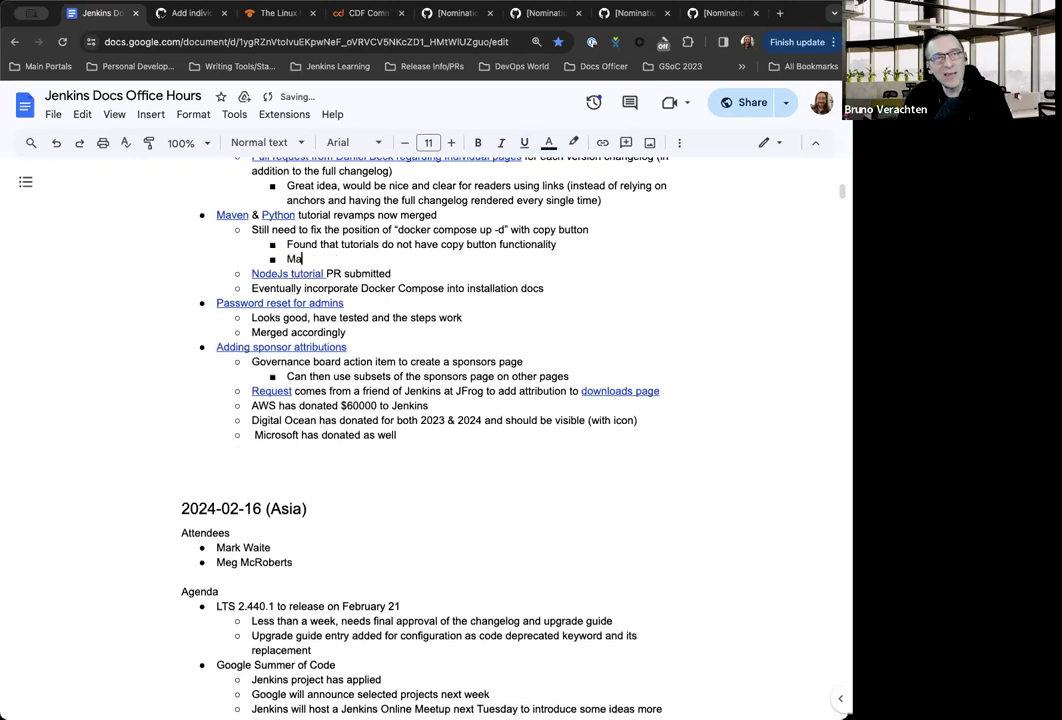
pyautogui.write('ven tutorials')
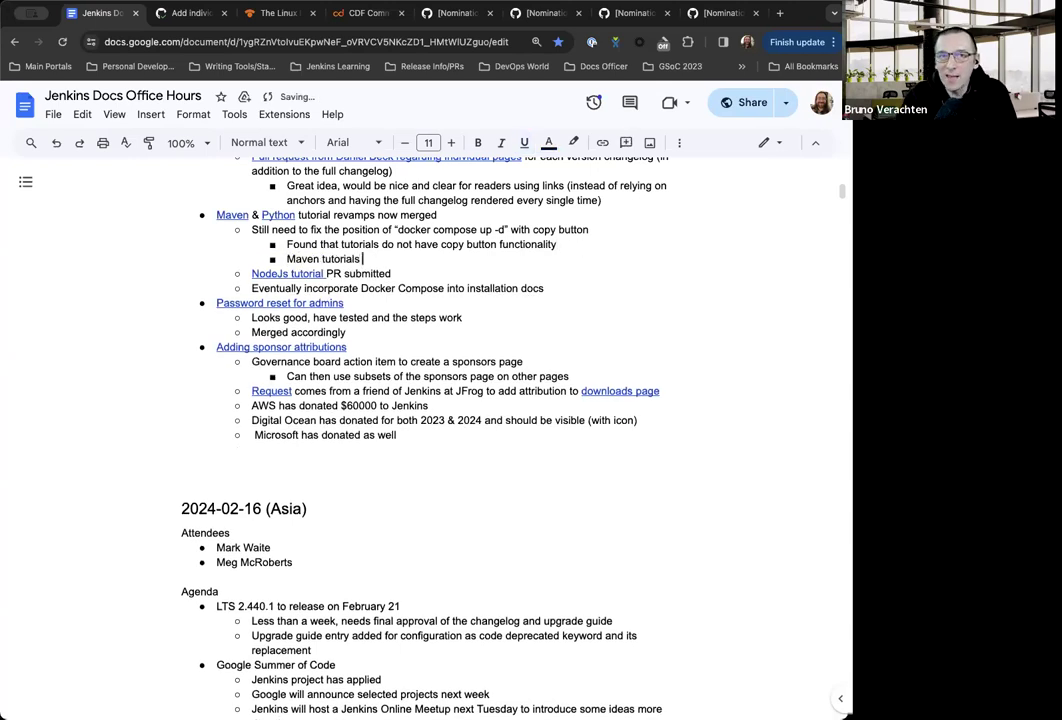
pyautogui.write('helped a u')
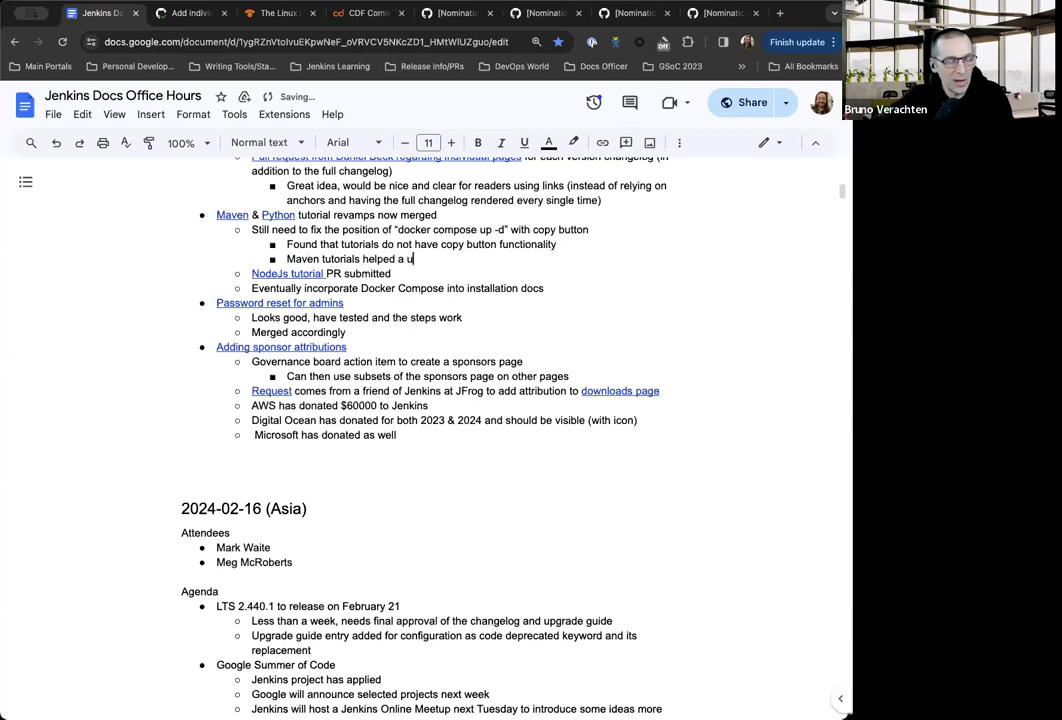
pyautogui.write('ser get started')
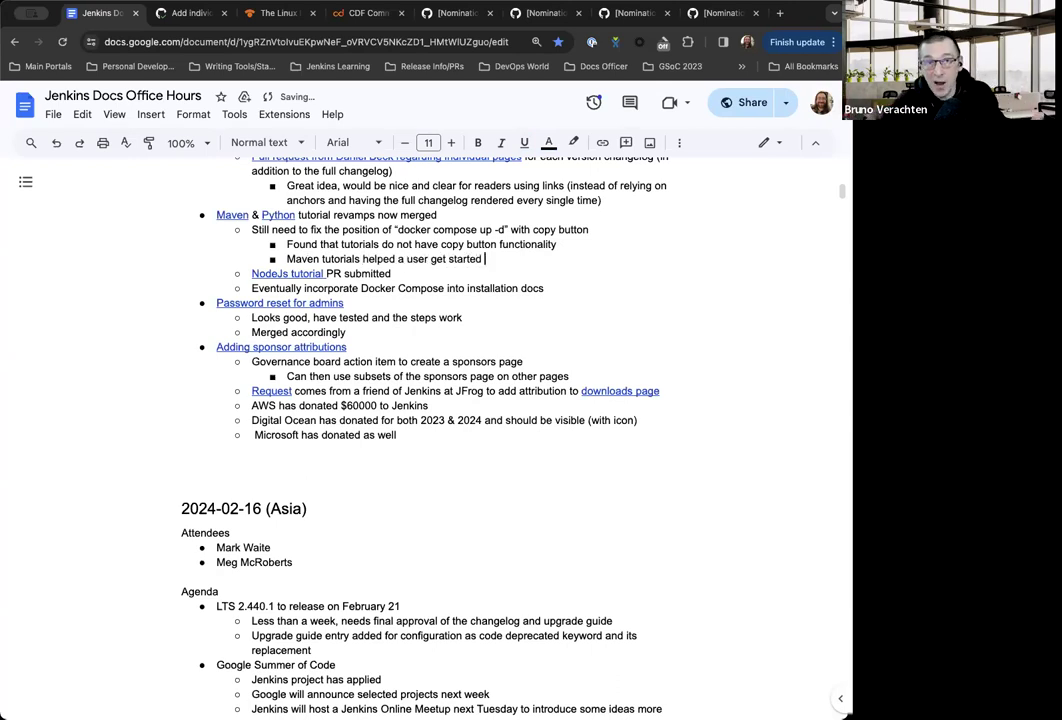
pyautogui.write('(thanks')
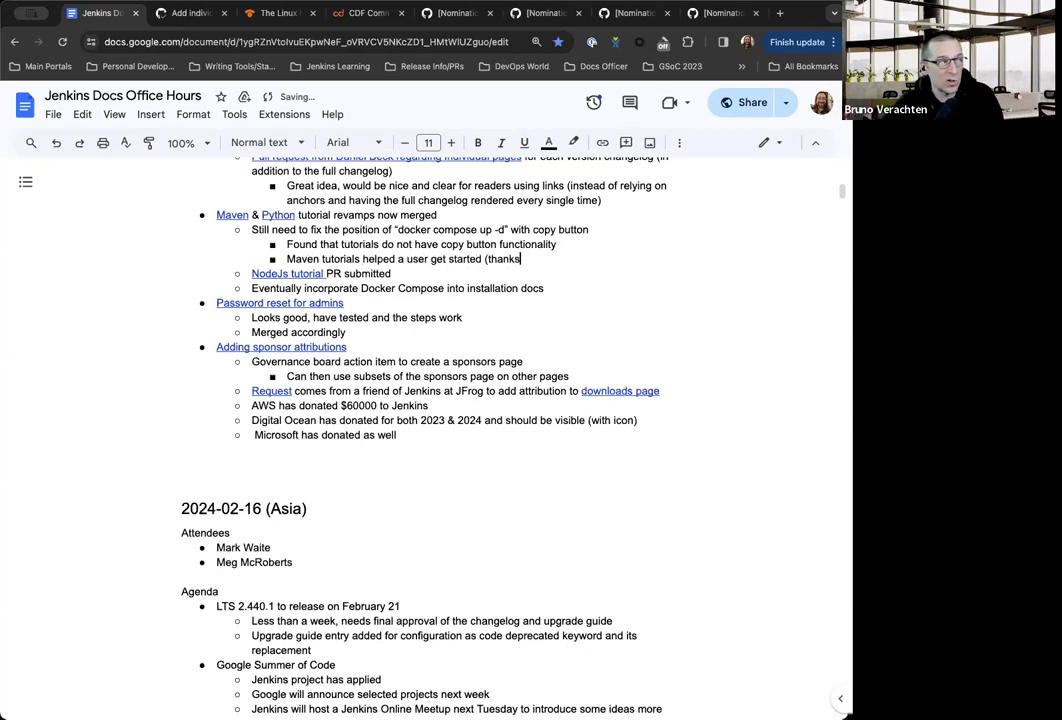
pyautogui.write('to Docker Compo')
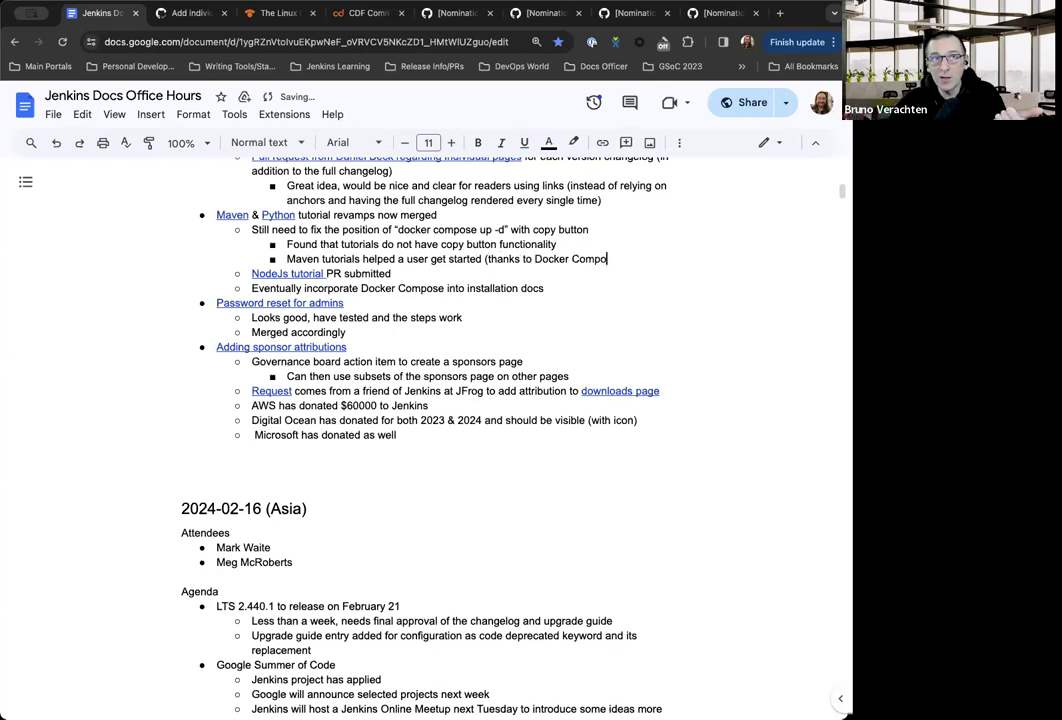
pyautogui.write('se!!!)')
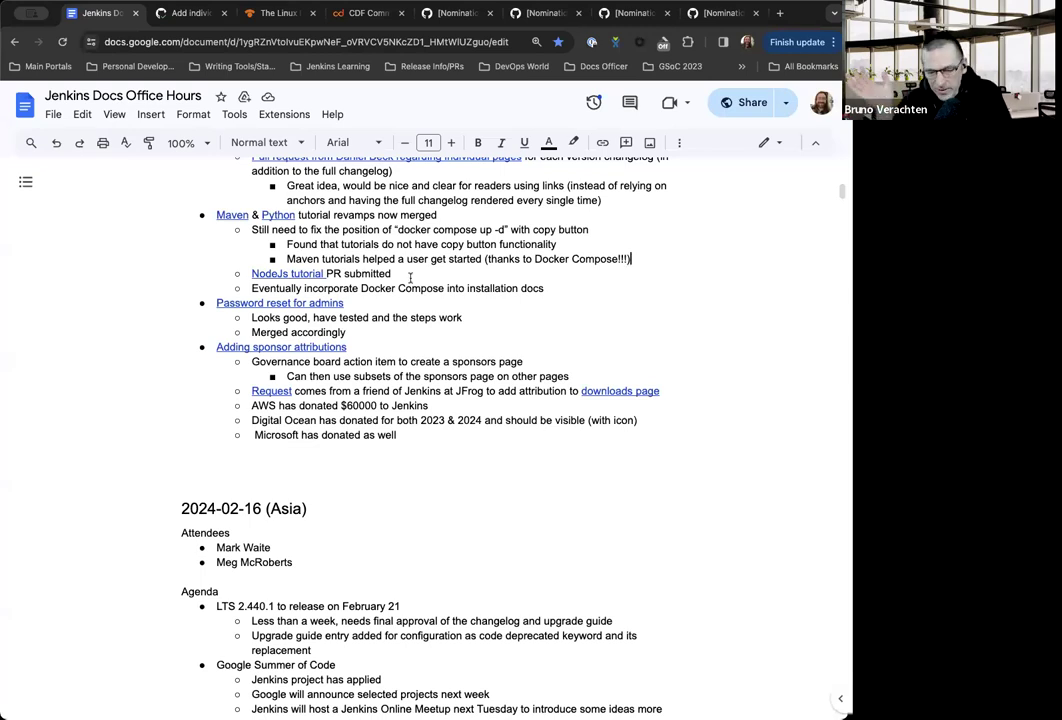
# Add the bullet 'Multibranch pipeline next' under the tutorial items
pyautogui.write('Multibranch pipeli')
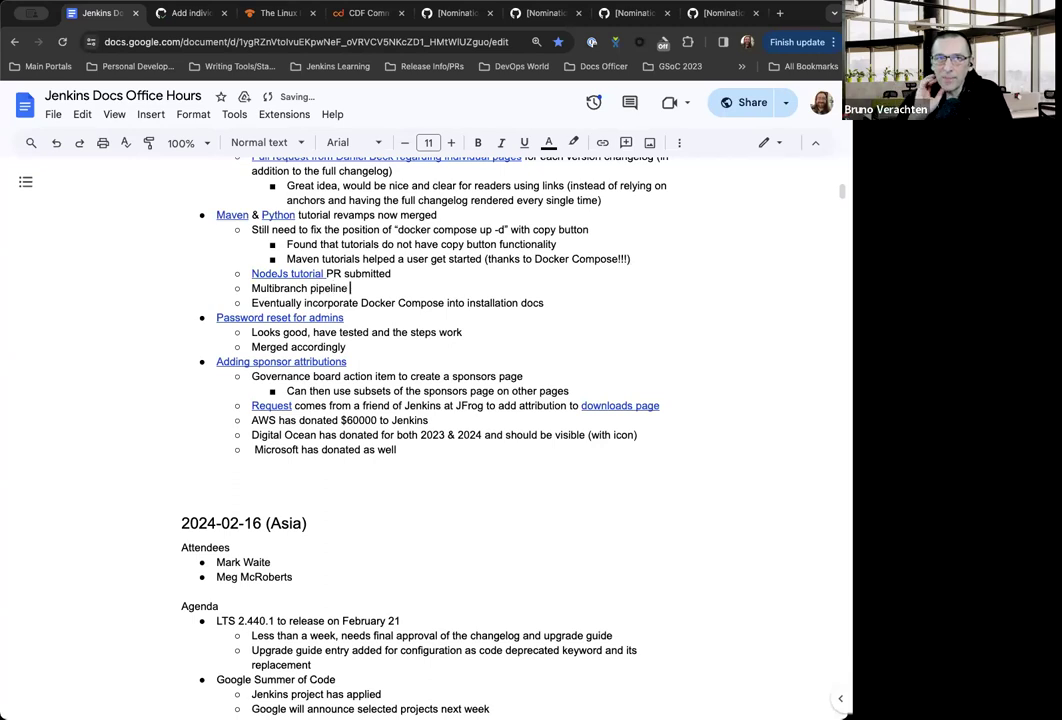
pyautogui.write('next')
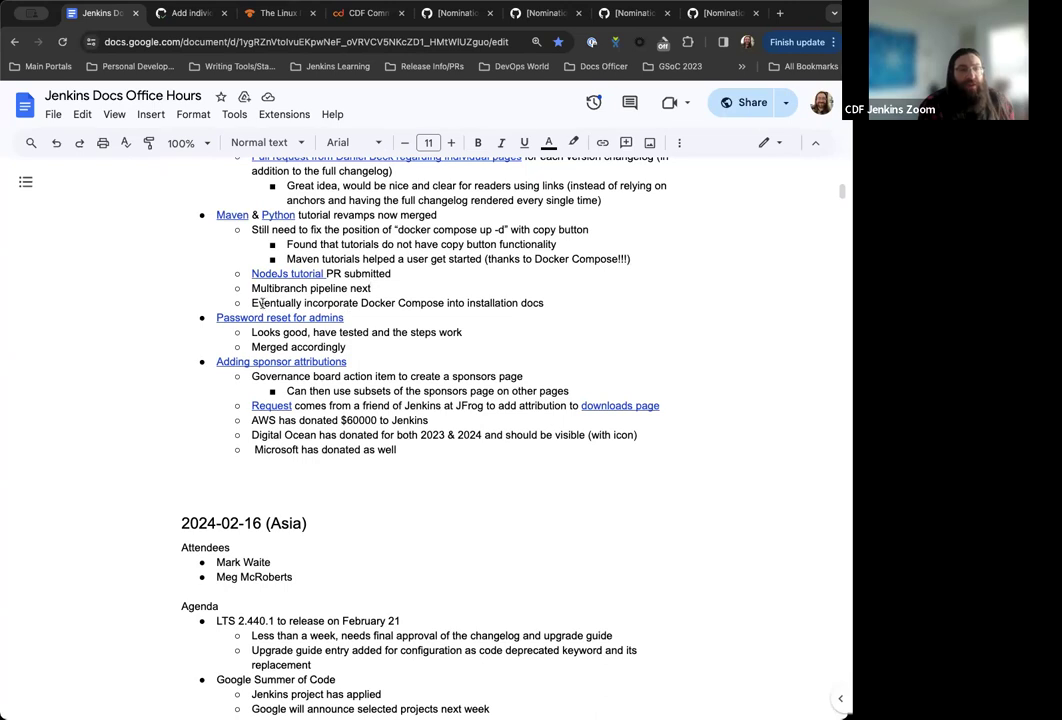
pyautogui.tripleClick(396, 304)
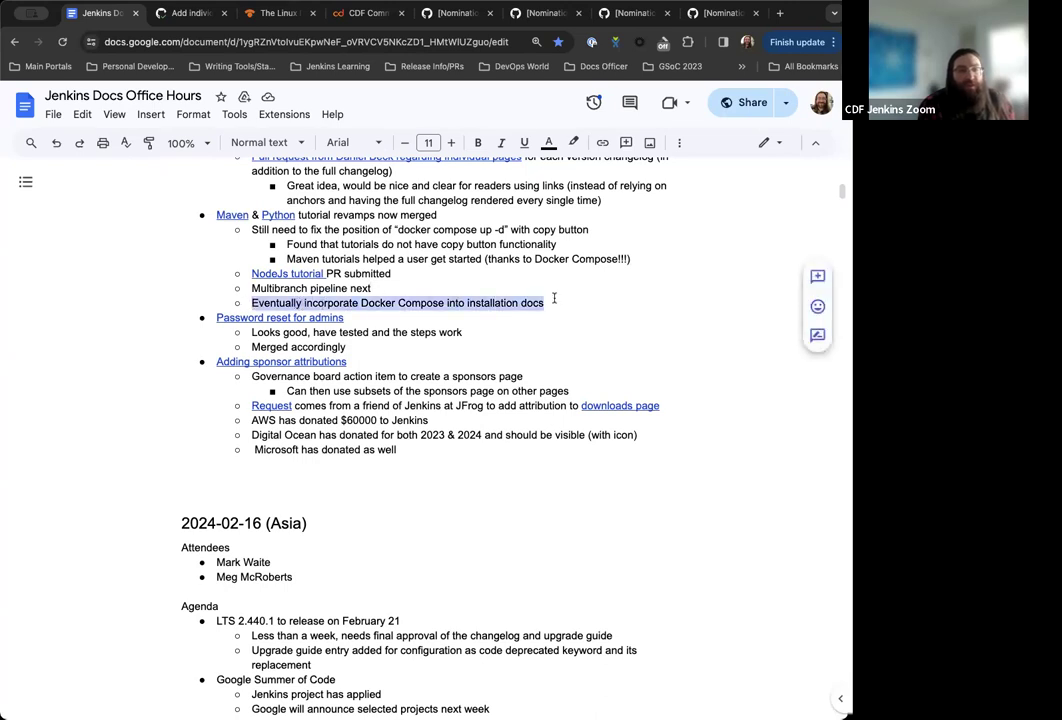
pyautogui.click(560, 302)
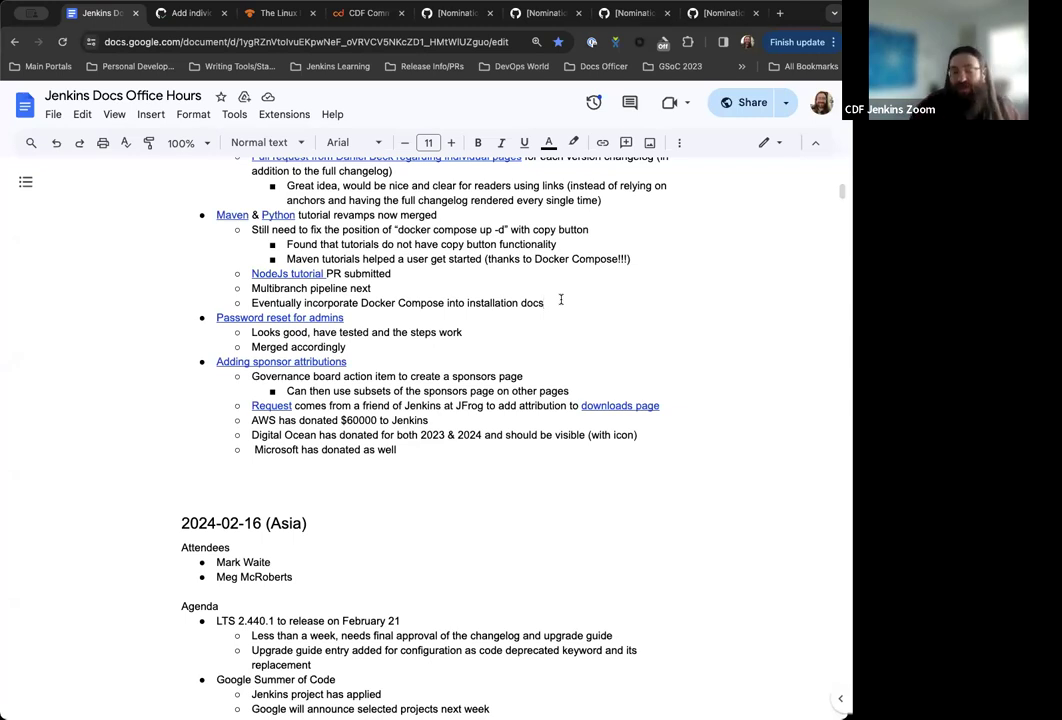
pyautogui.scroll(-3)
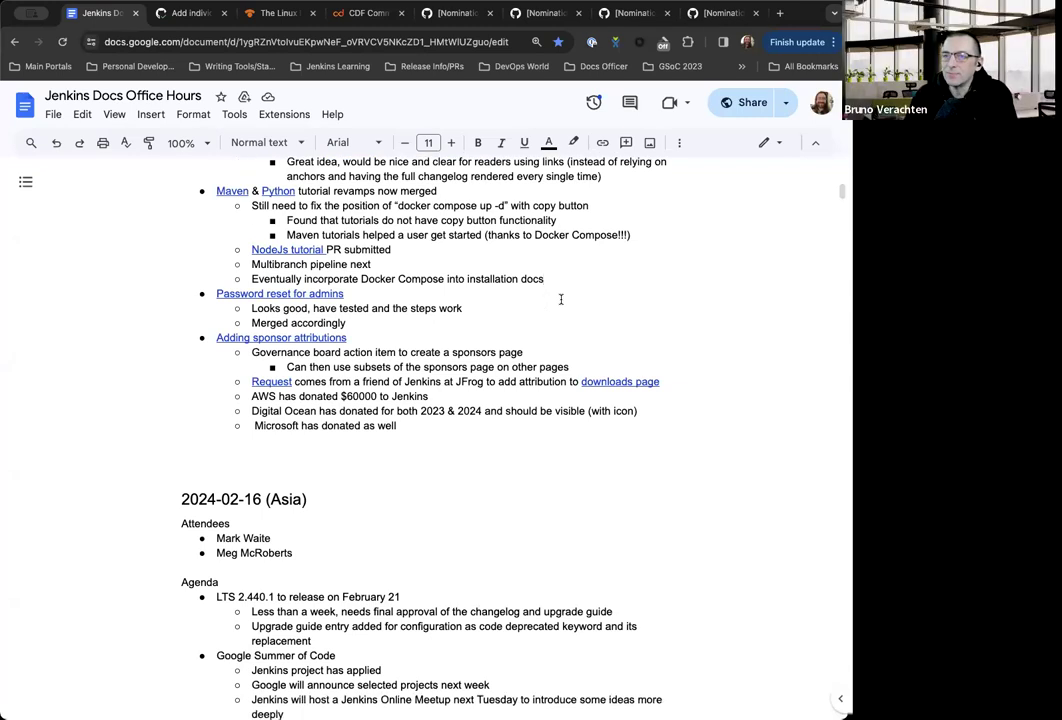
pyautogui.scroll(-3)
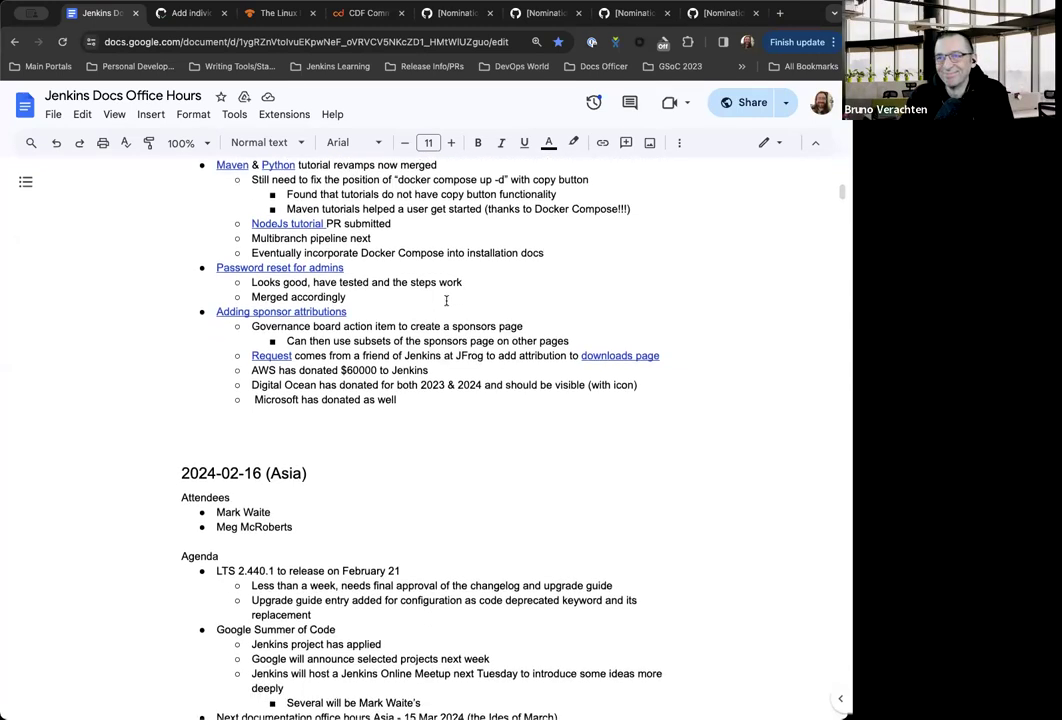
pyautogui.scroll(-3)
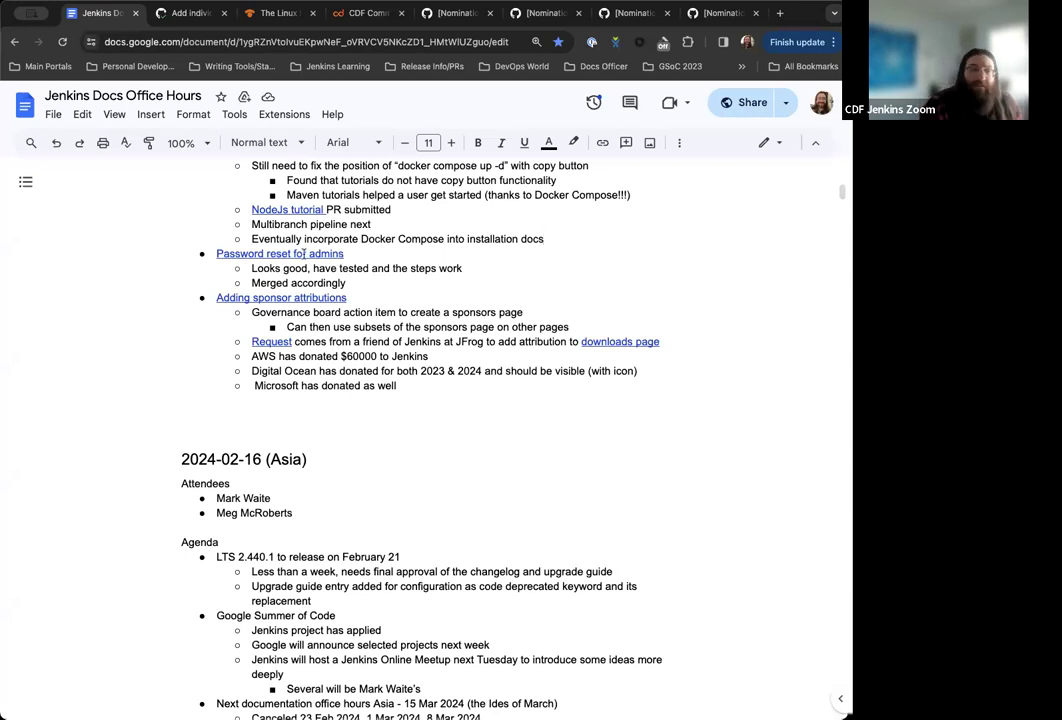
pyautogui.scroll(-3)
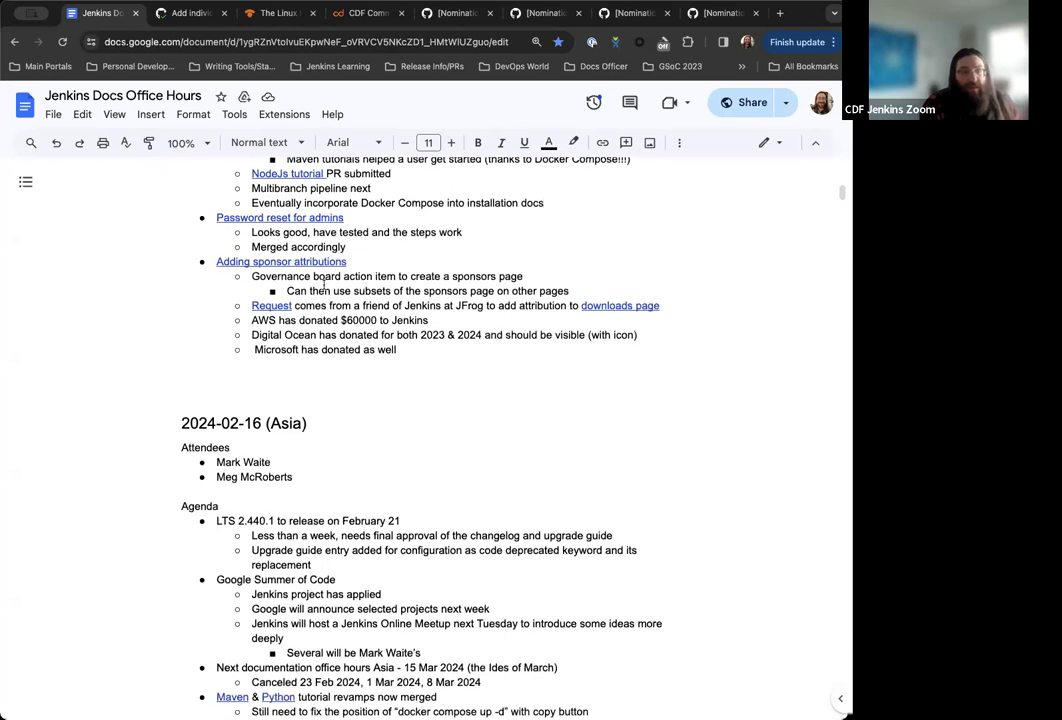
pyautogui.scroll(-3)
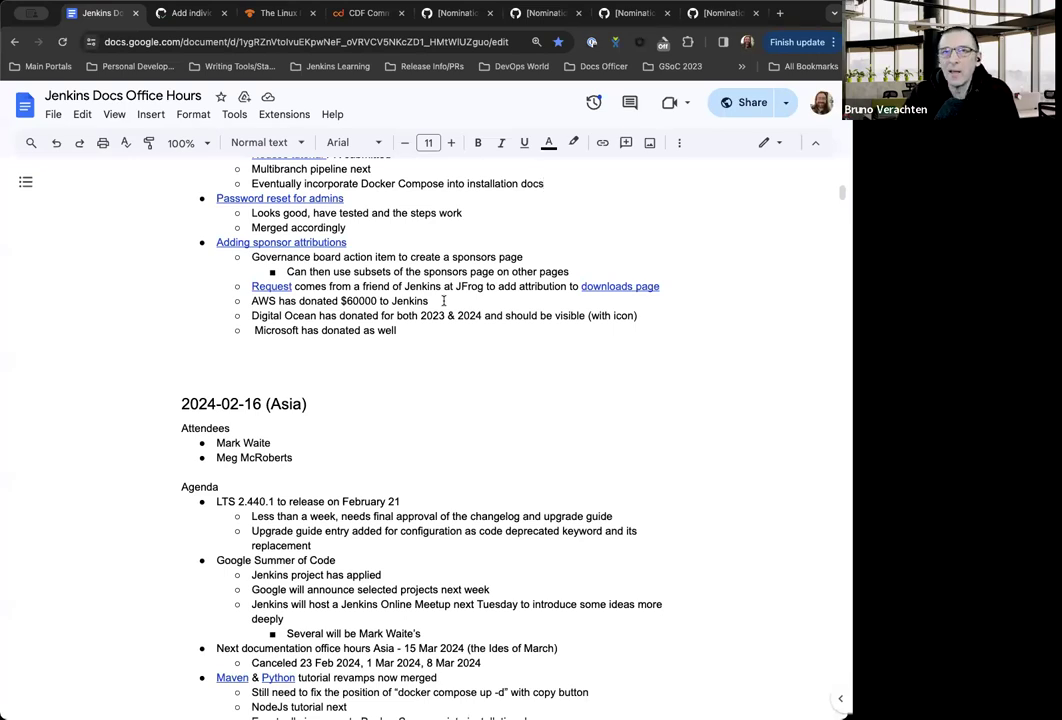
pyautogui.moveTo(330, 312)
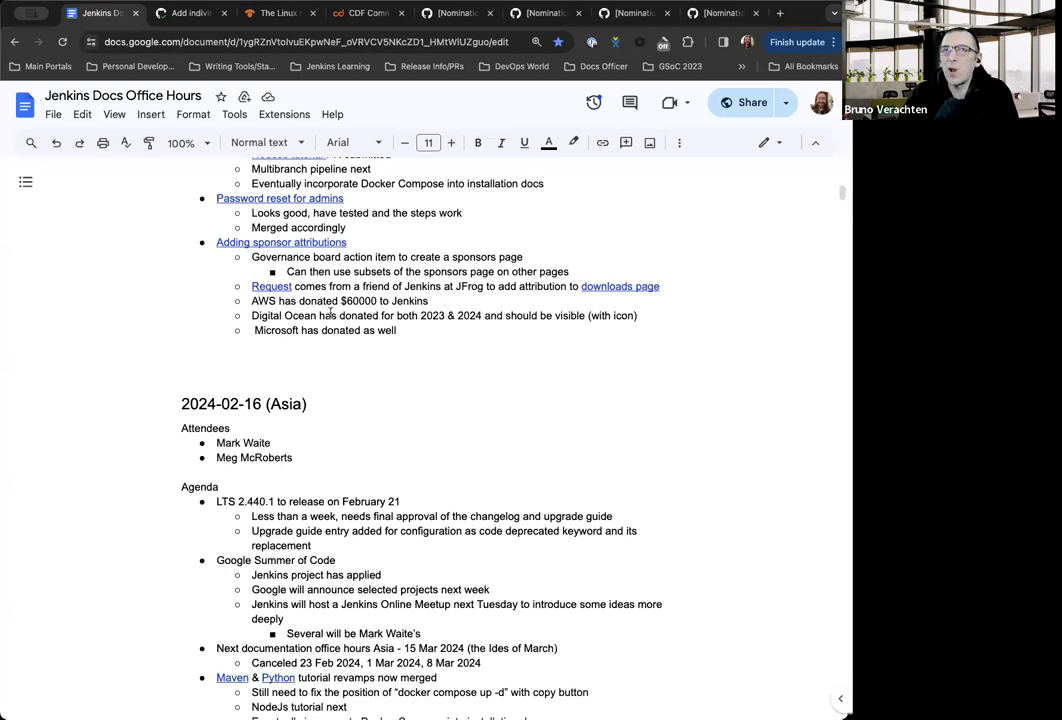
# Add a sponsor bullet noting Ampere has donated 2 ARM64 servers as well
pyautogui.press('enter')
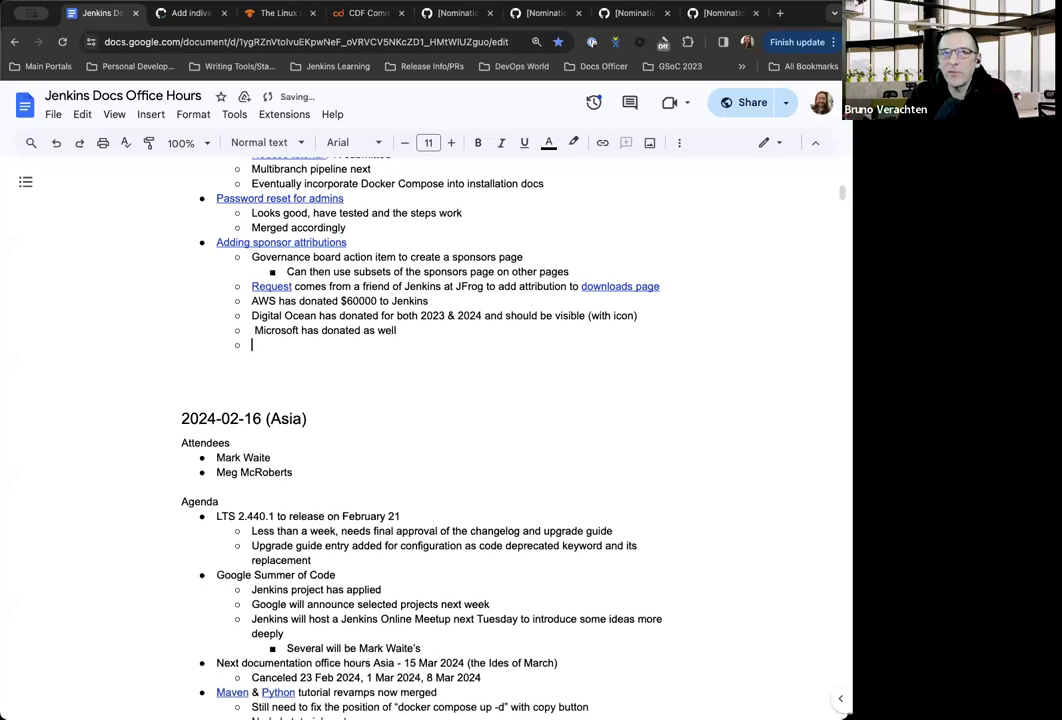
pyautogui.write('Ampere has donated 2 A')
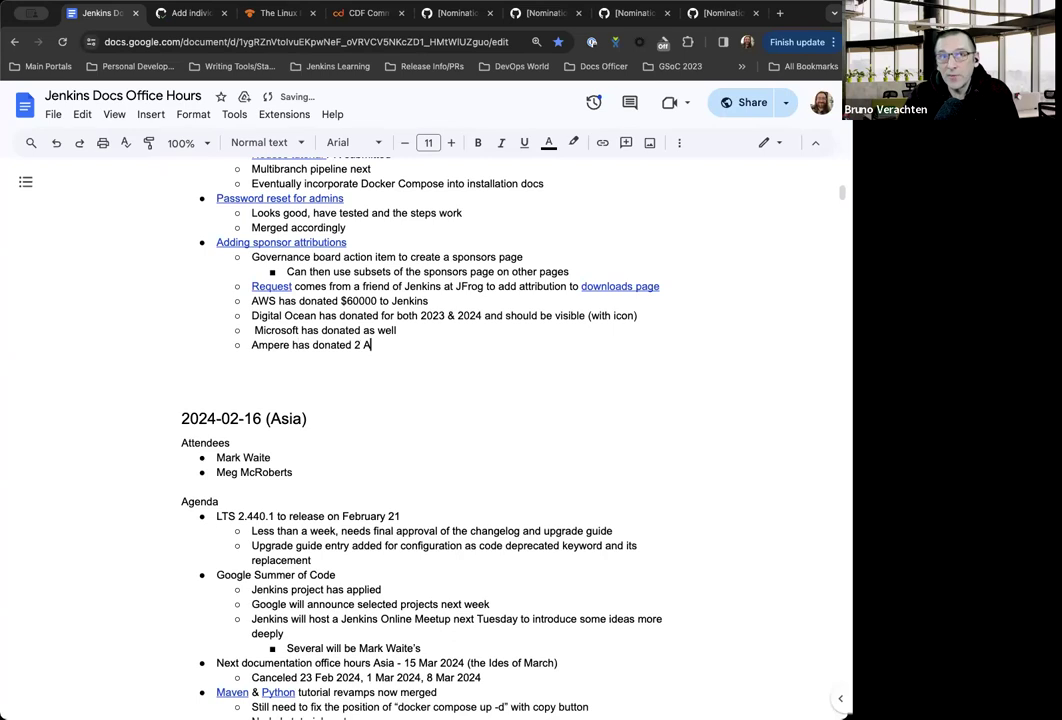
pyautogui.write('RM64')
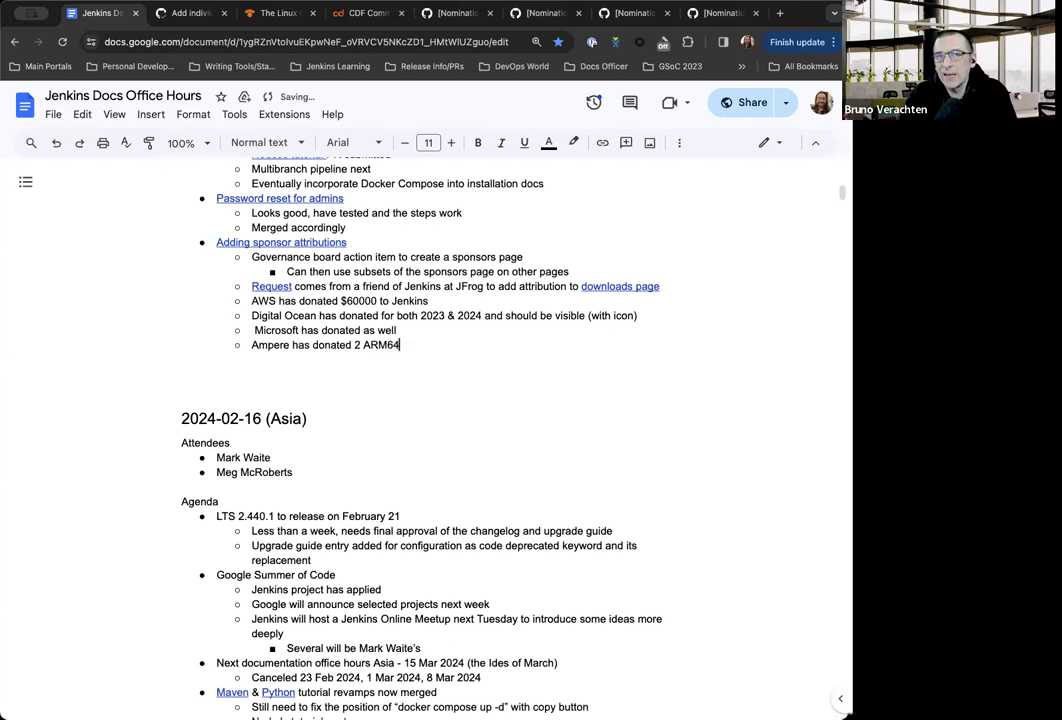
pyautogui.write('servers')
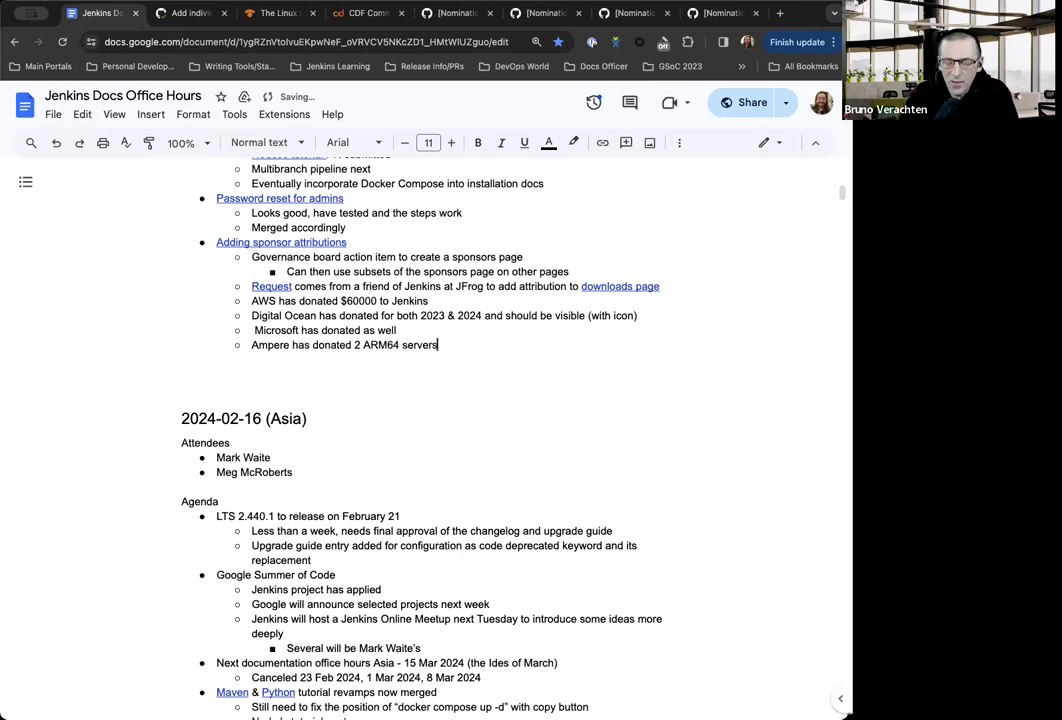
pyautogui.write('as well!')
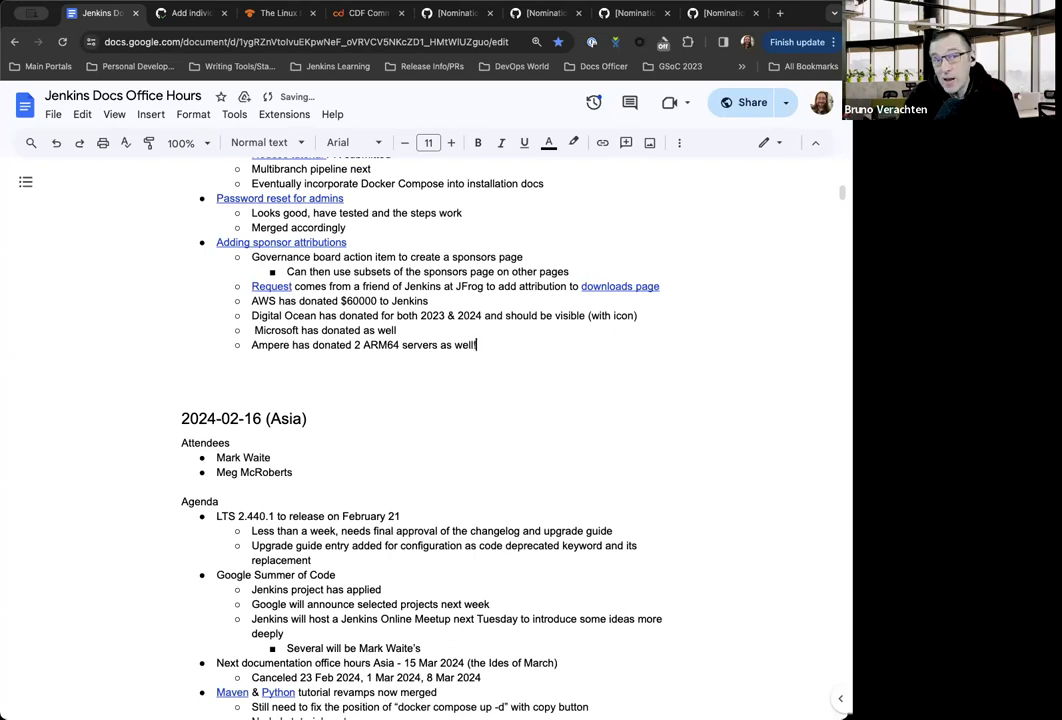
# Add a sub-bullet saying the servers are currently stored at Mark Waite's house
pyautogui.write('Currently being')
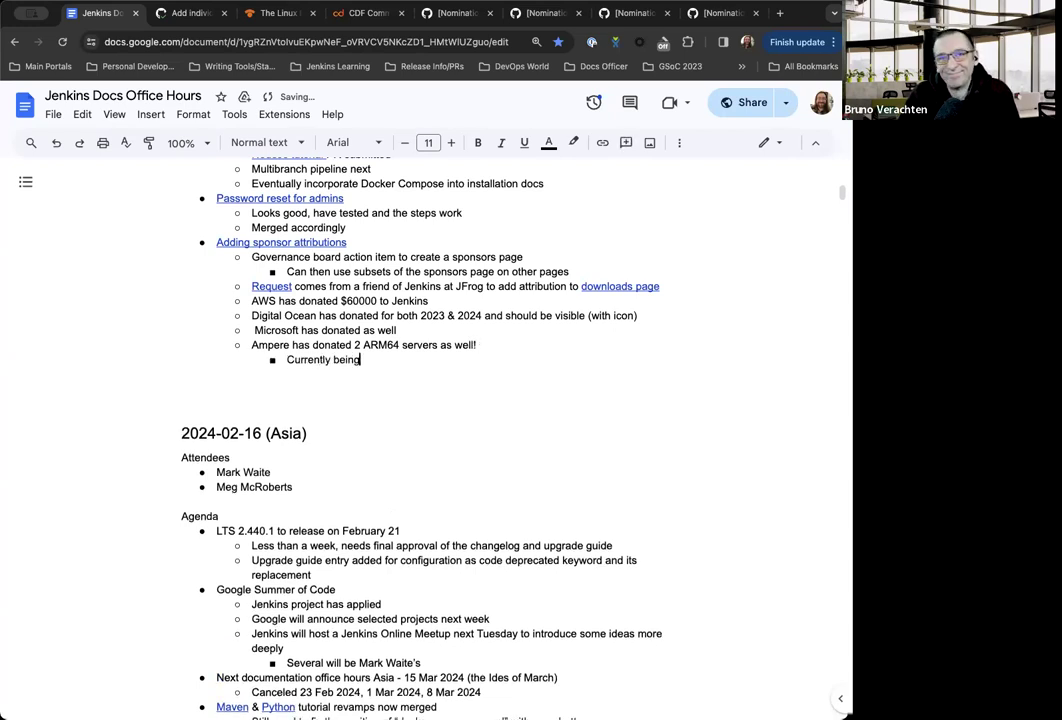
pyautogui.write("stored at Mark waite's")
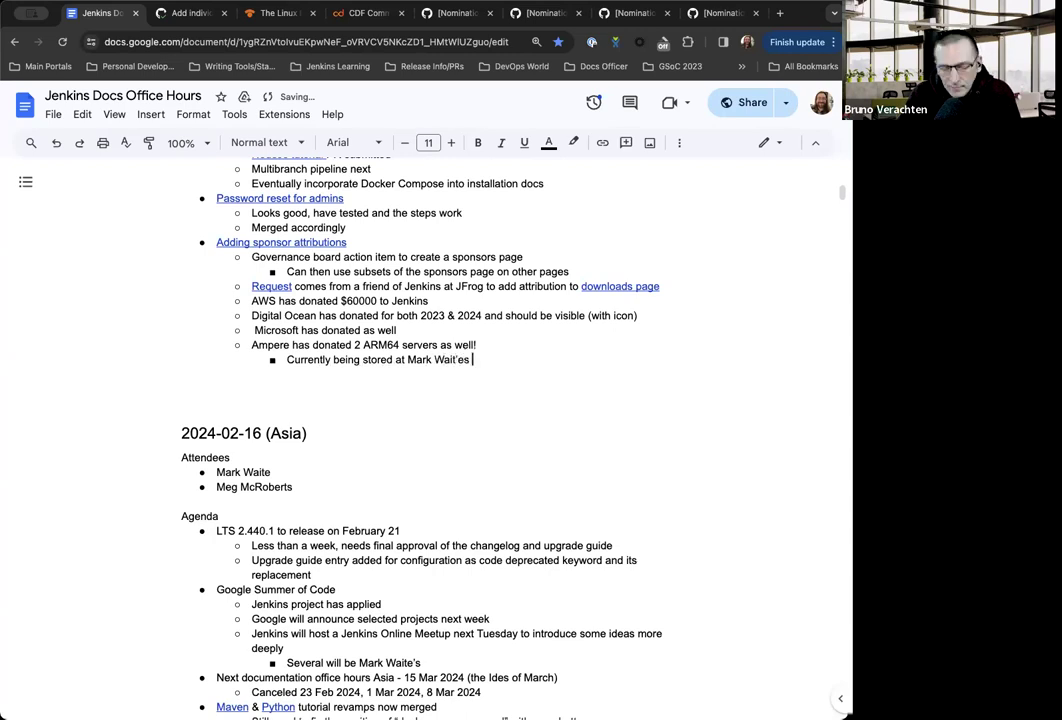
pyautogui.write('house')
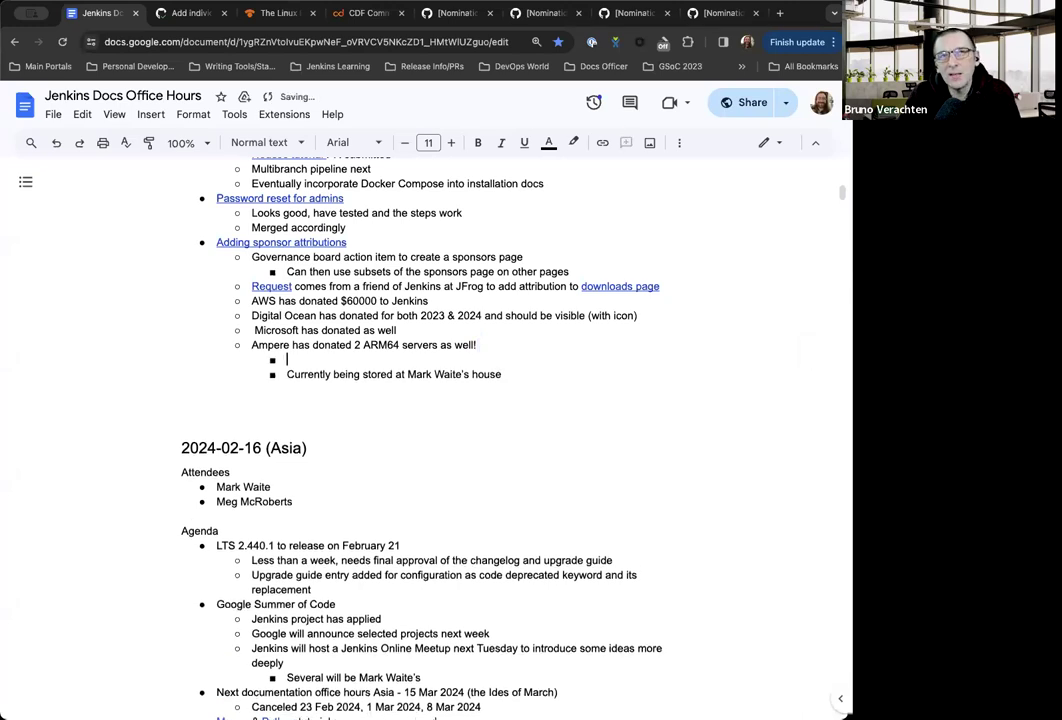
# Add a sub-bullet noting this is the first time sponsorship with Ampere (in the works)
pyautogui.write('First time working with Ampere')
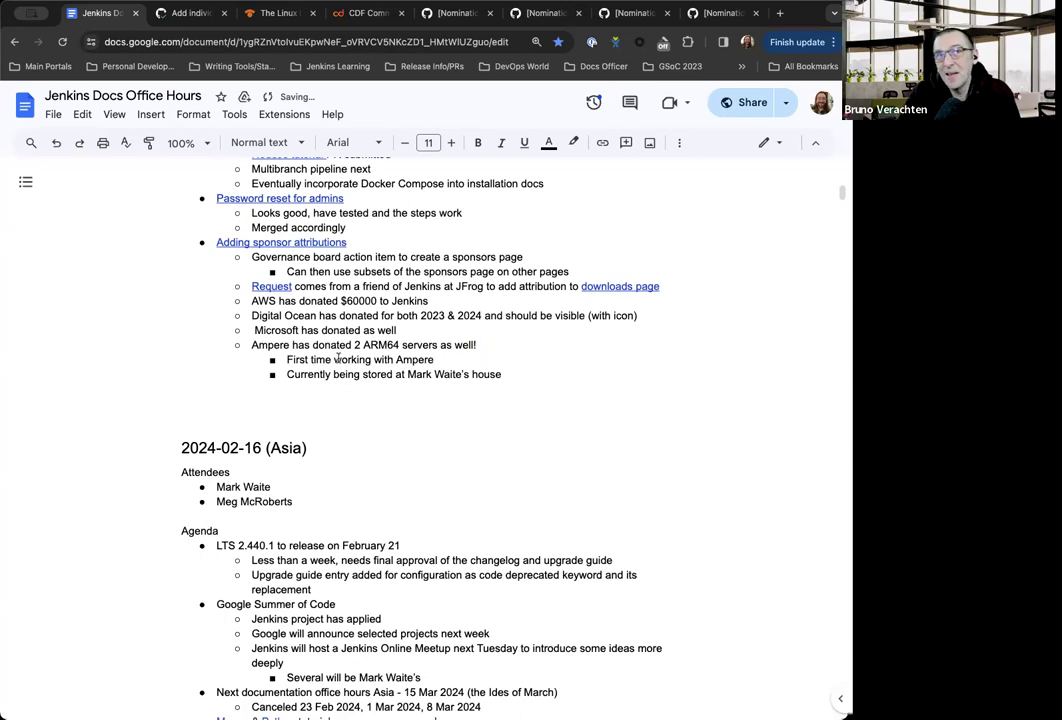
pyautogui.write('sponsorship')
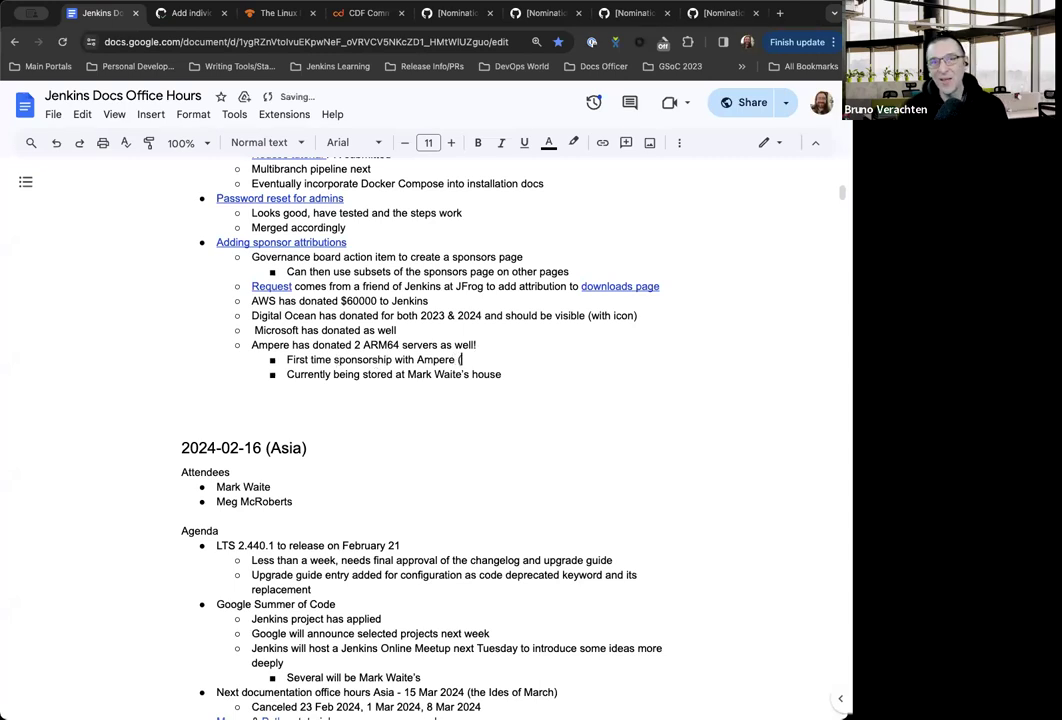
pyautogui.write('(in the works fo')
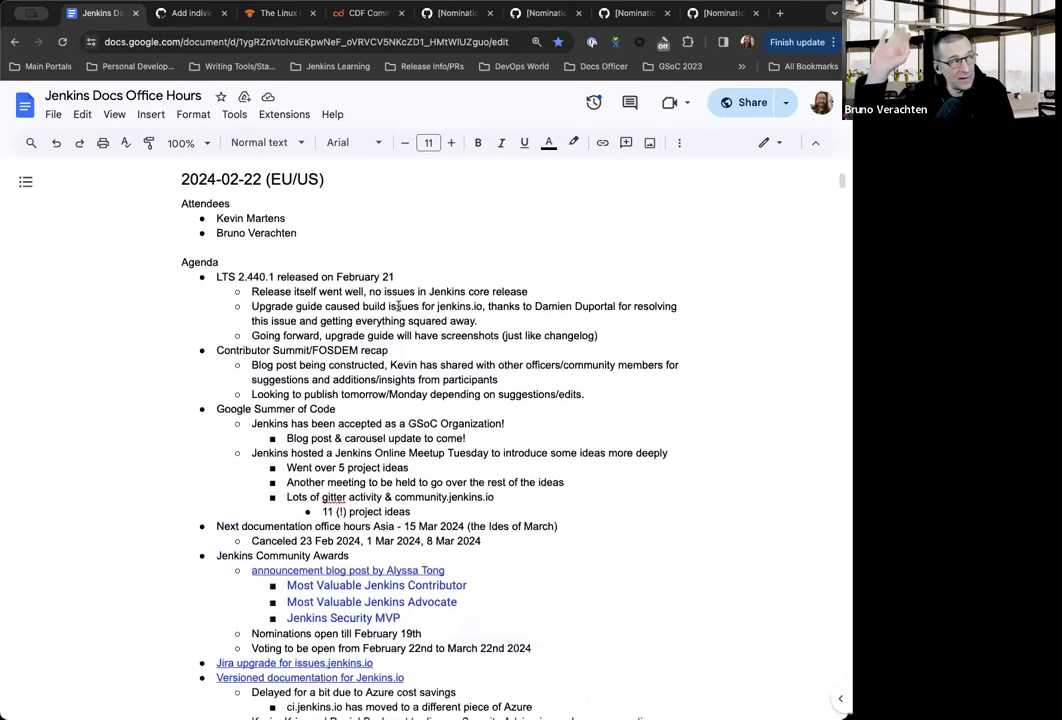
pyautogui.scroll(-3)
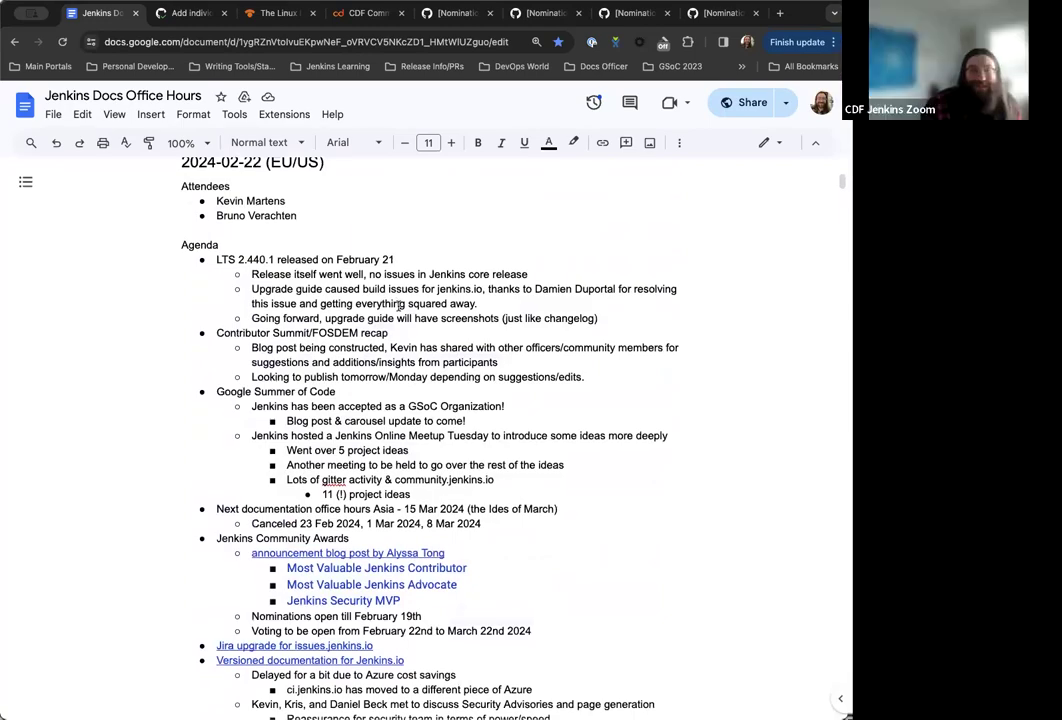
pyautogui.scroll(-3)
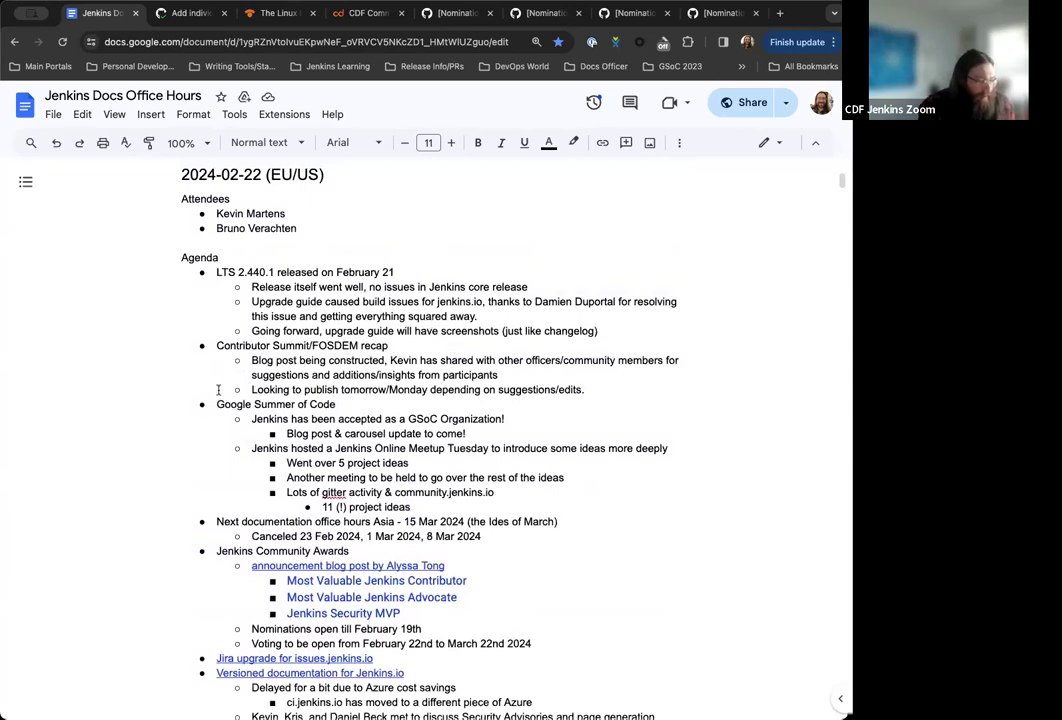
pyautogui.moveTo(238, 418)
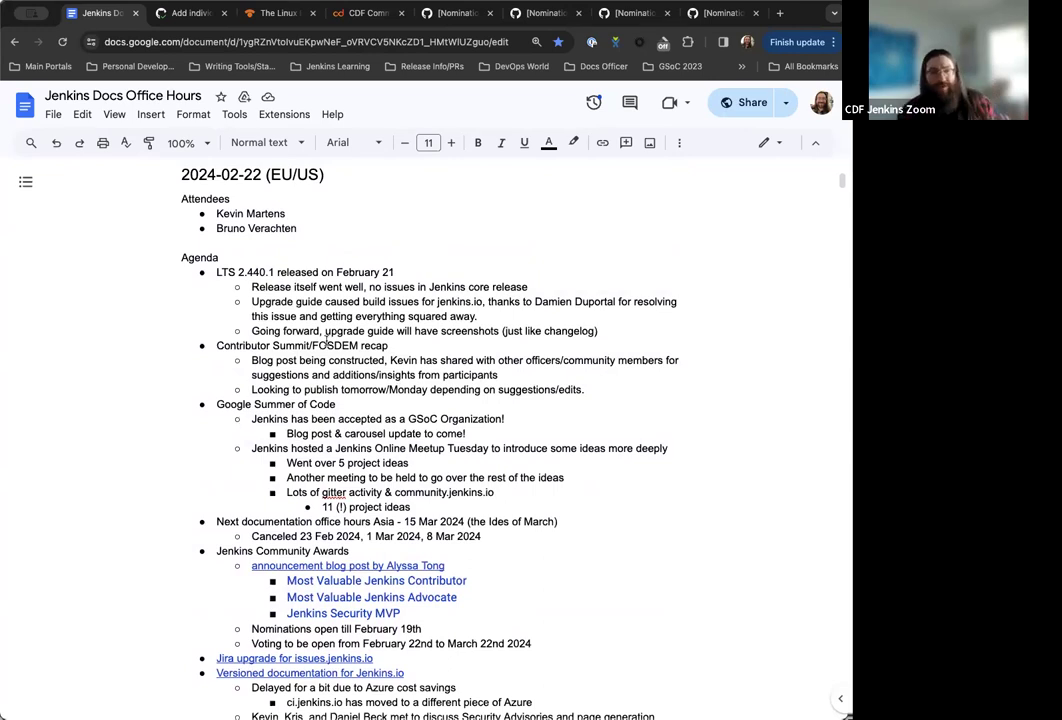
pyautogui.scroll(-3)
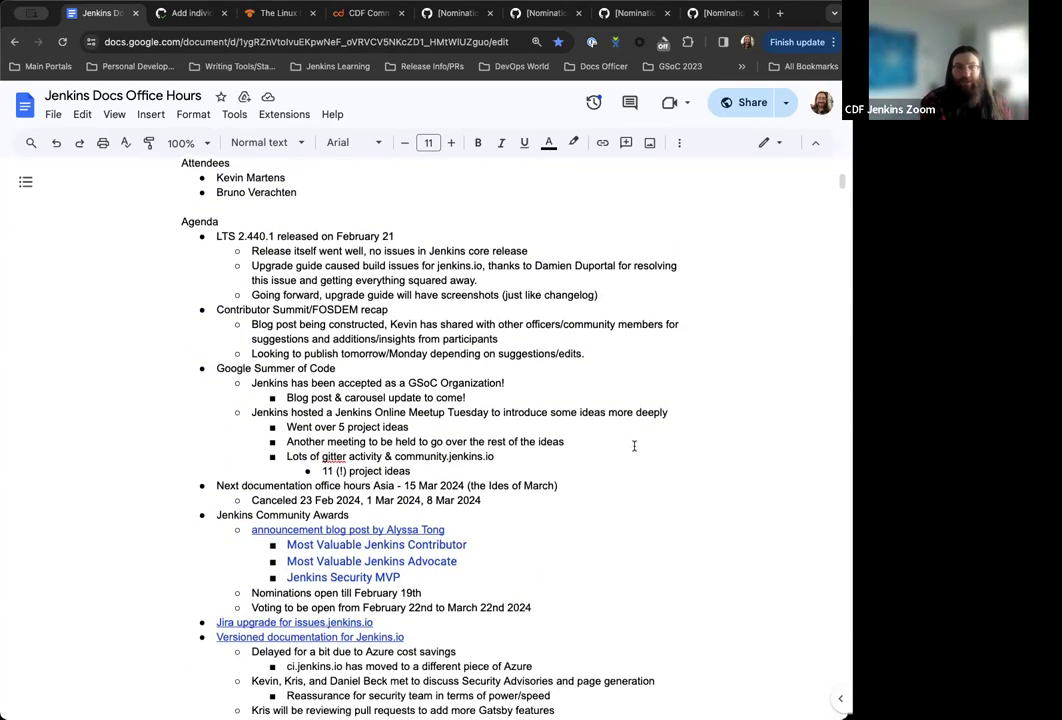
pyautogui.scroll(3)
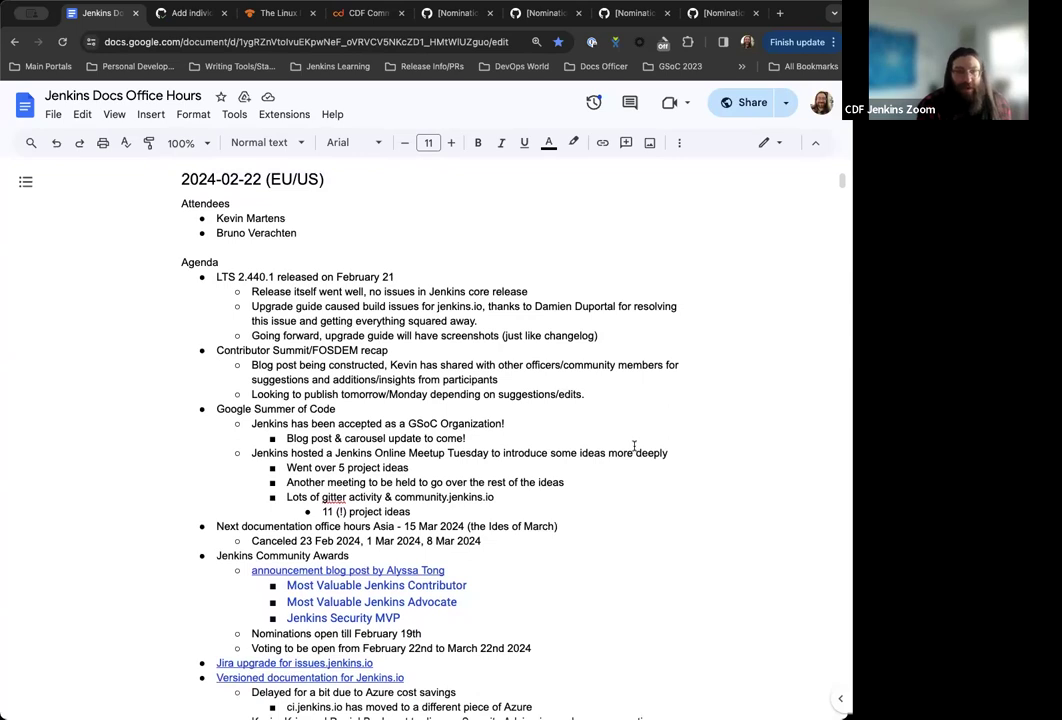